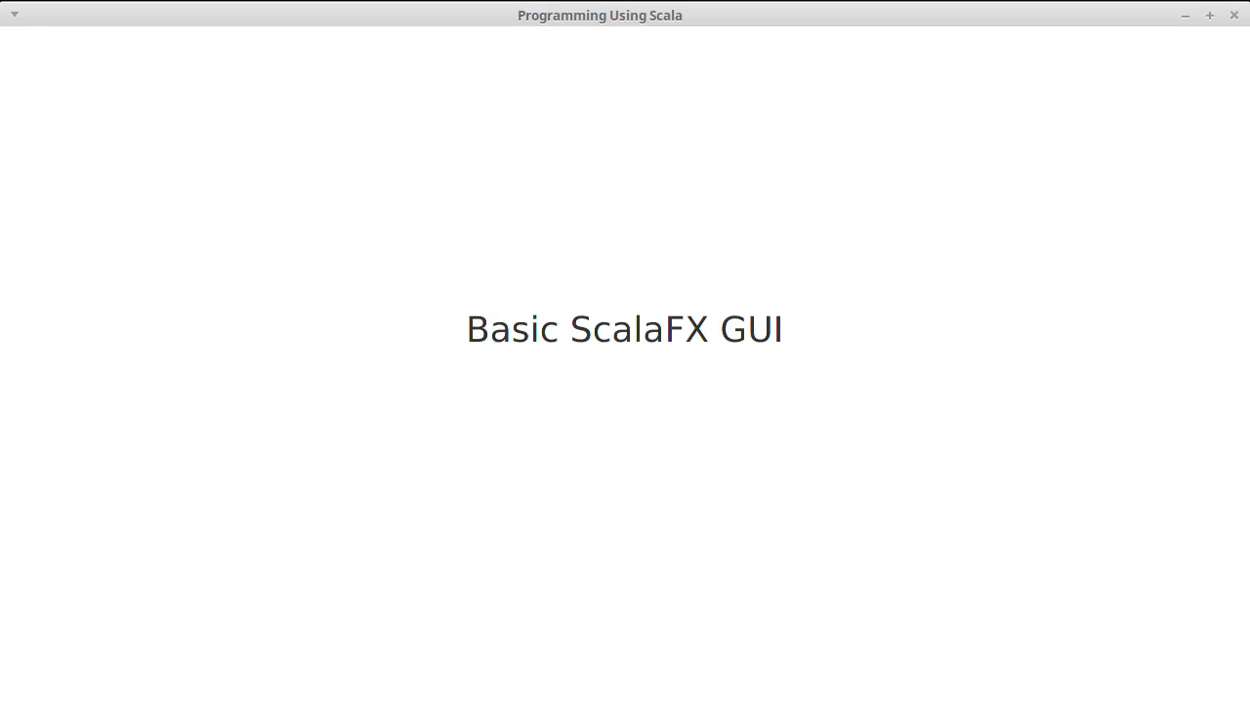
pyautogui.moveTo(1036, 543)
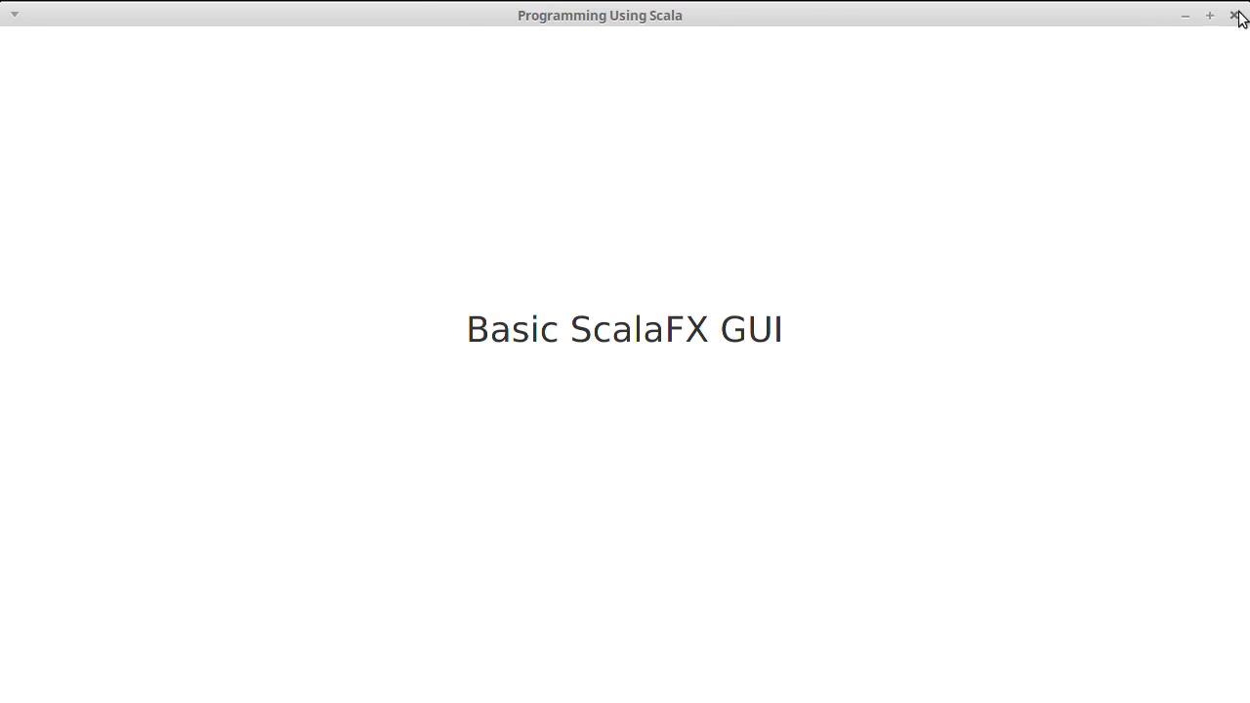
# Dismiss the title card and place the cursor on the blank line inside the DrawingMain object
pyautogui.click(1239, 16)
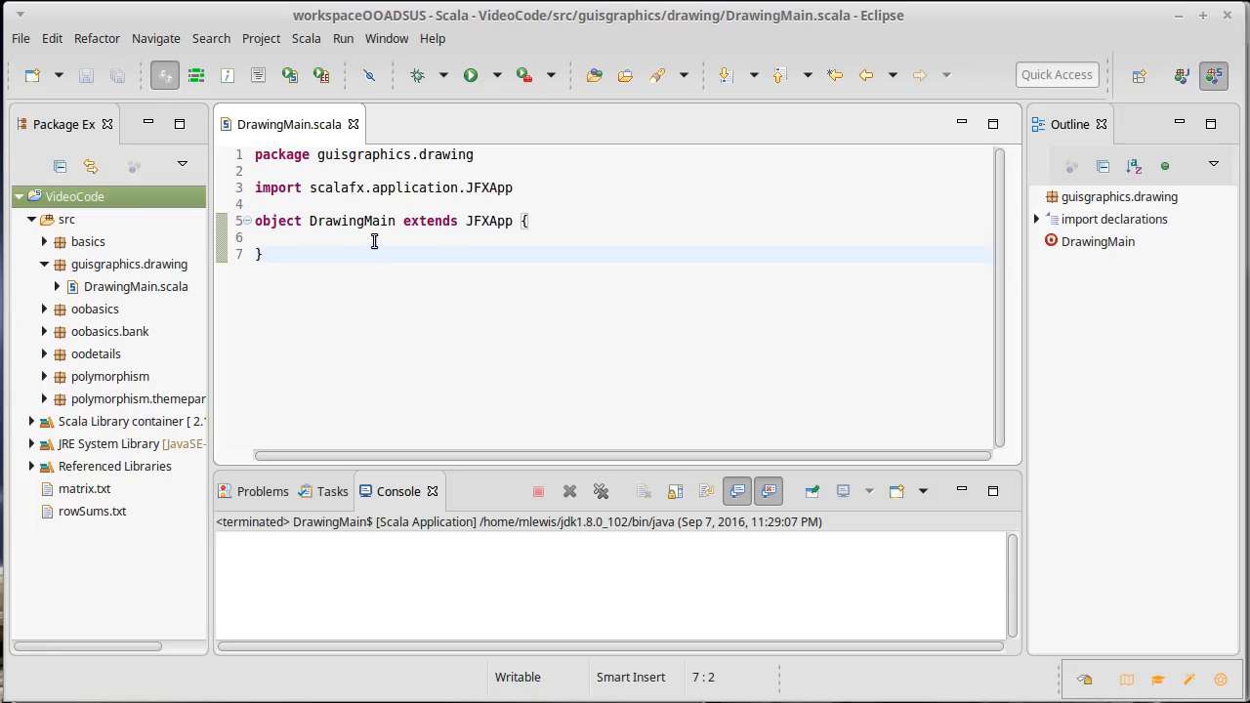
pyautogui.click(375, 238)
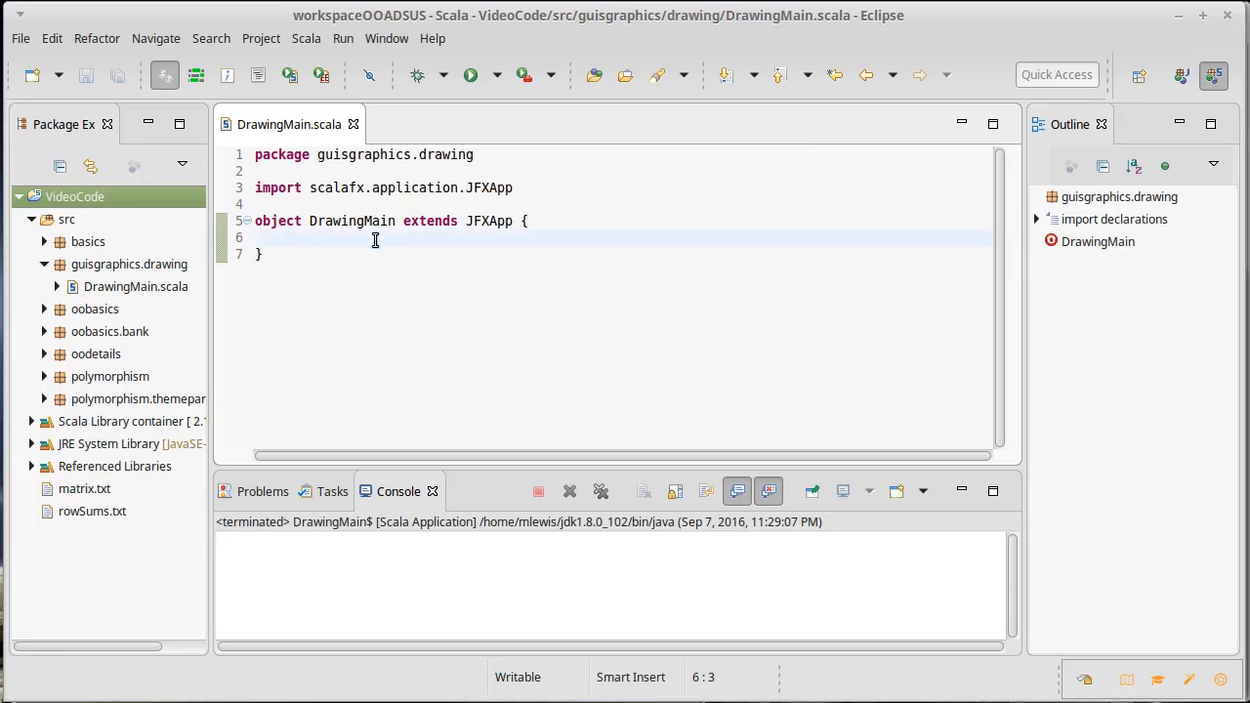
pyautogui.moveTo(465, 291)
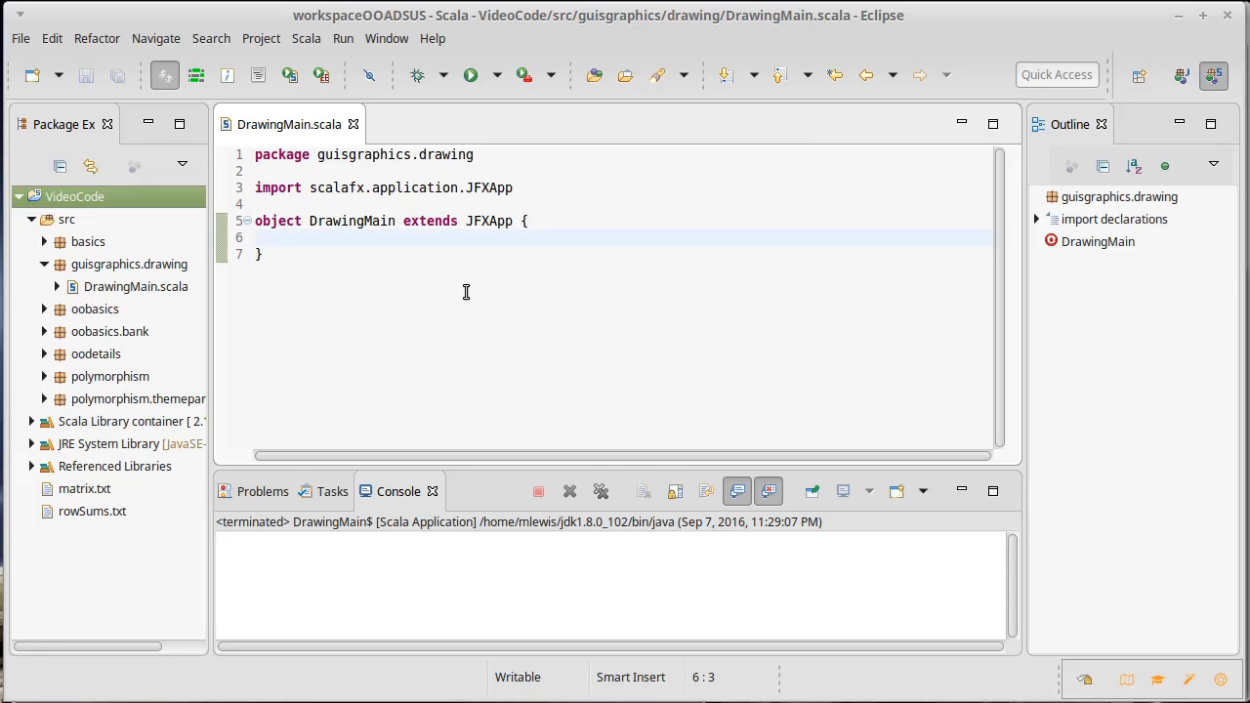
pyautogui.click(273, 238)
pyautogui.write('stage =')
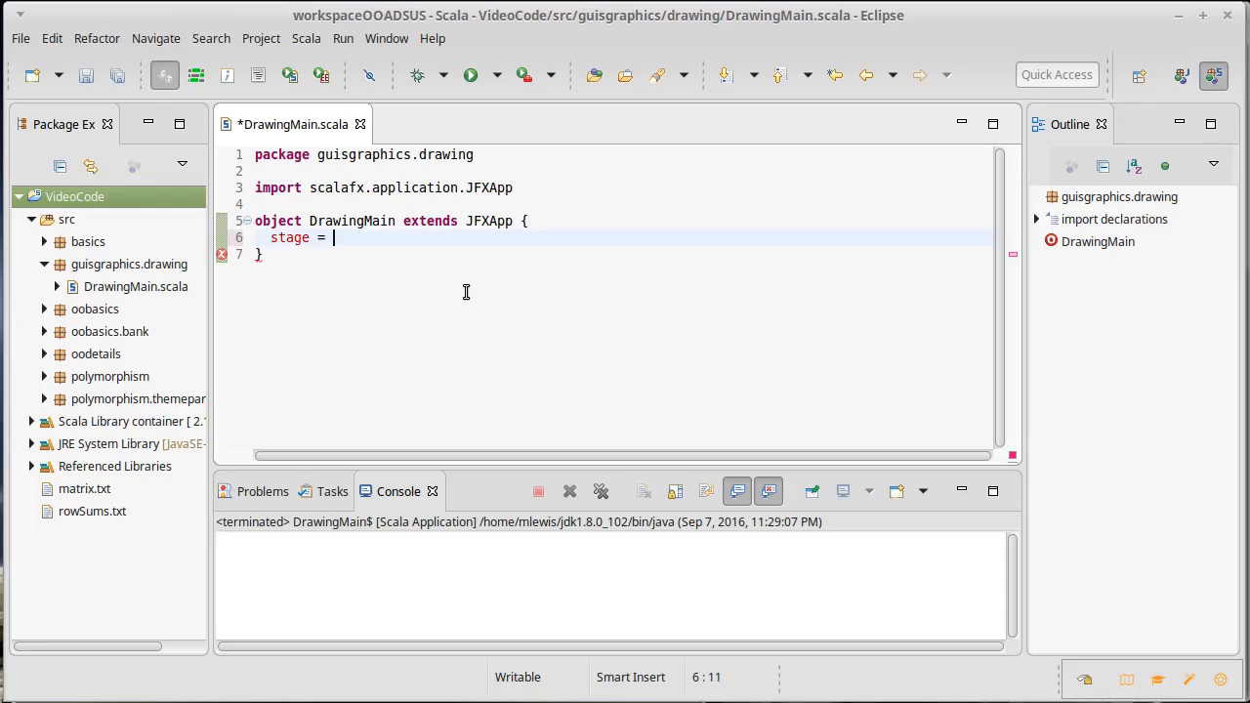
# Assign stage = new JFXApp.PrimaryStage with title = "Drawing Program" in its body
pyautogui.write('ne')
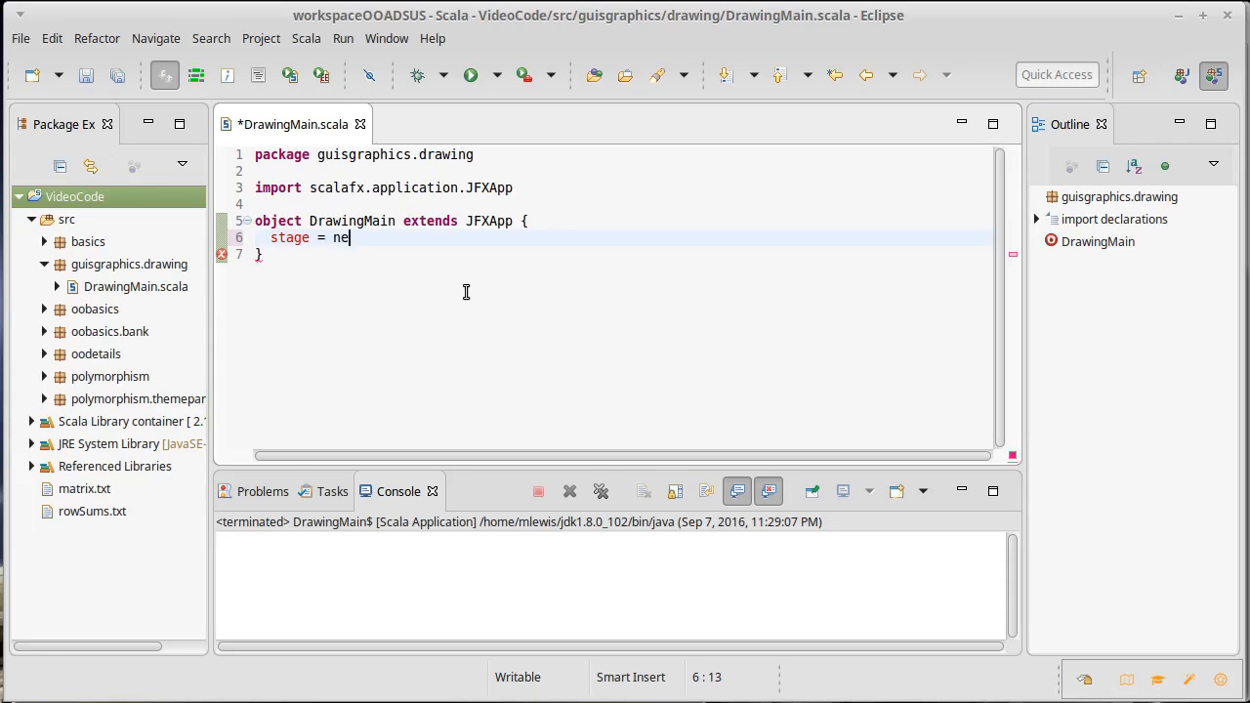
pyautogui.write('w JFX')
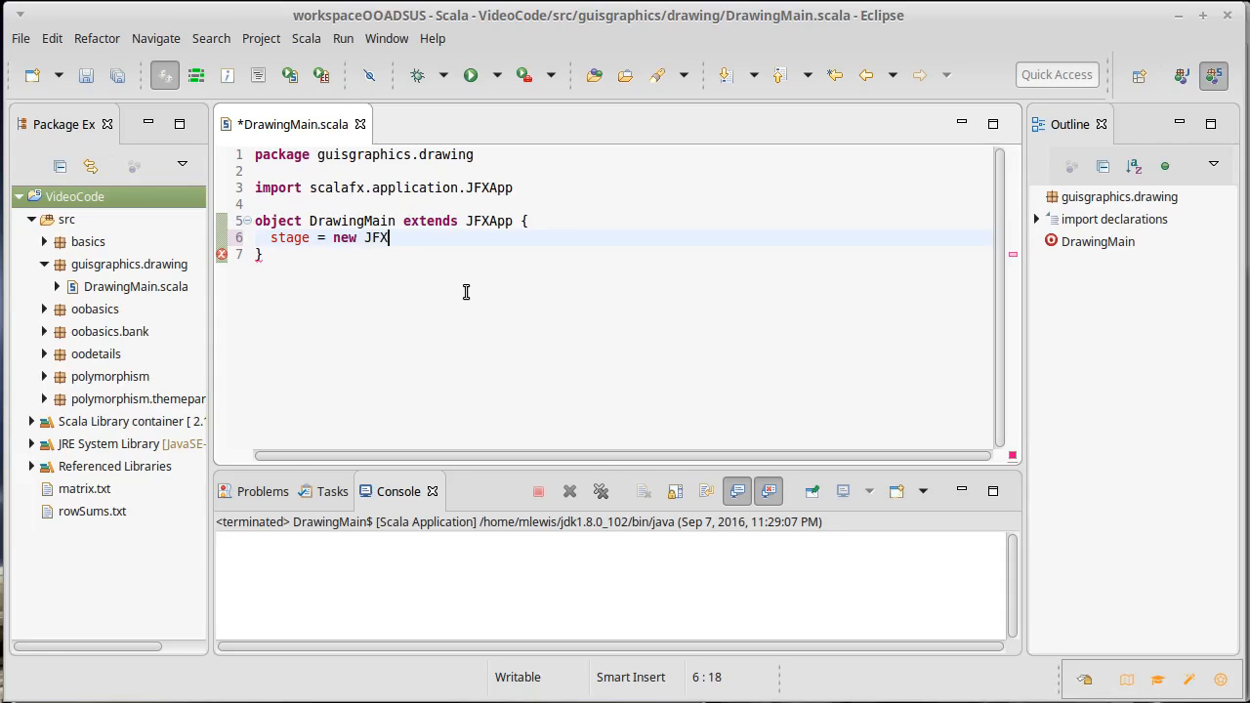
pyautogui.write('.')
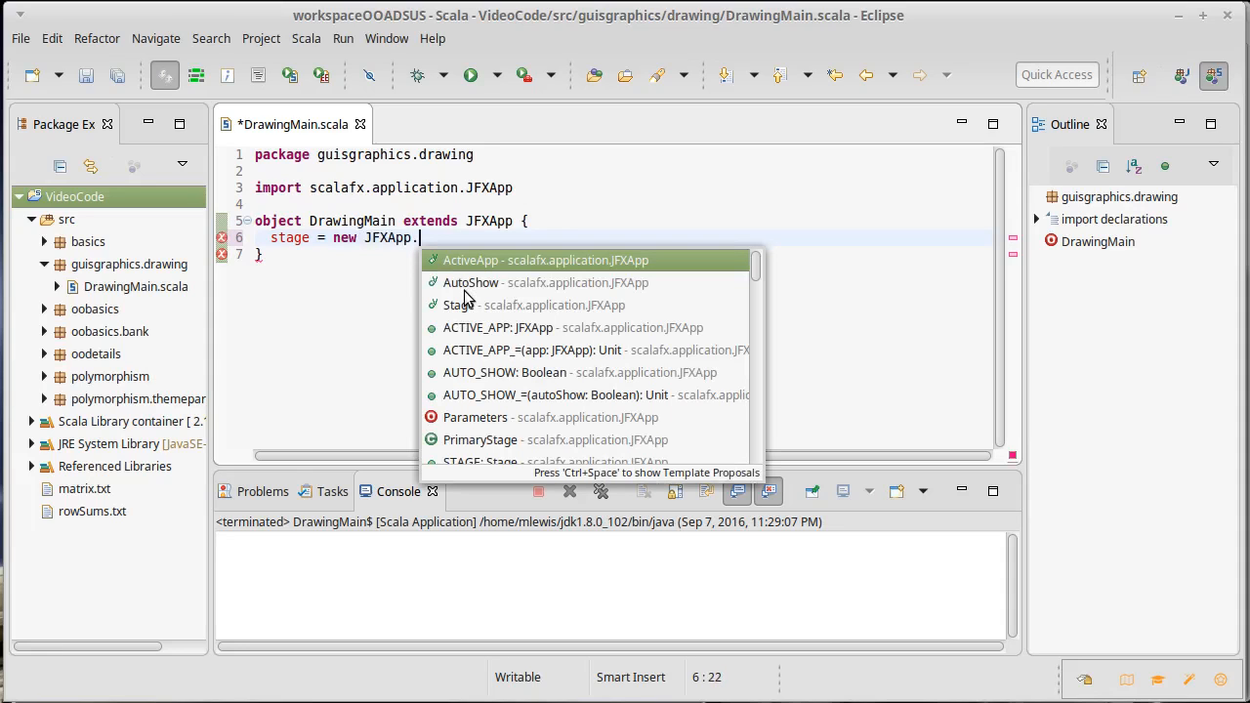
pyautogui.write('PrimaryStage {')
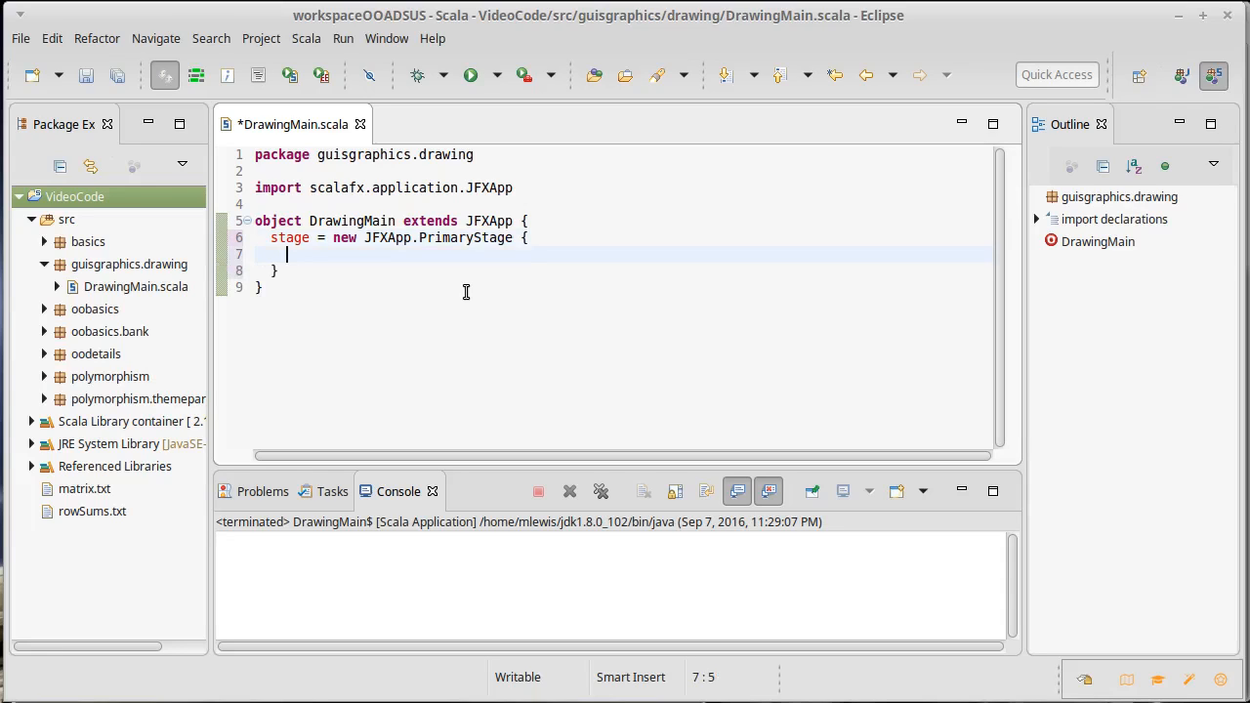
pyautogui.write('title "')
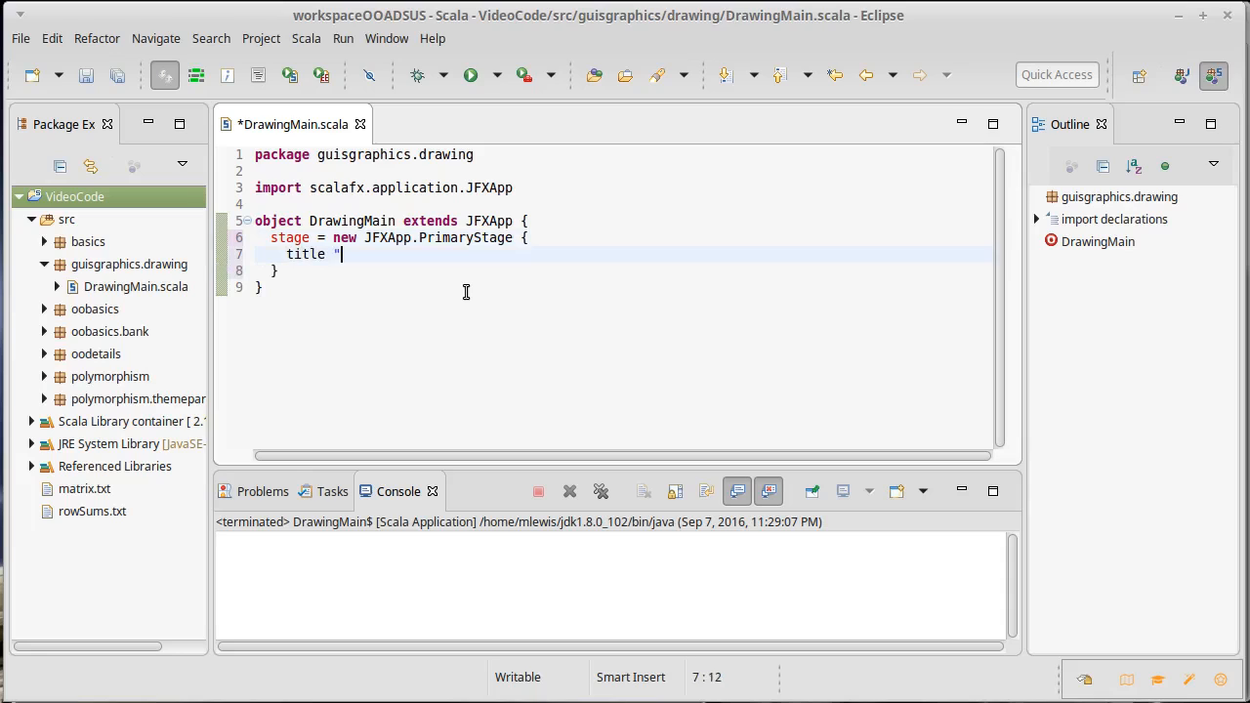
pyautogui.write('=')
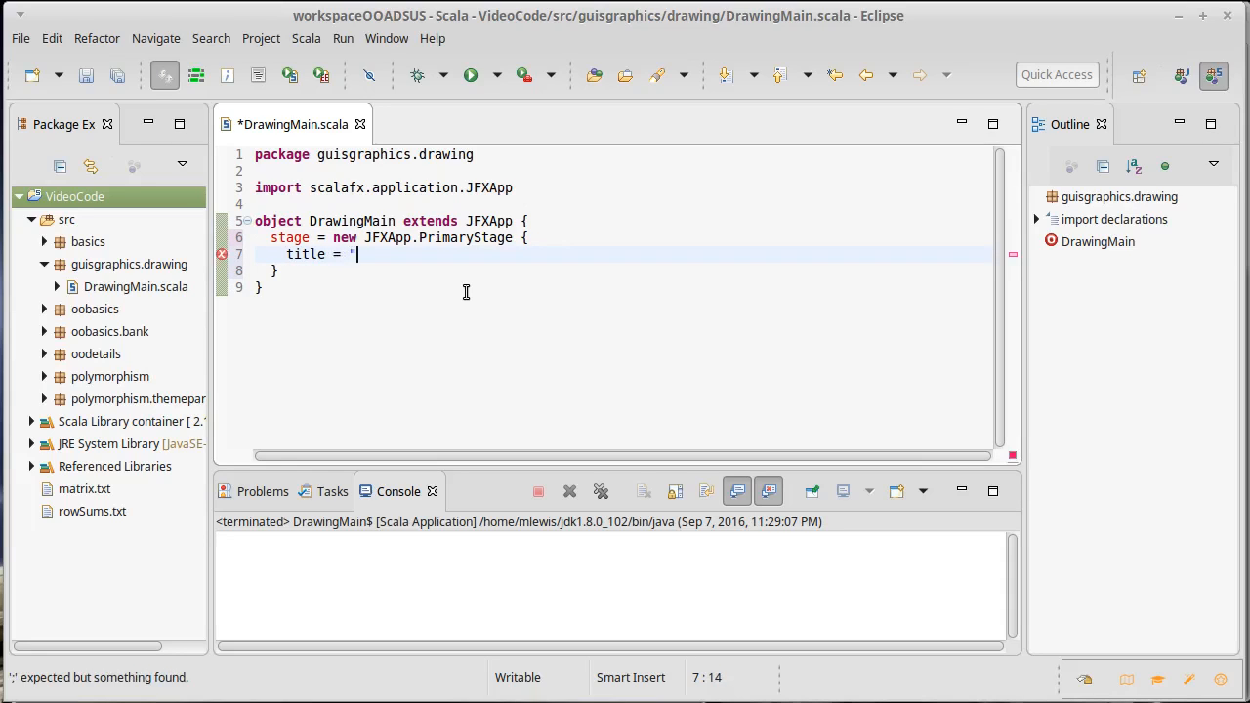
pyautogui.write('Drawing Pro')
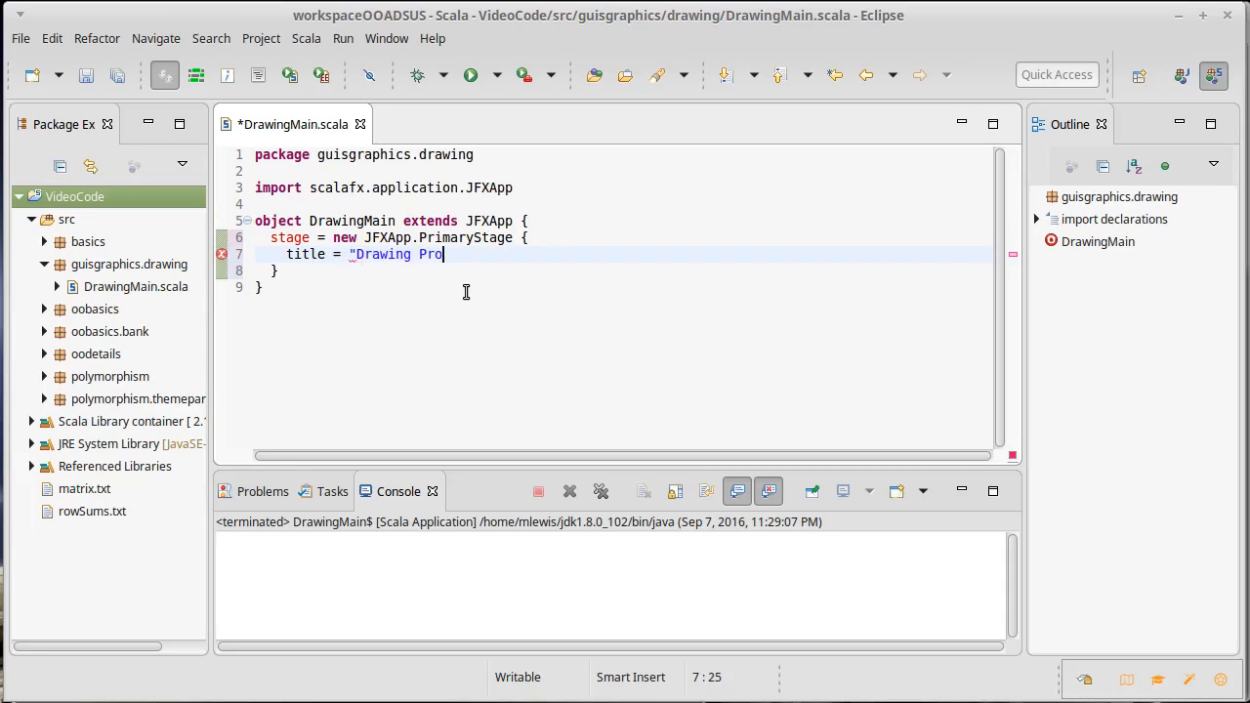
pyautogui.write('gram"')
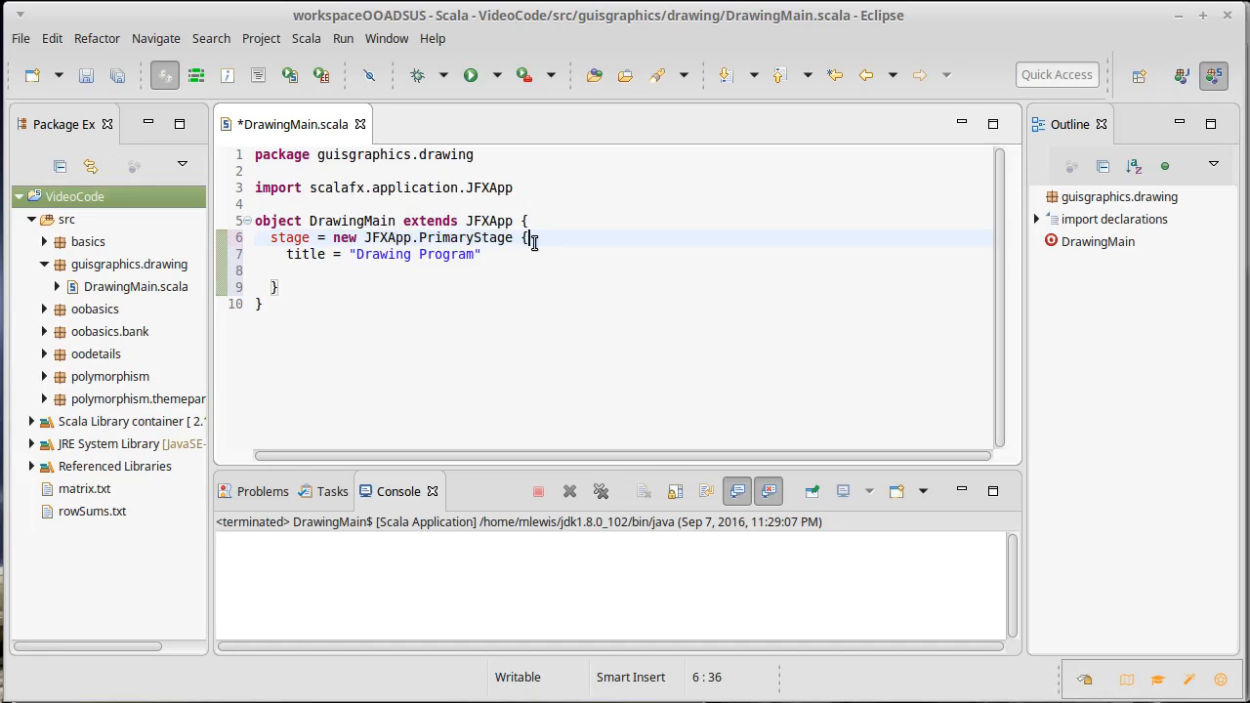
pyautogui.doubleClick(445, 238)
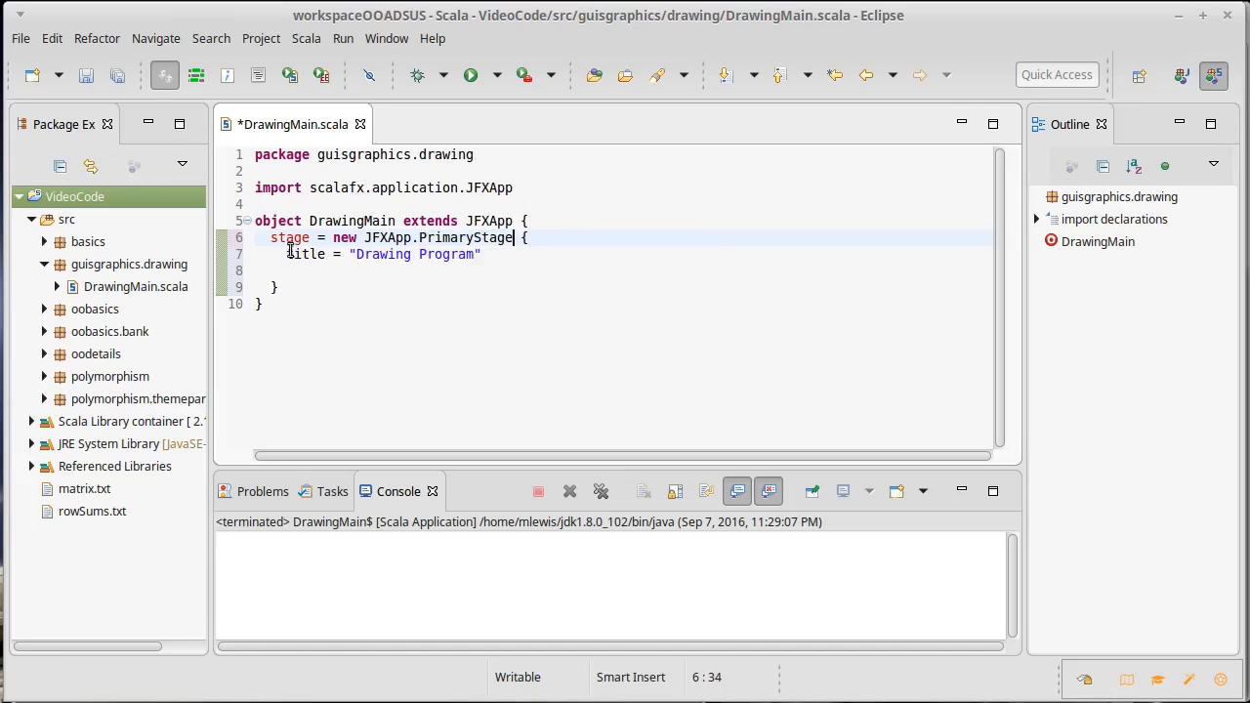
pyautogui.press('Return')
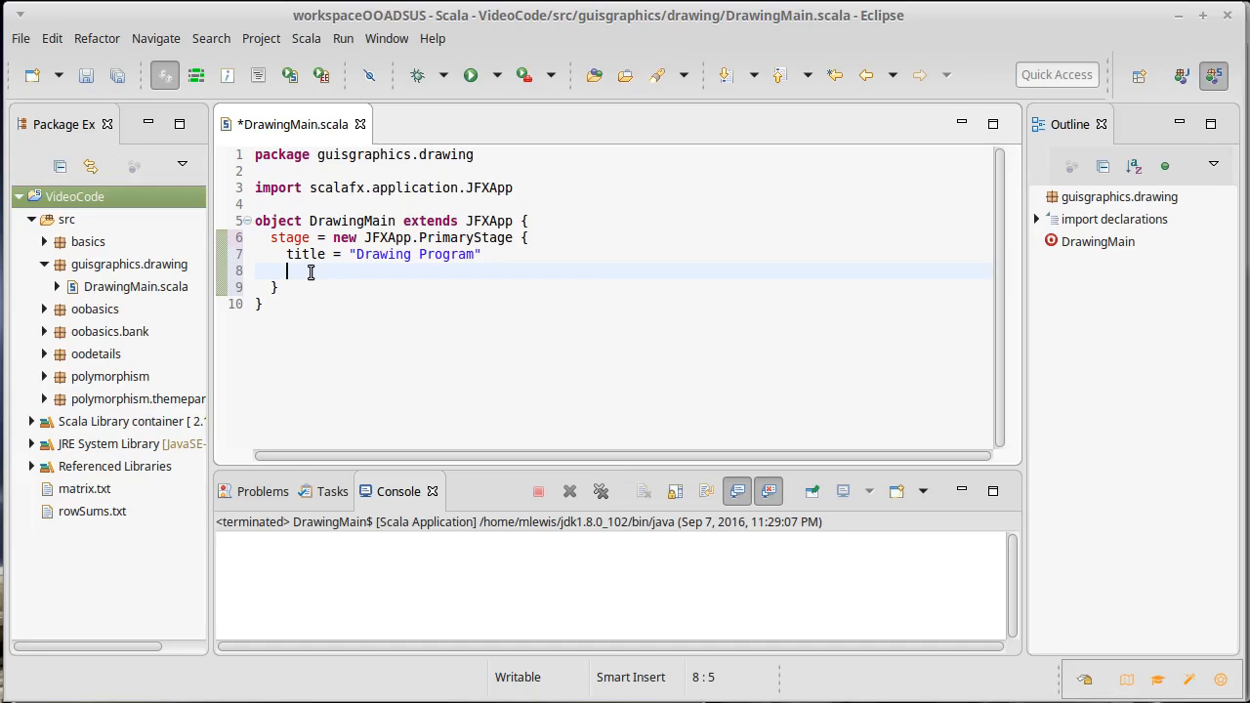
# Assign scene = new Scene(800, 600) with an opening body block, importing scalafx.scene.Scene
pyautogui.write('scene')
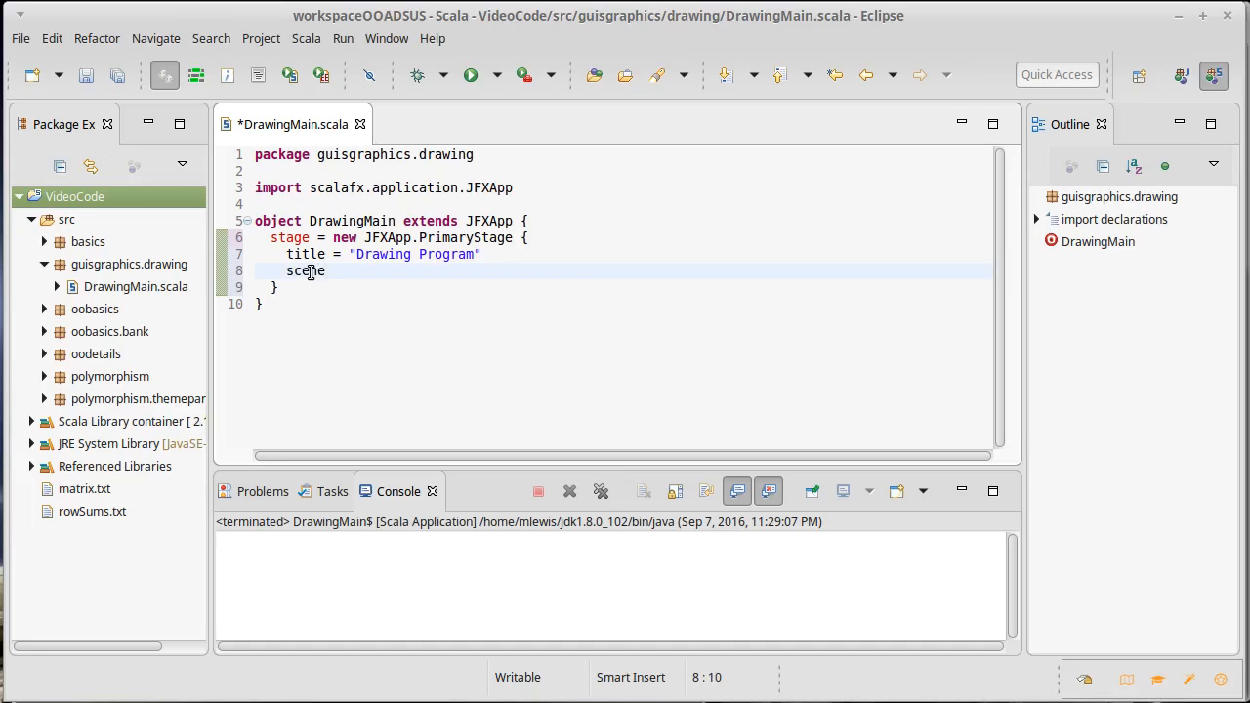
pyautogui.moveTo(308, 254)
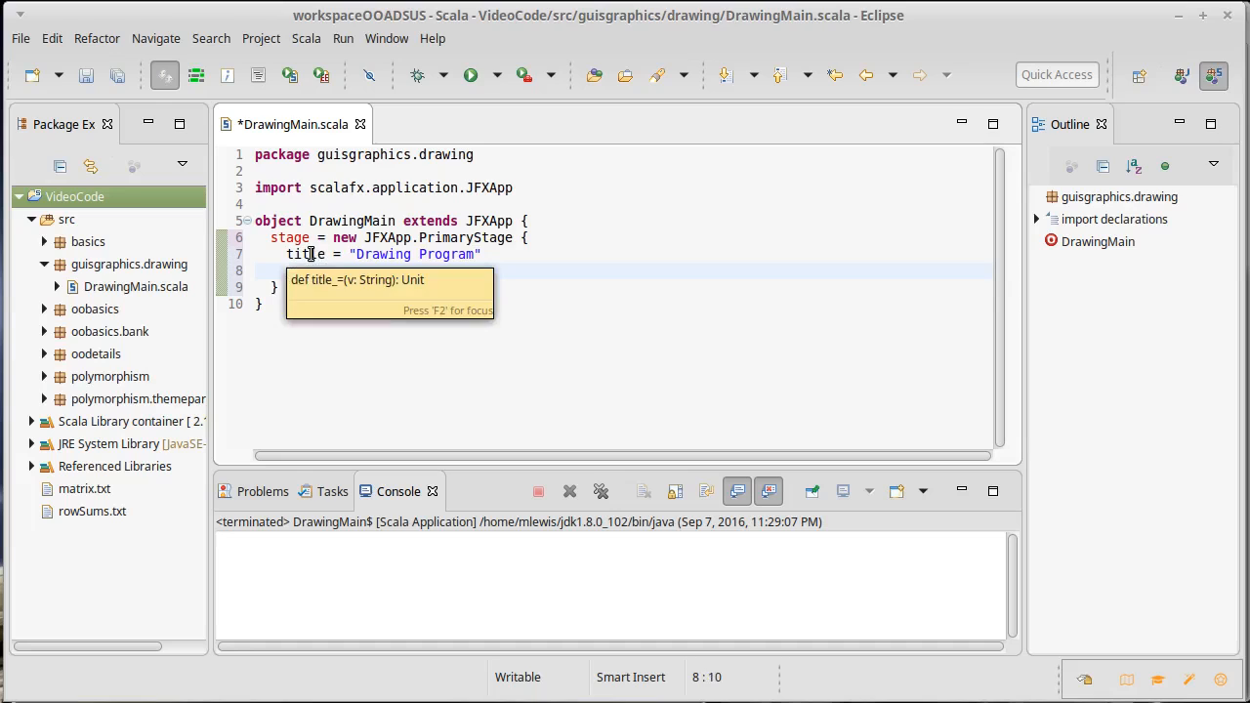
pyautogui.write('scene')
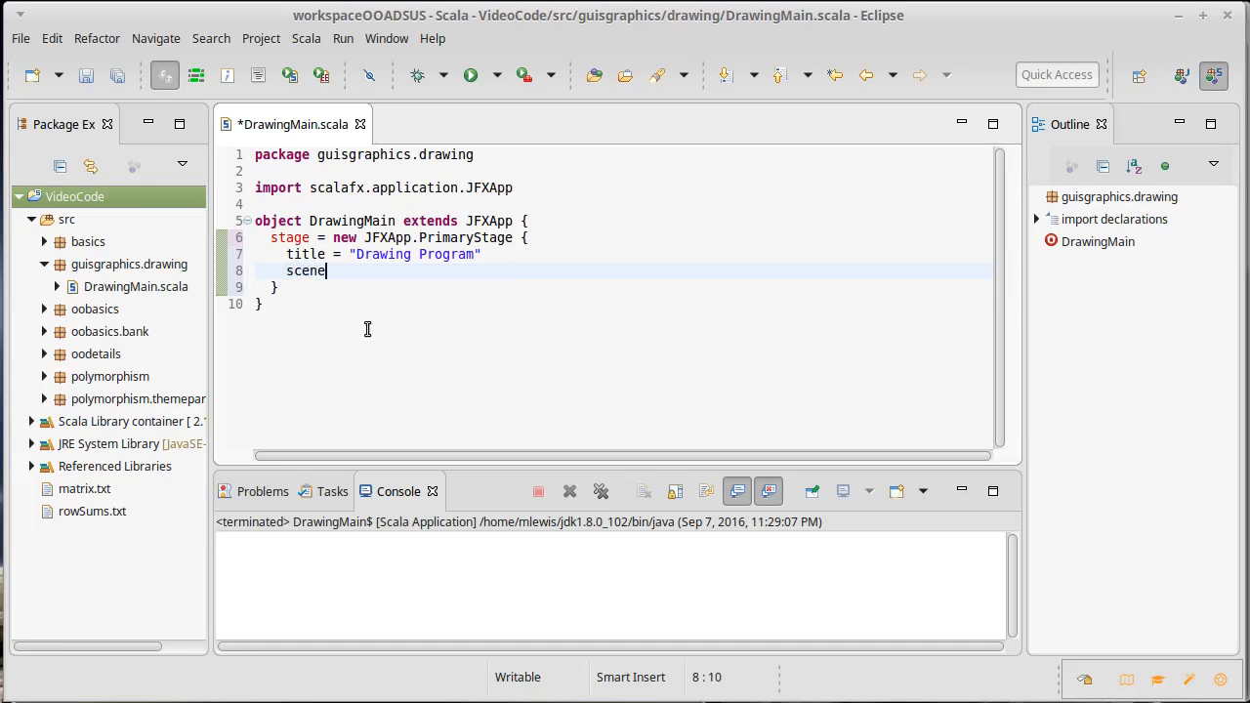
pyautogui.write('= new')
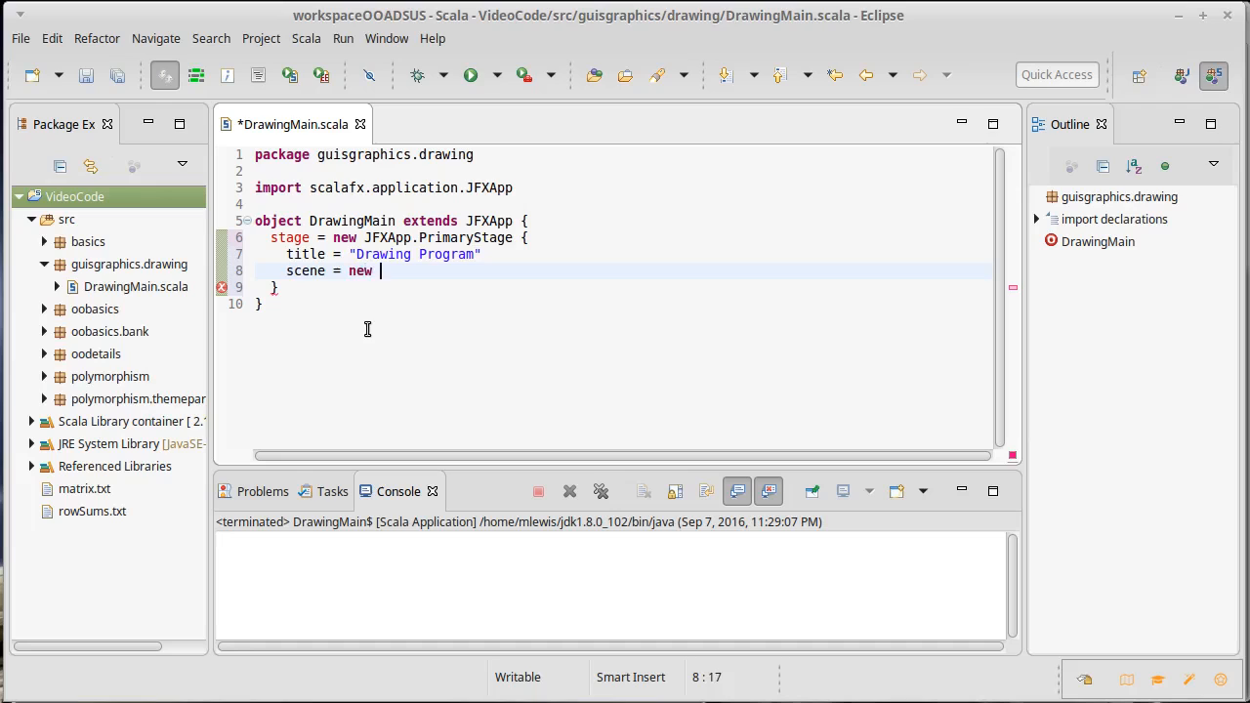
pyautogui.write('Scene(')
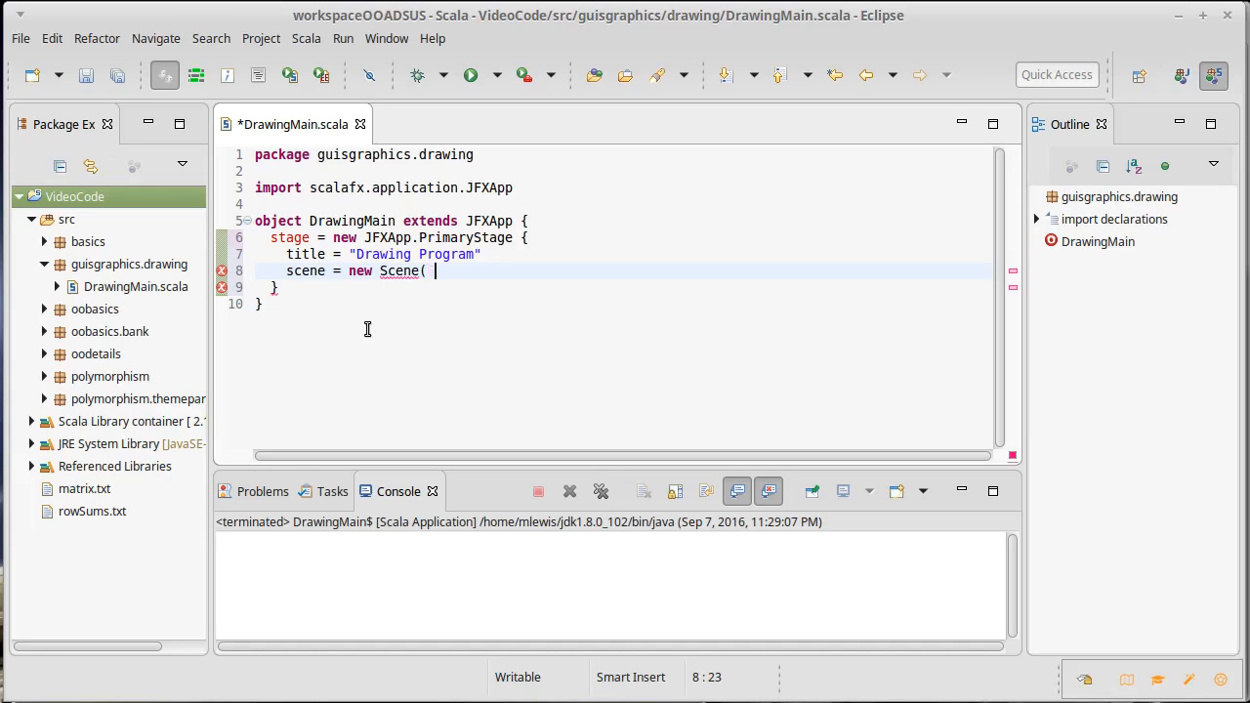
pyautogui.write('800, 60')
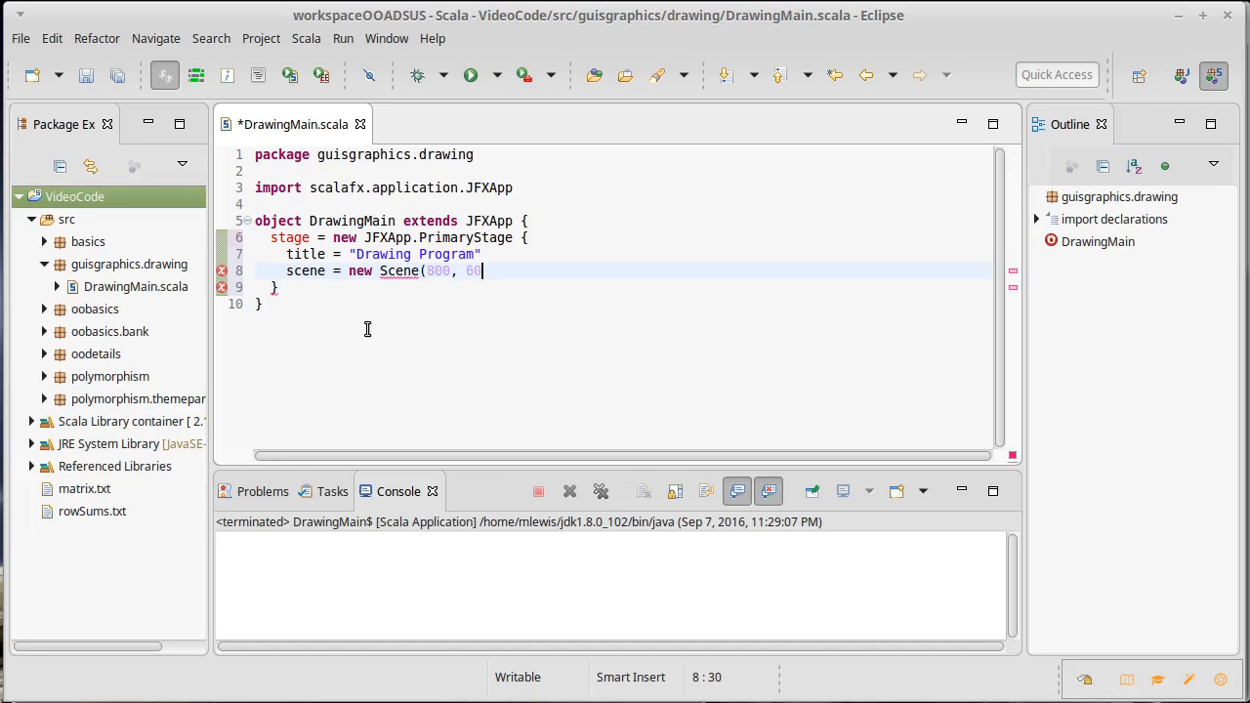
pyautogui.write('0)')
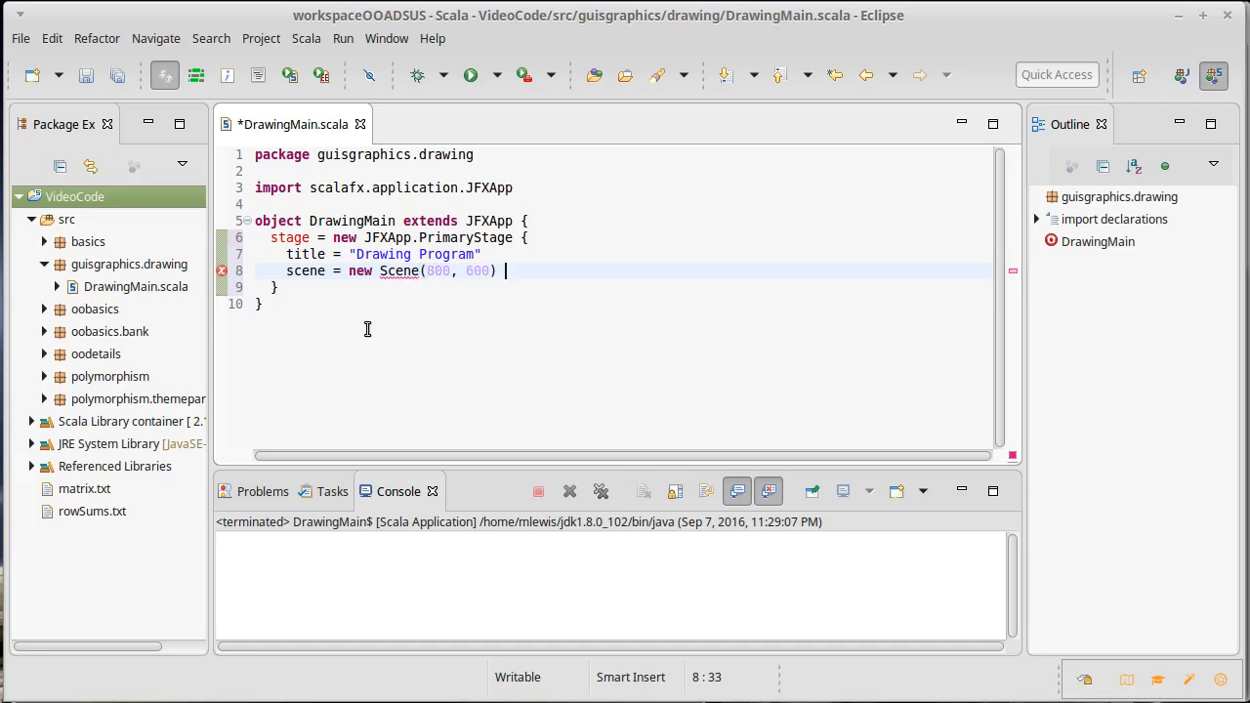
pyautogui.write('{')
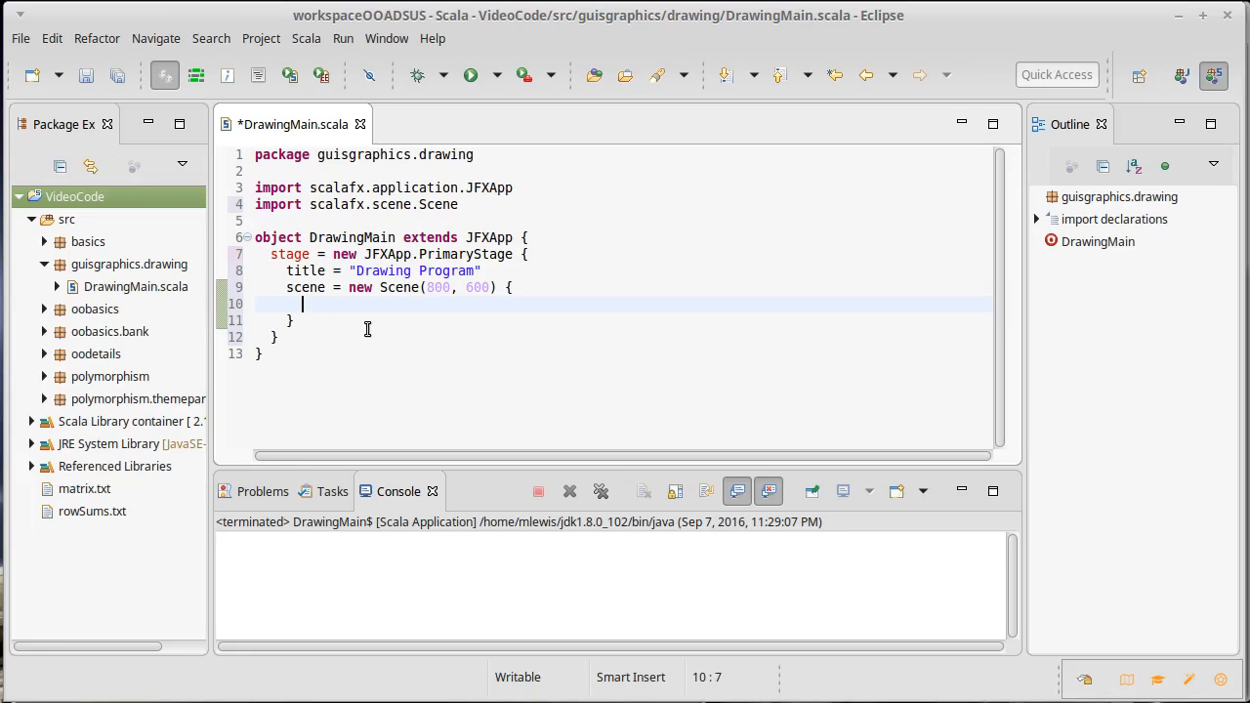
# Declare val button = new Button("Click Me!") in the Scene body, import Button, and save
pyautogui.write('val button')
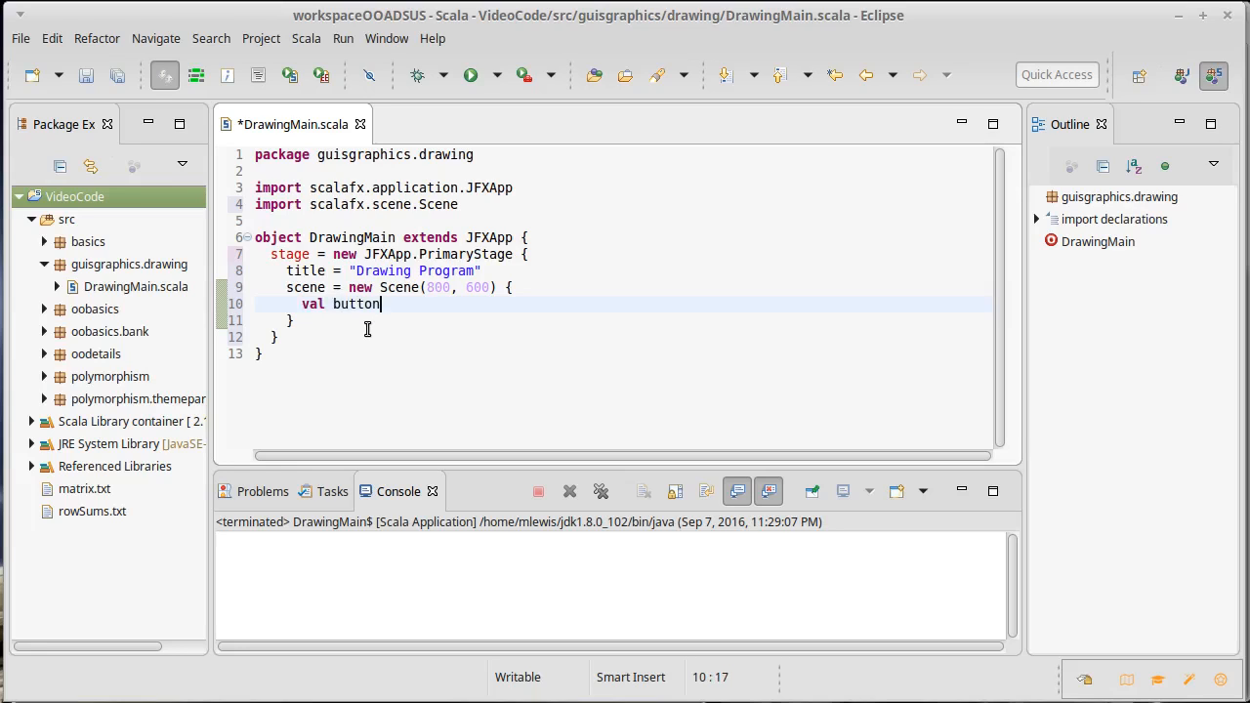
pyautogui.write('= new')
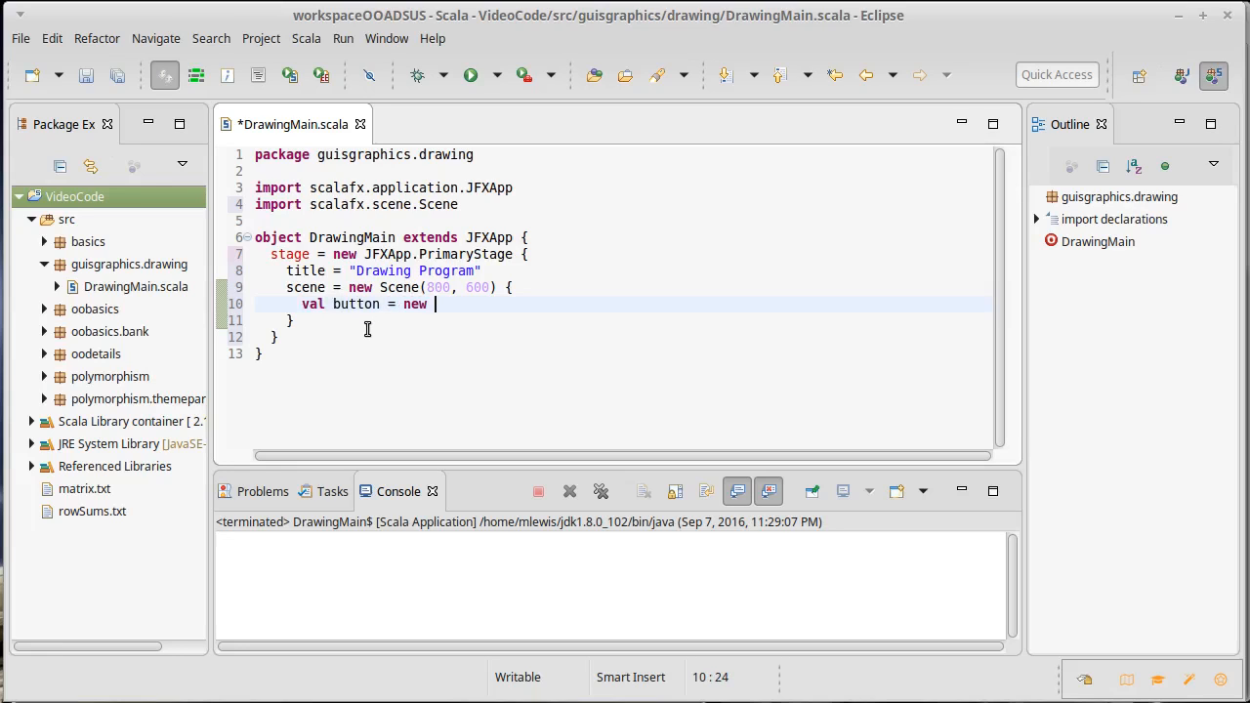
pyautogui.write('Button(')
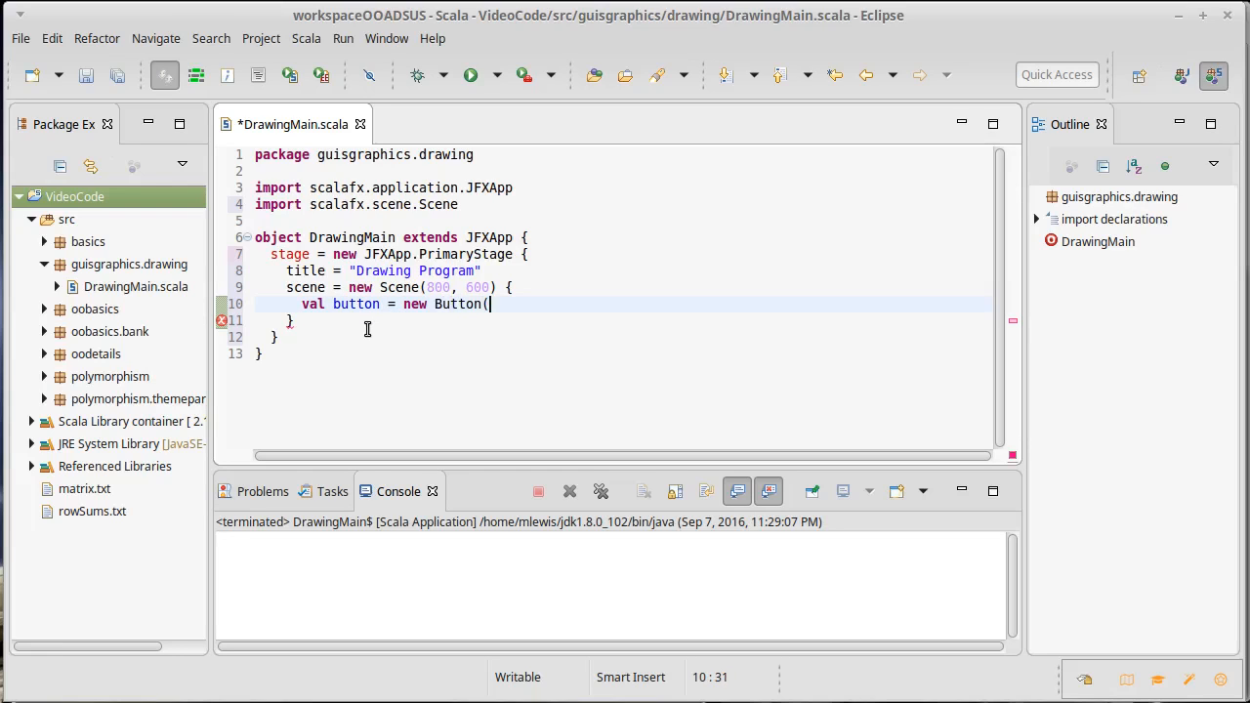
pyautogui.write('"Click Me')
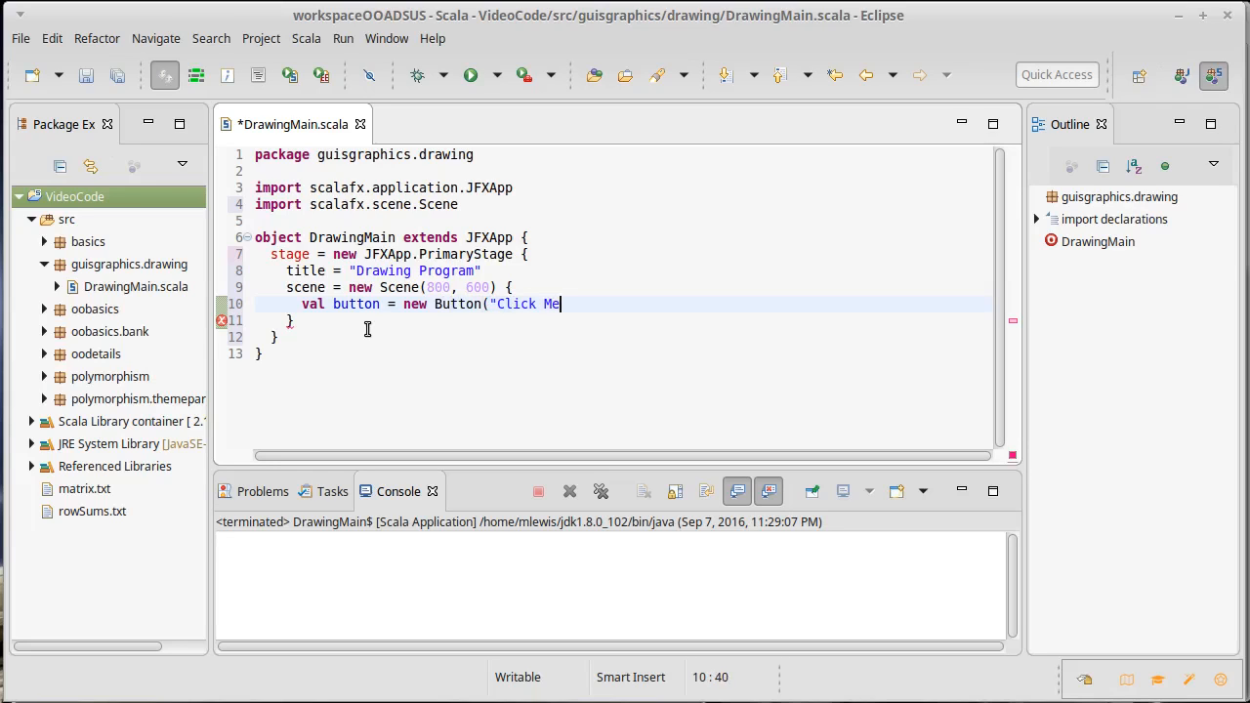
pyautogui.write('!")')
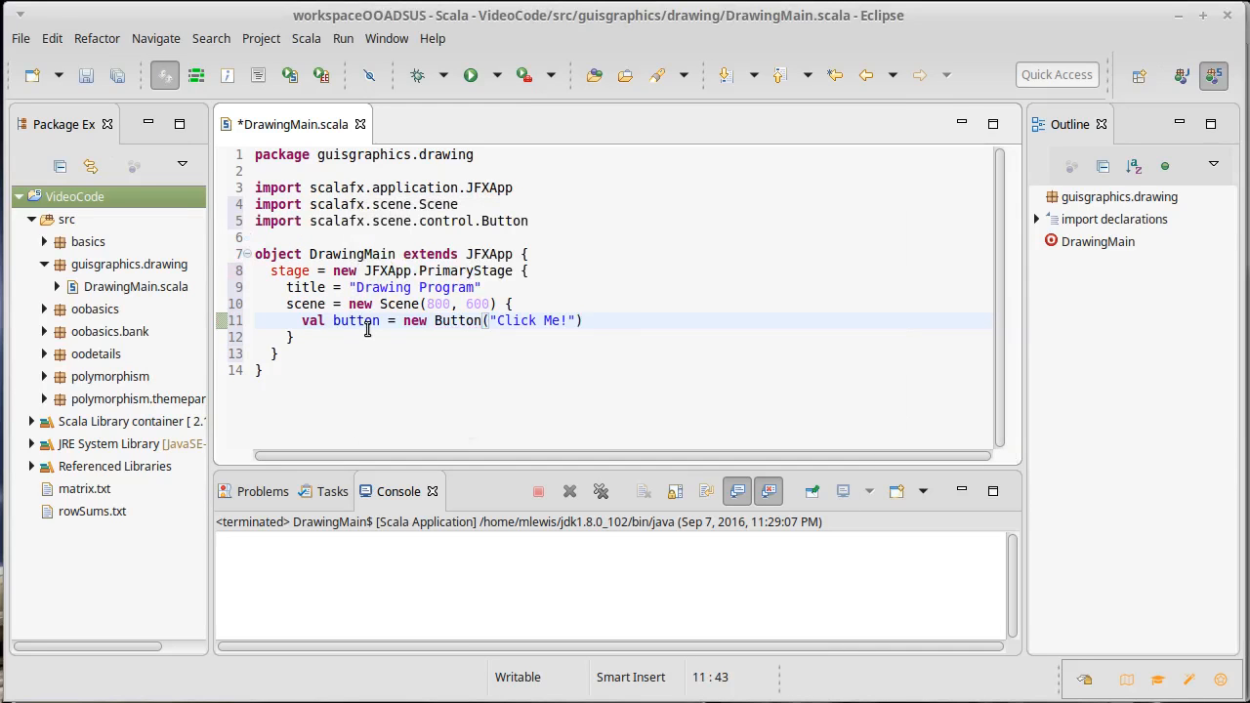
pyautogui.press('ctrl+s')
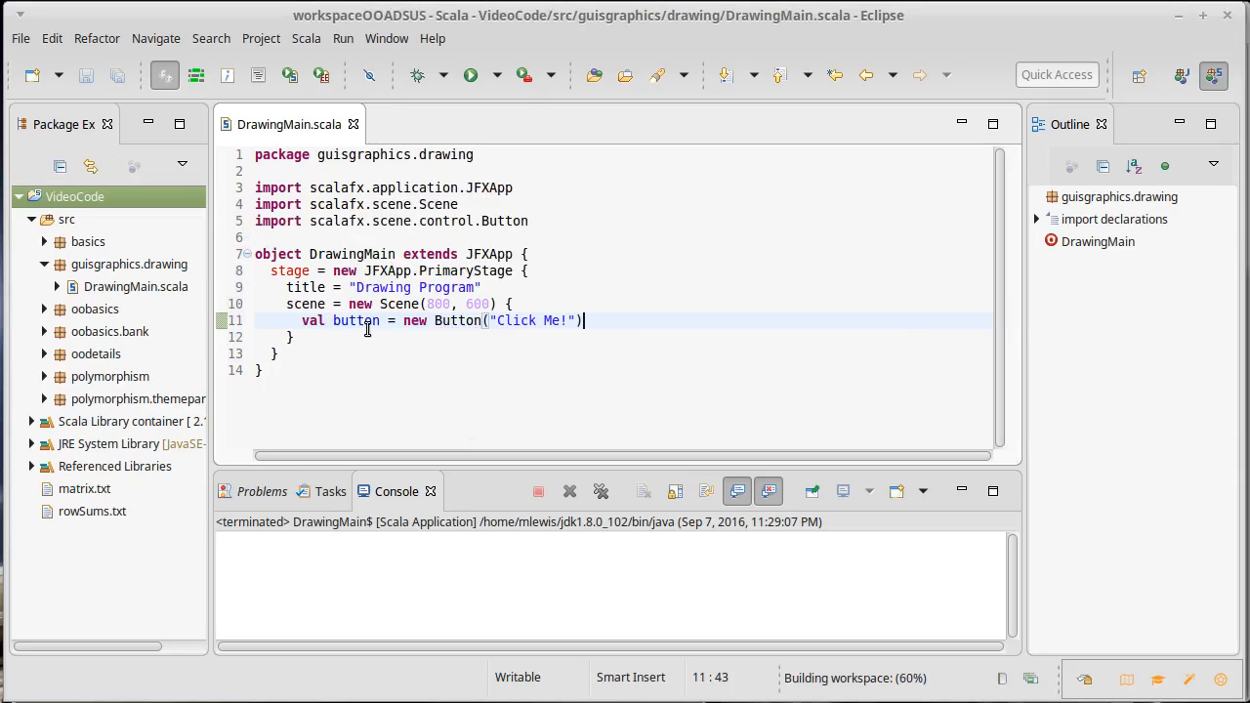
# Start a new line declaring val rect = new Rectangle( below the button
pyautogui.press('Return')
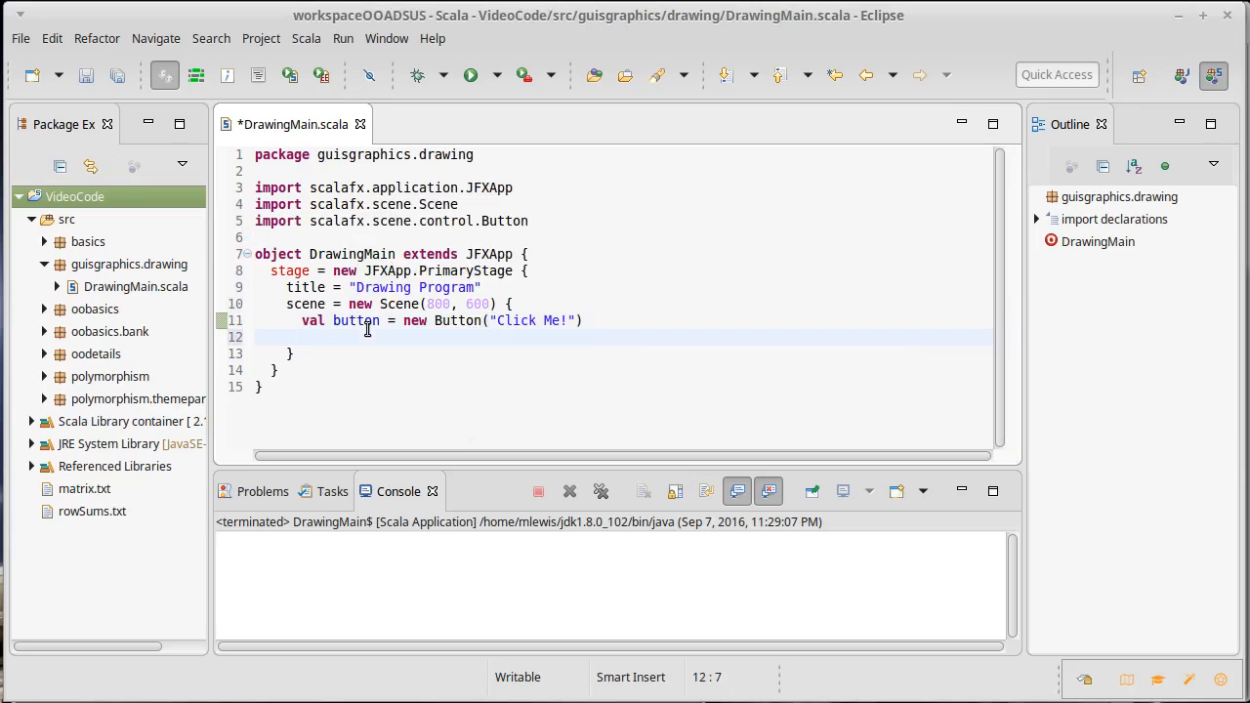
pyautogui.write('val')
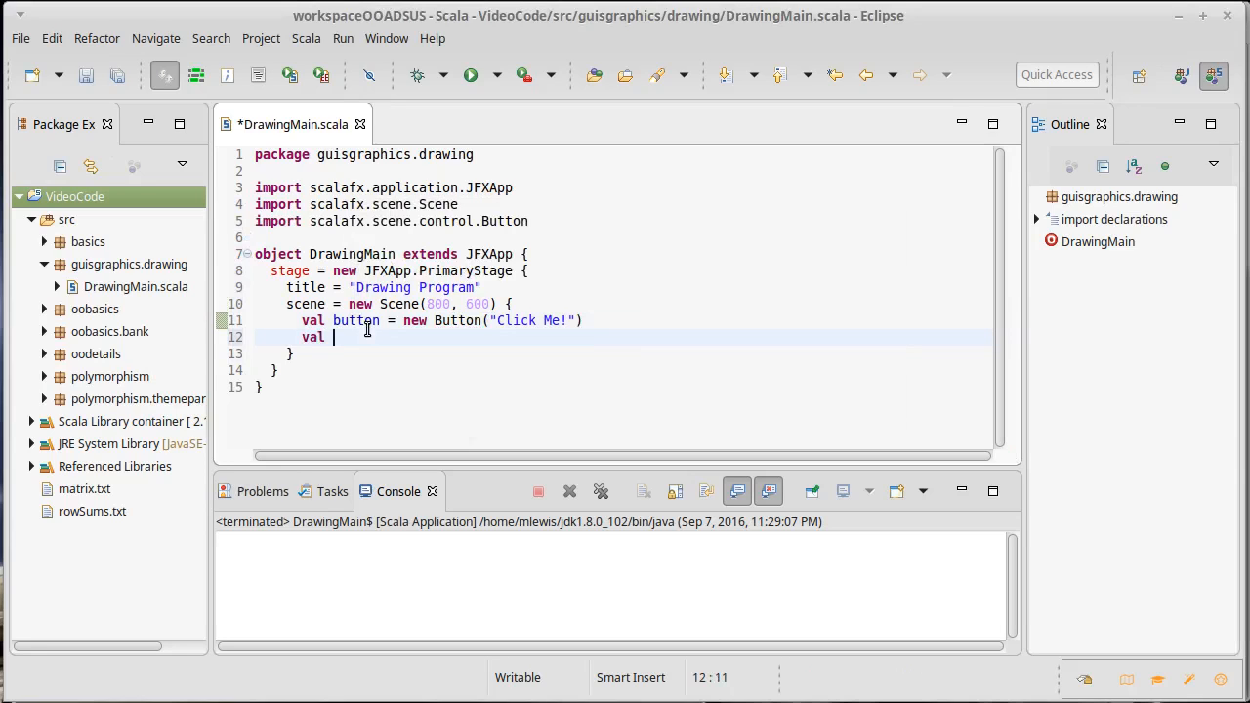
pyautogui.write('rect')
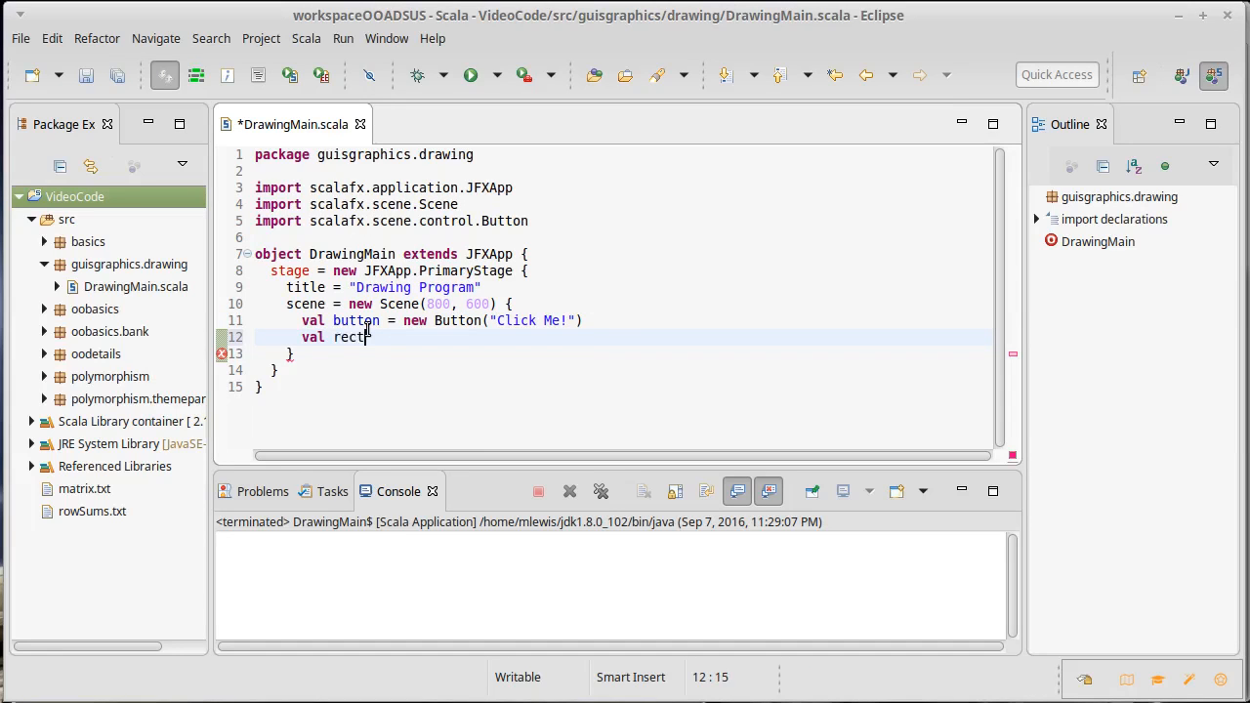
pyautogui.write('= new Re')
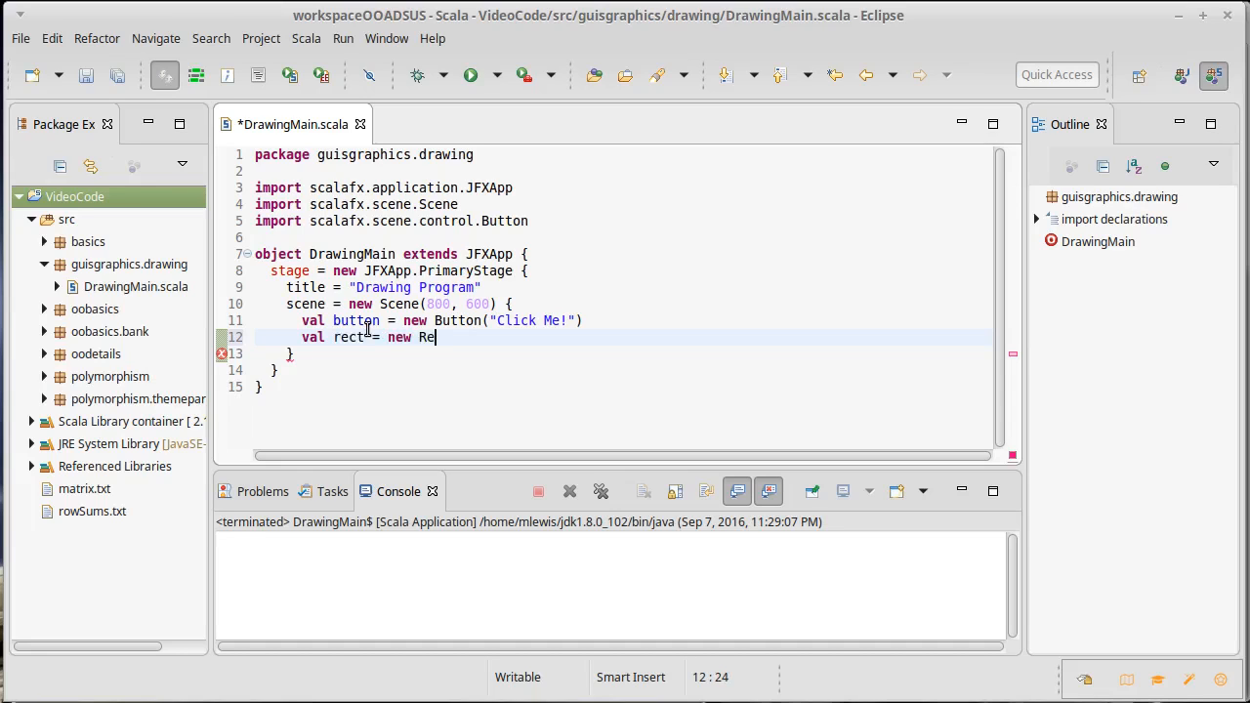
pyautogui.write('ctangle')
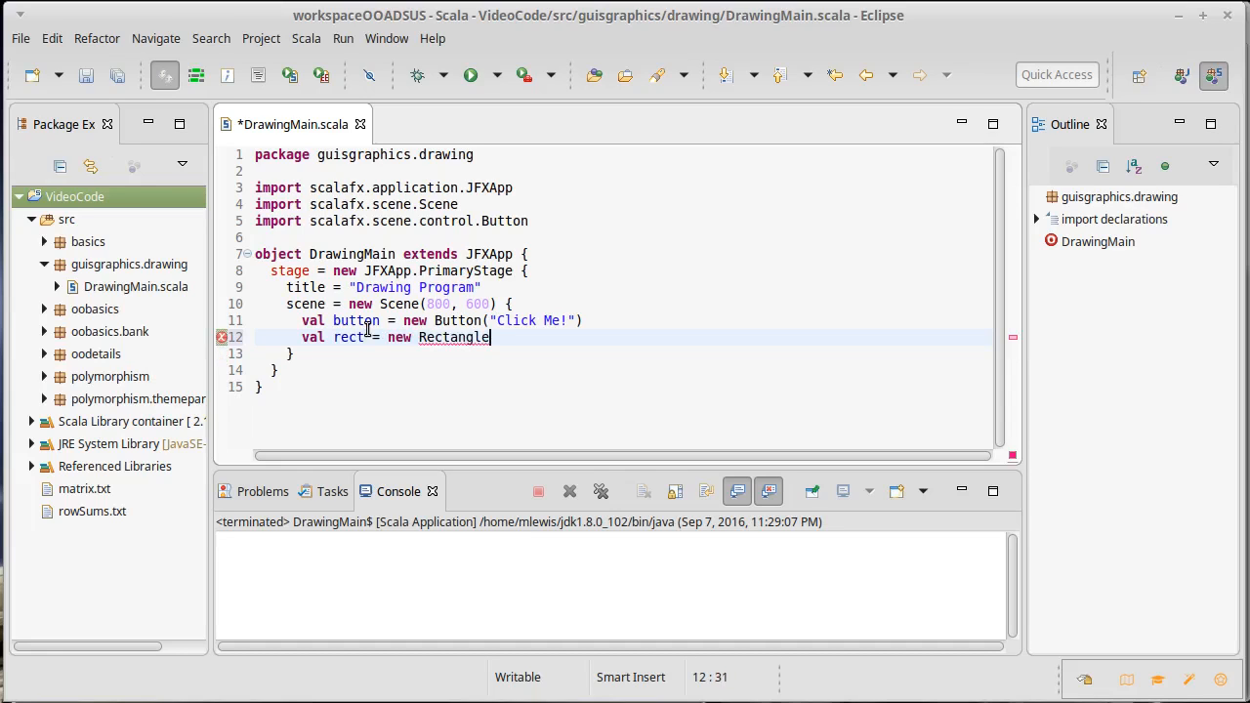
pyautogui.write('(')
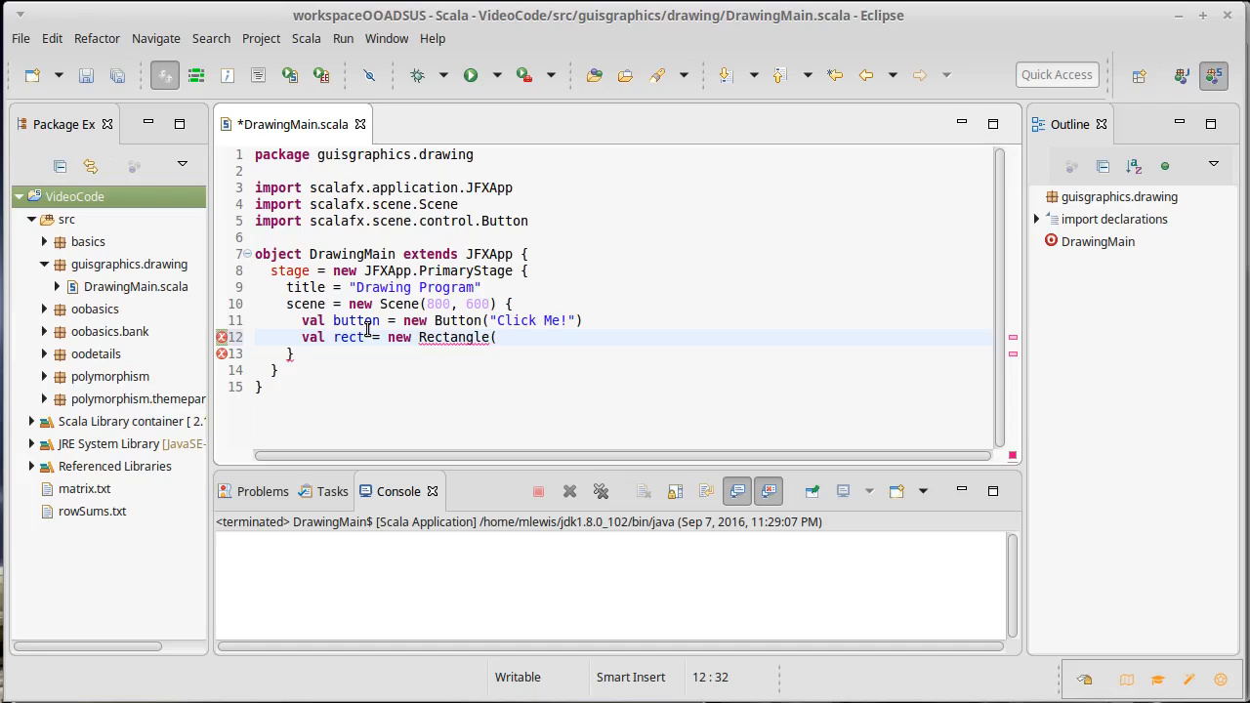
pyautogui.moveTo(496, 336)
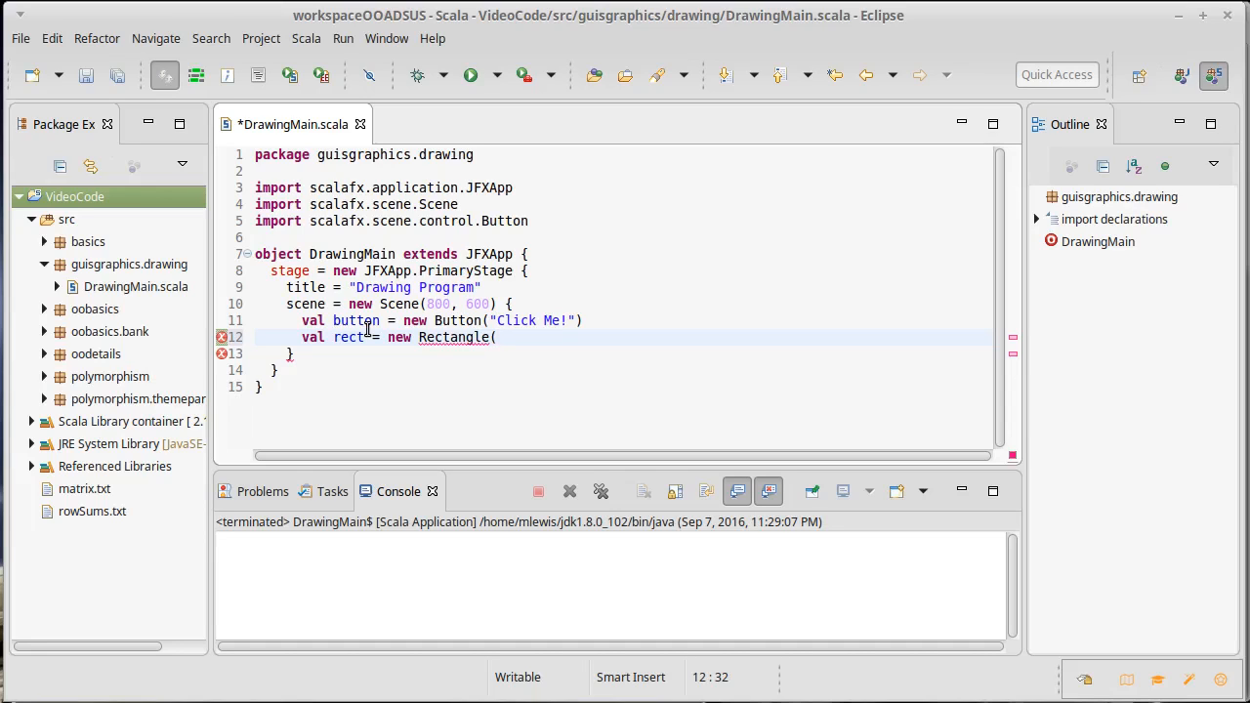
# Give the Rectangle the arguments 400,200,100,150
pyautogui.write('400')
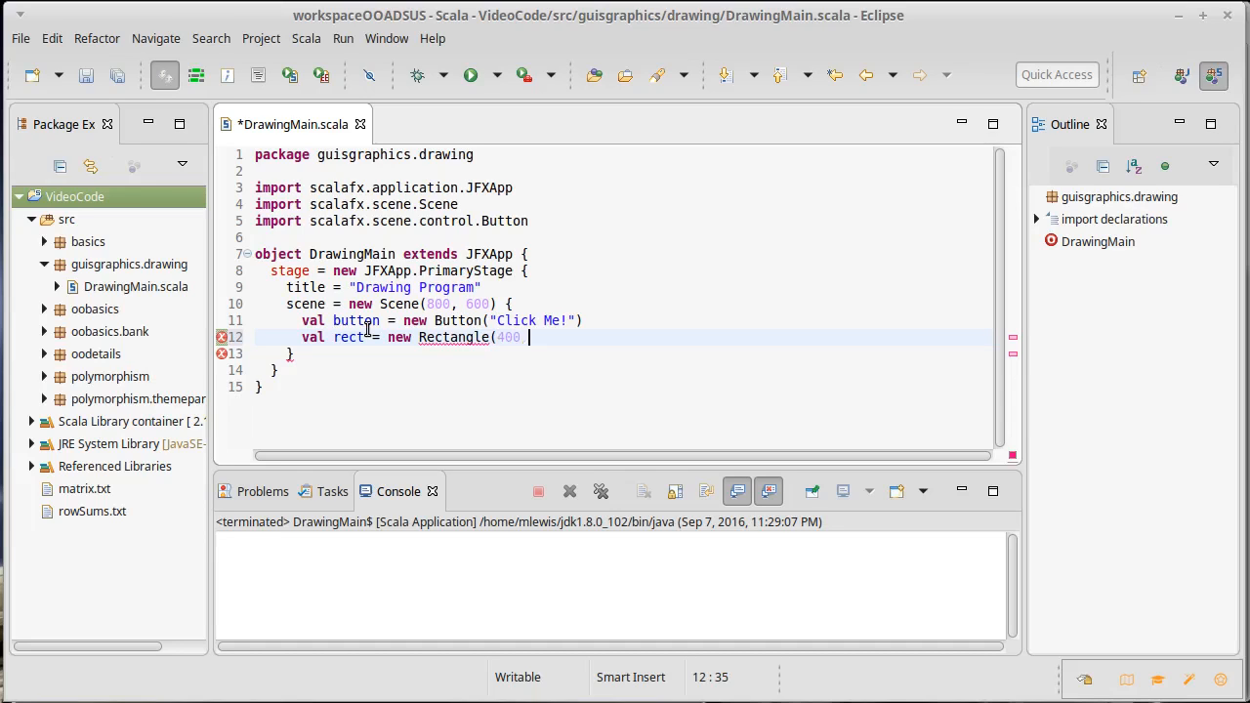
pyautogui.write(',200,')
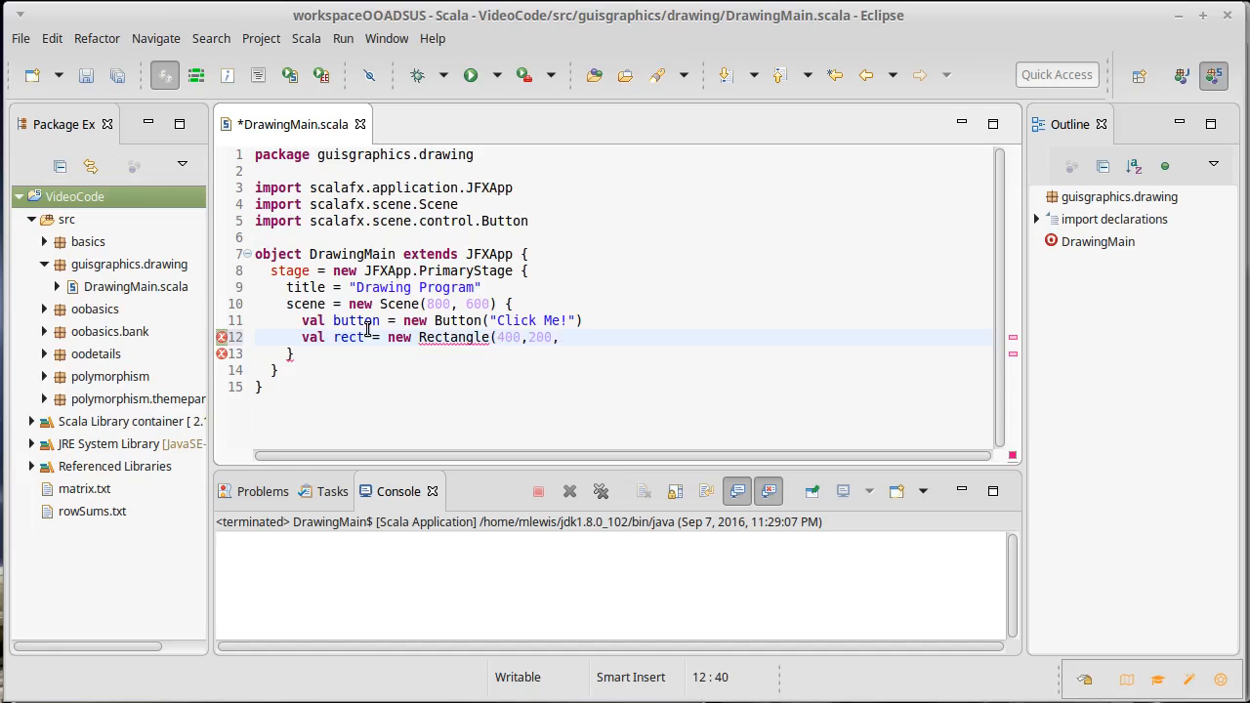
pyautogui.write('100,')
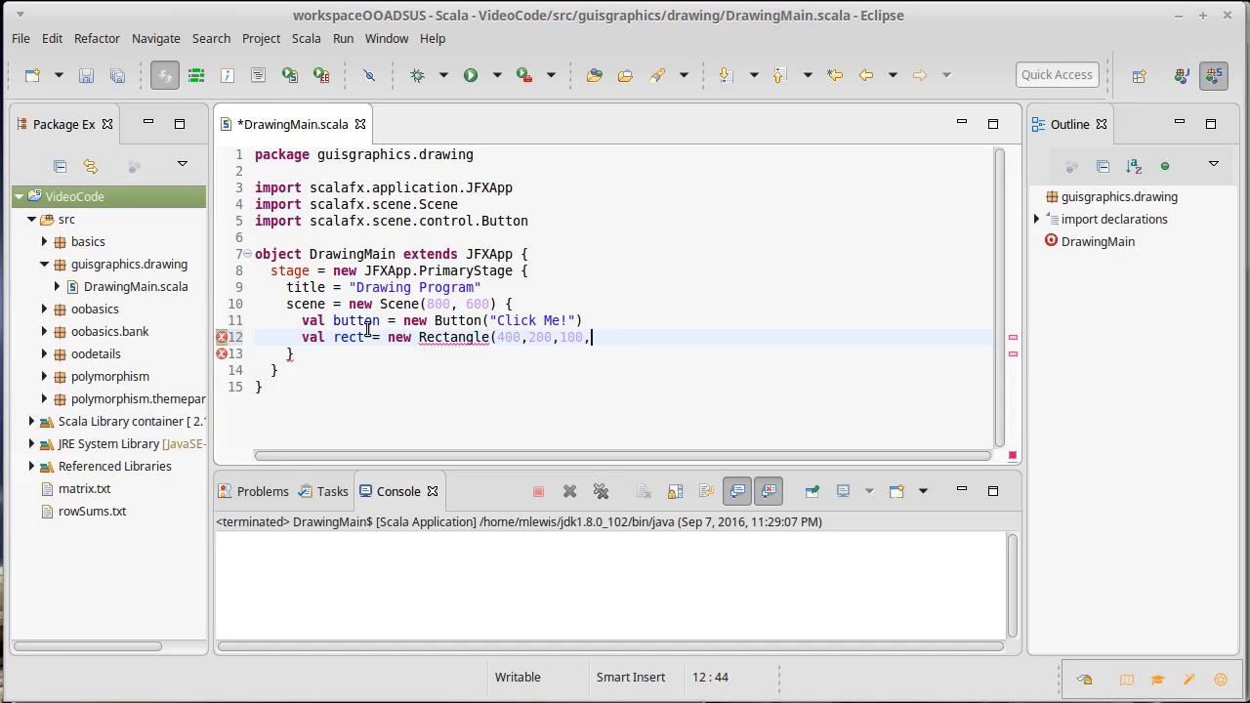
pyautogui.write('1')
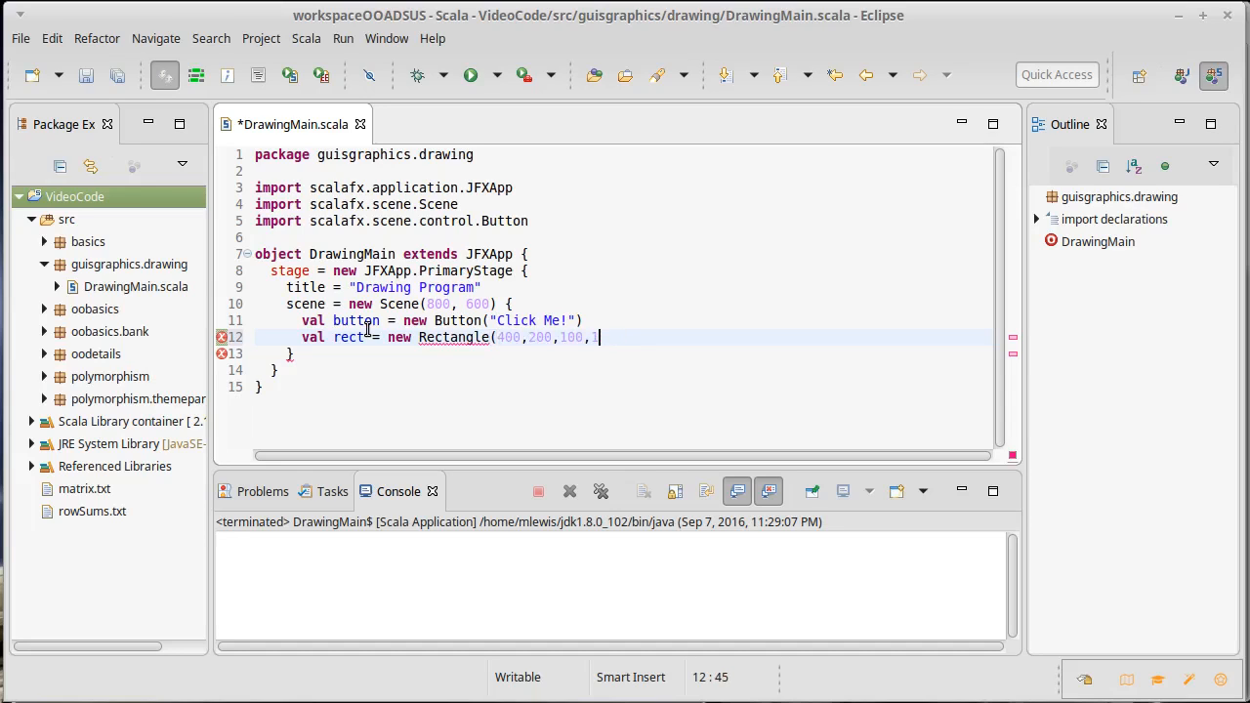
pyautogui.write('50)')
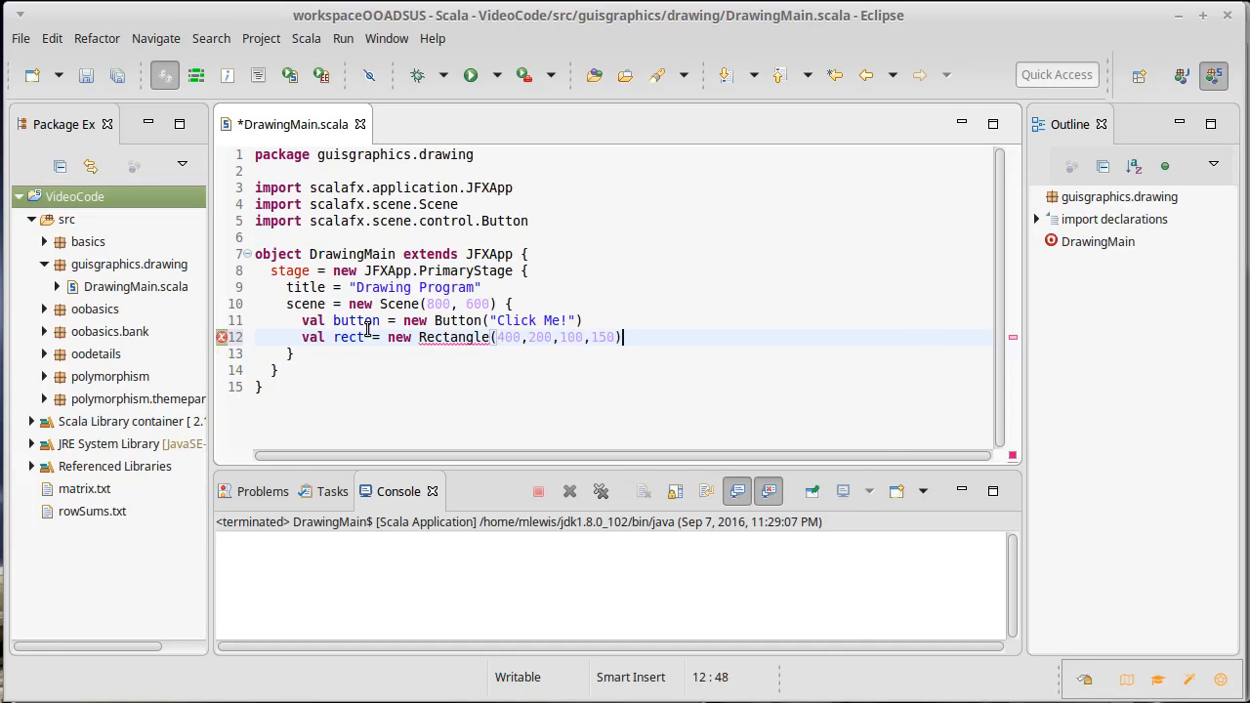
# Import scalafx.scene.shape.Rectangle, drop new before Rectangle, and save the file
pyautogui.press('ctrl+shift+o')
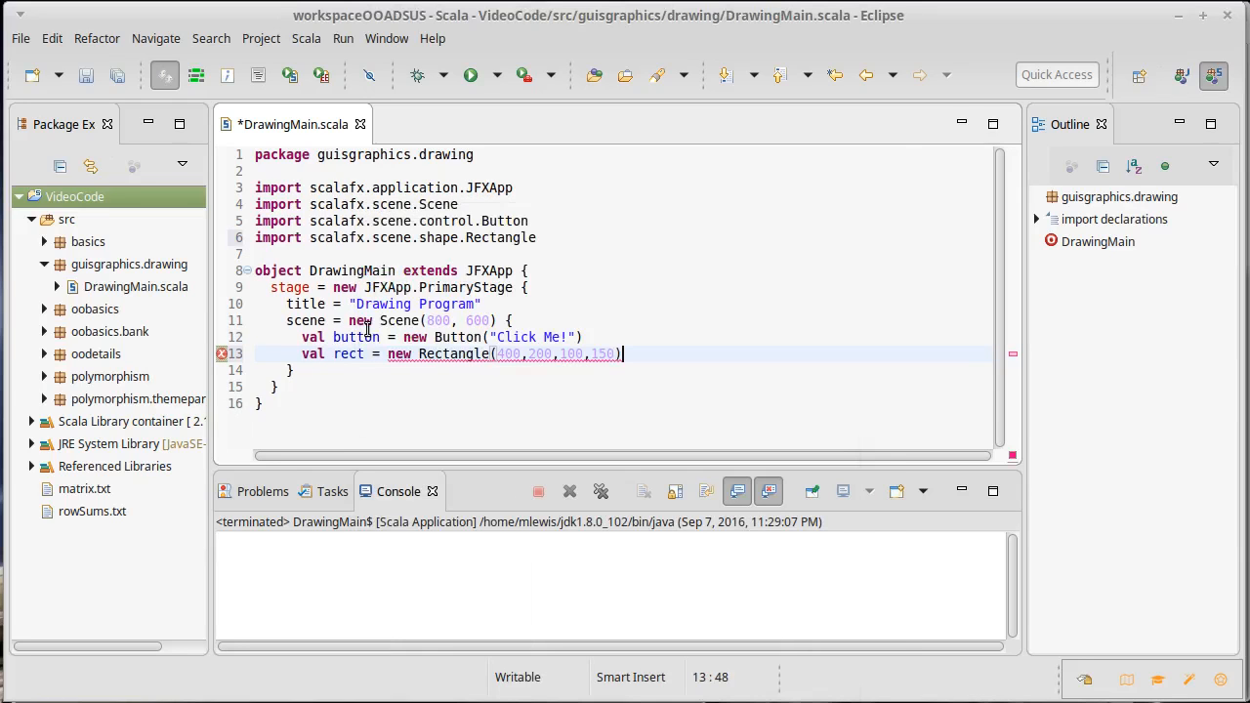
pyautogui.press('ctrl+s')
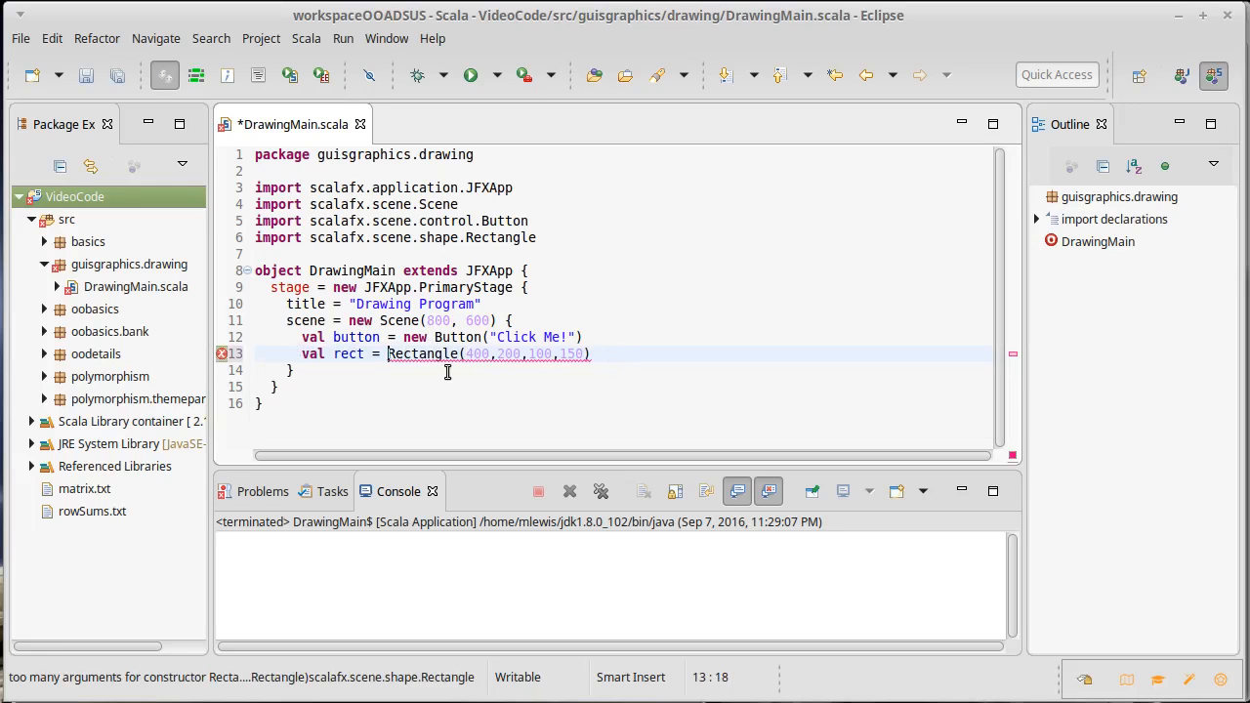
pyautogui.press('ctrl+s')
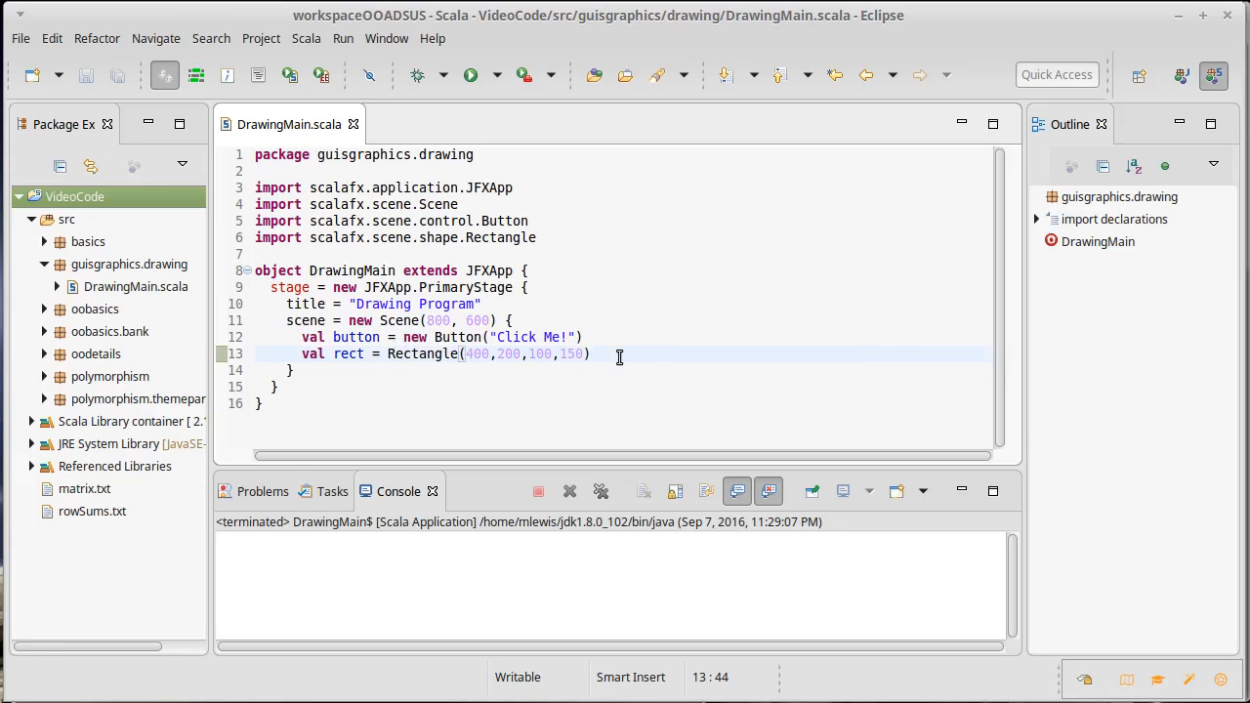
# Add content = List(button, rect) to the scene body
pyautogui.press('Return')
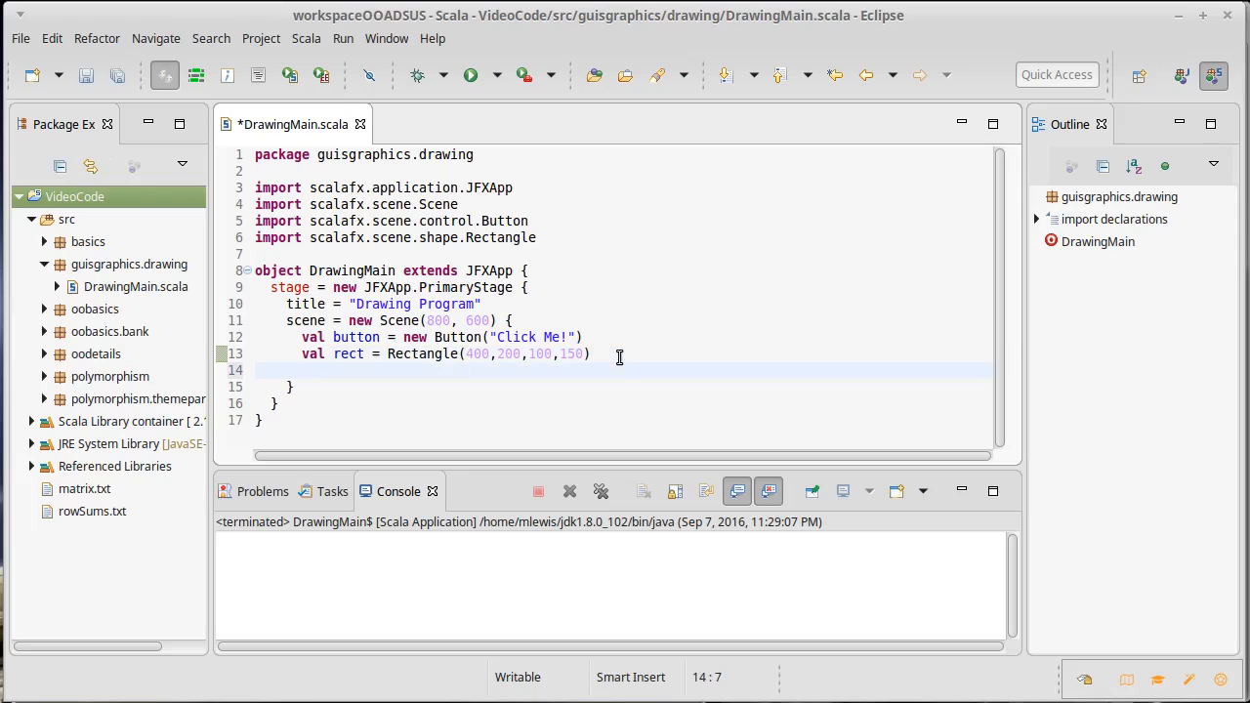
pyautogui.write('content')
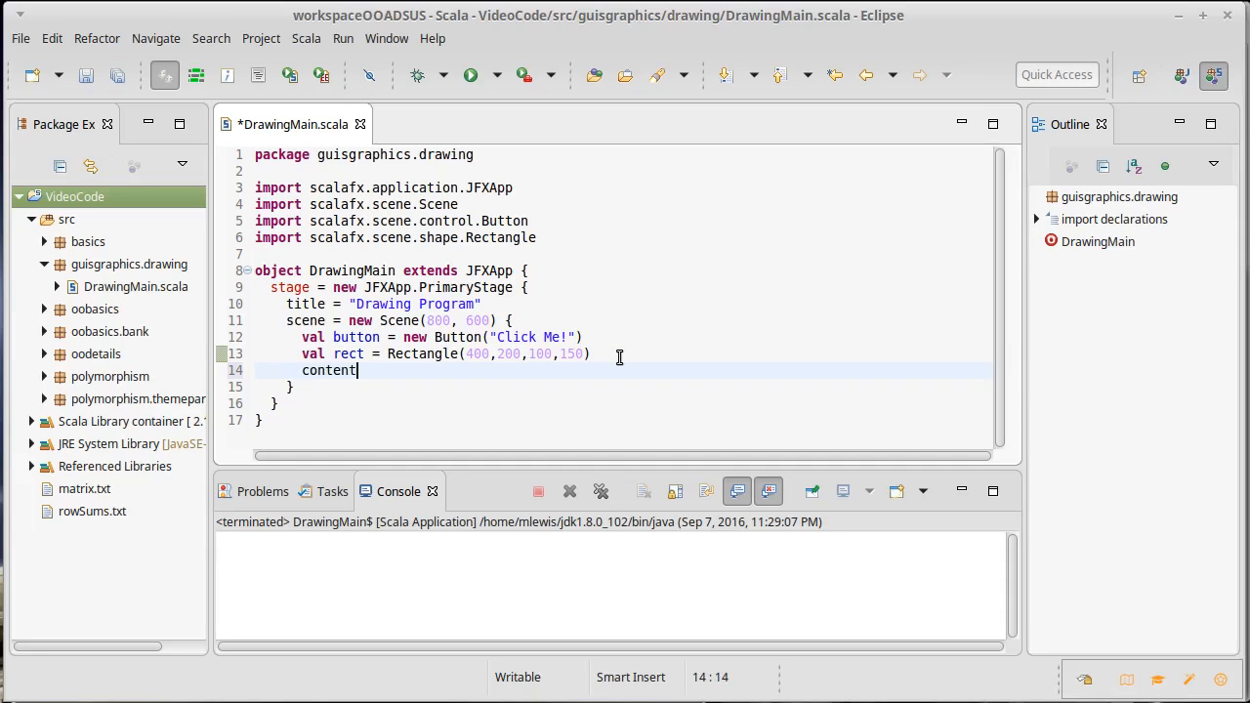
pyautogui.write('=')
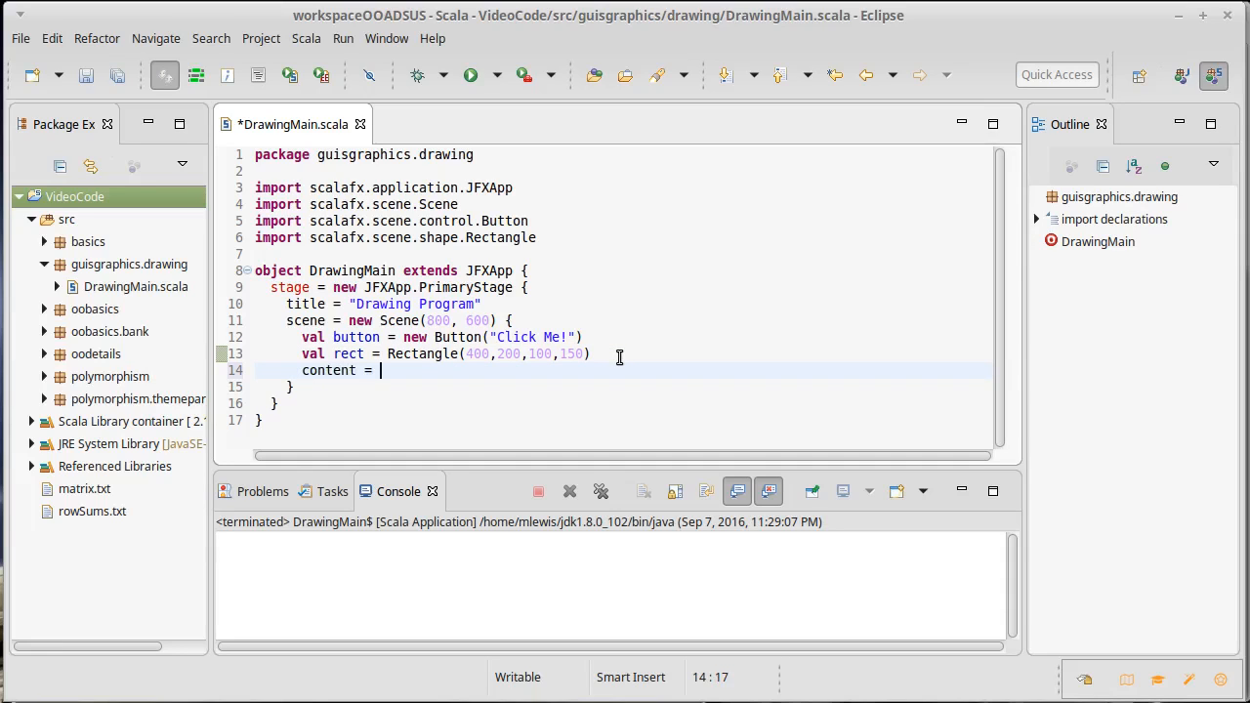
pyautogui.write('List(')
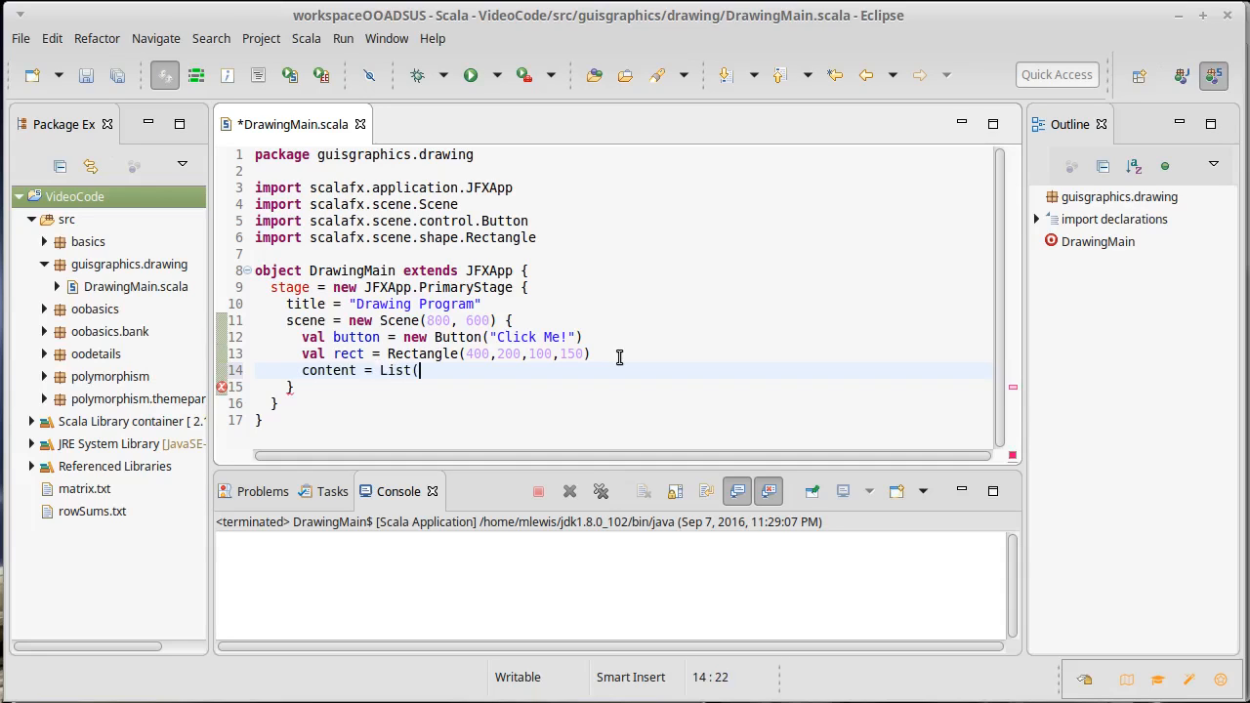
pyautogui.write('button')
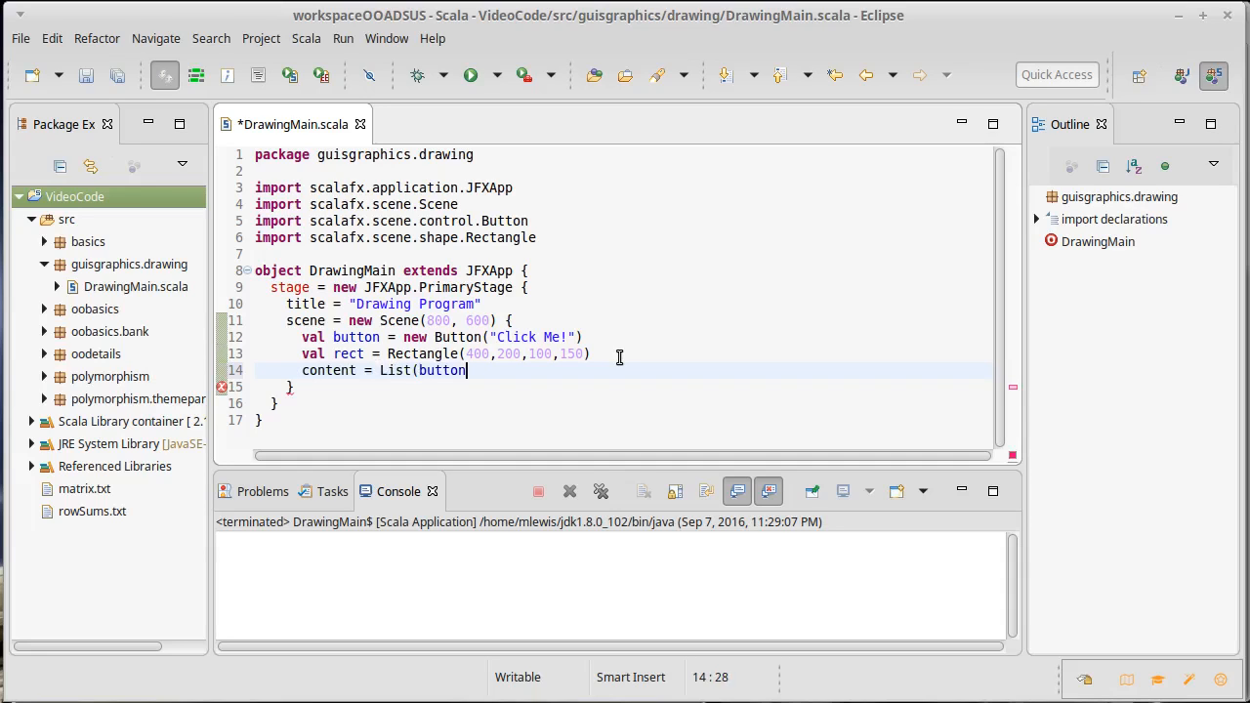
pyautogui.write(', rect)')
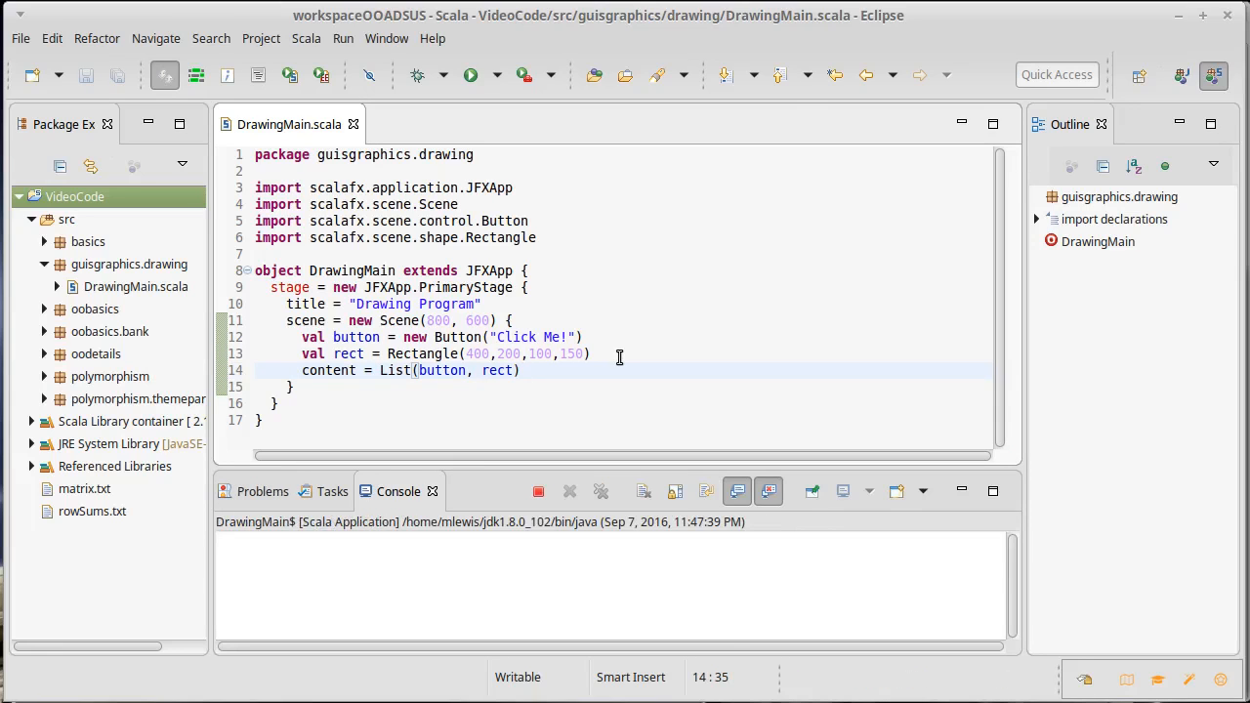
# Run DrawingMain, then close the Drawing Program window it opened
pyautogui.click(469, 74)
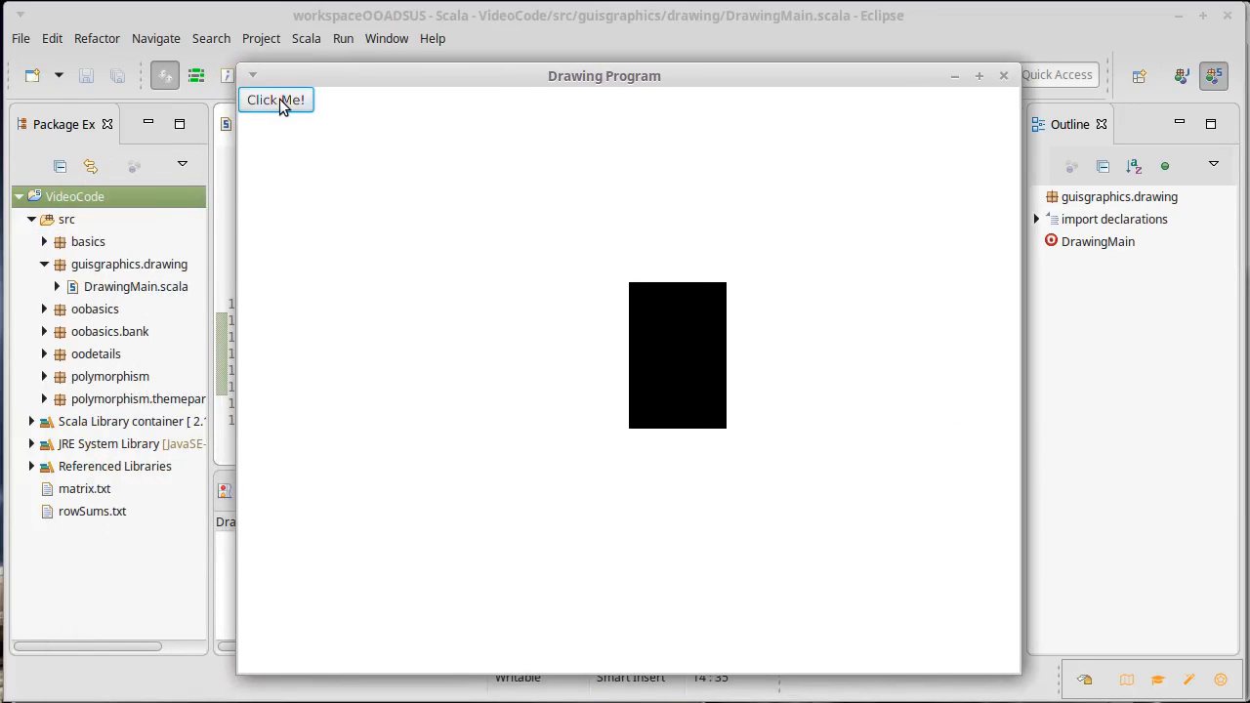
pyautogui.moveTo(274, 145)
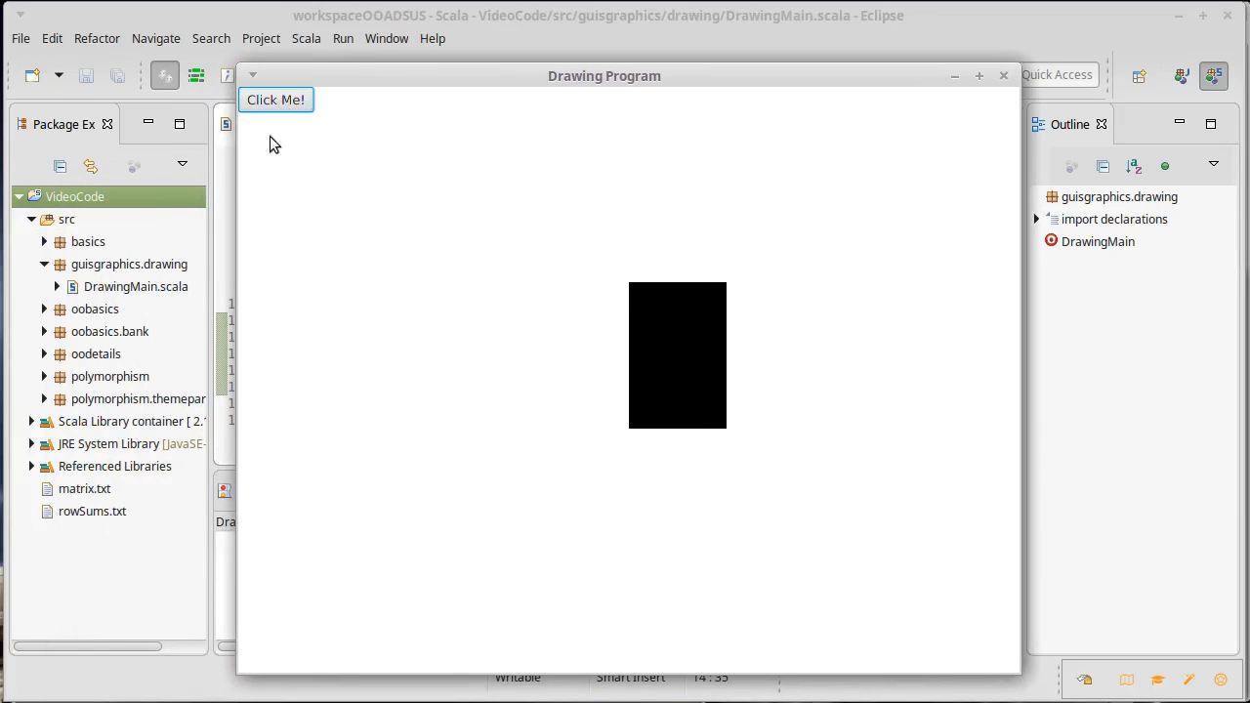
pyautogui.moveTo(872, 133)
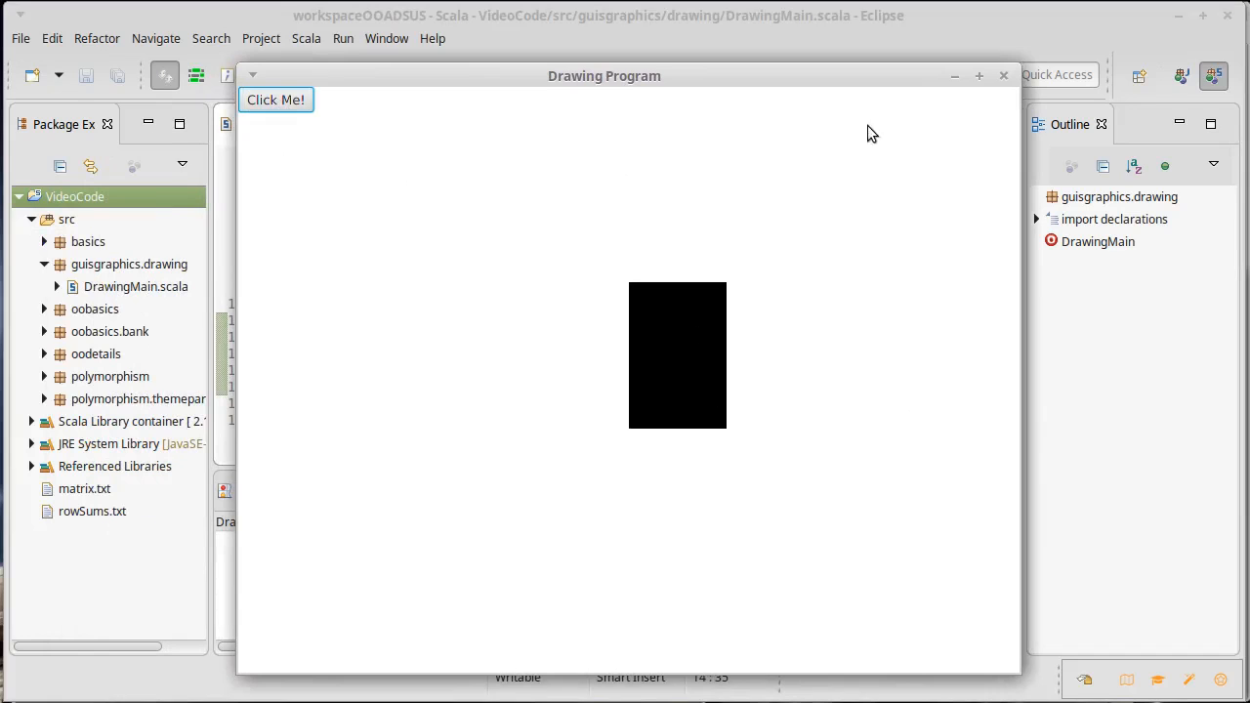
pyautogui.click(1004, 74)
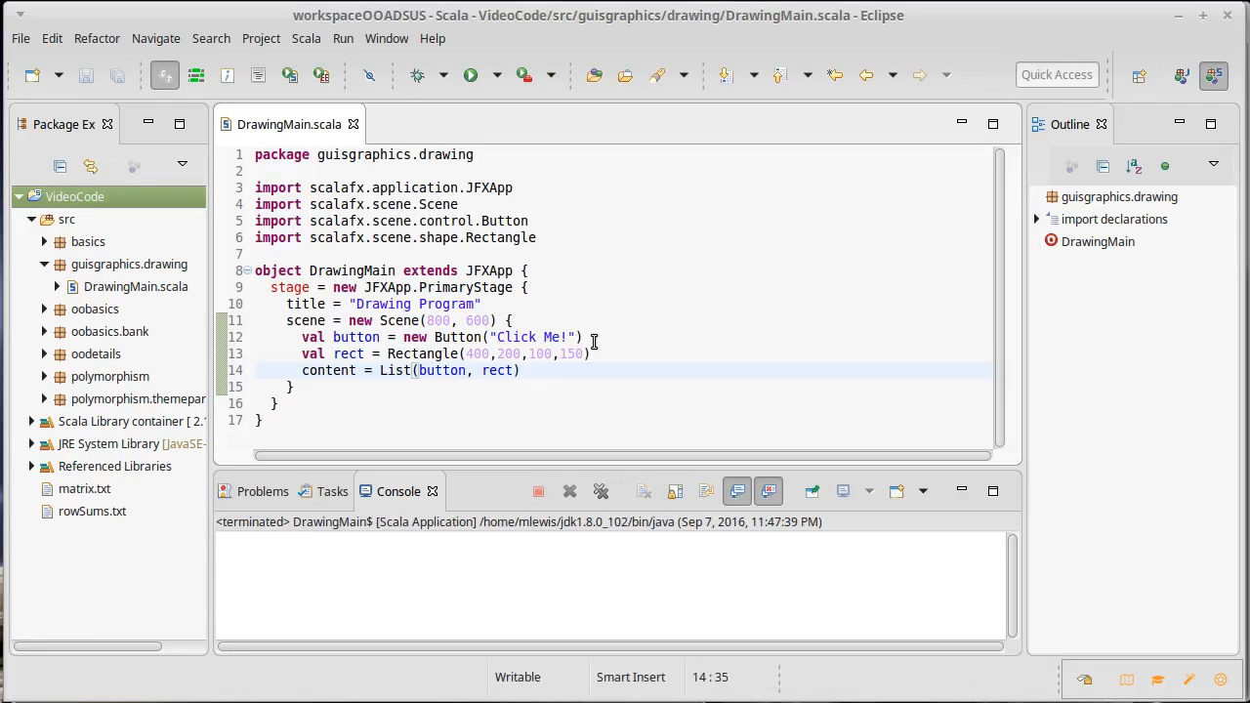
# Add button.layoutX = 100 and button.layoutY = 100 after the button declaration
pyautogui.press('Return')
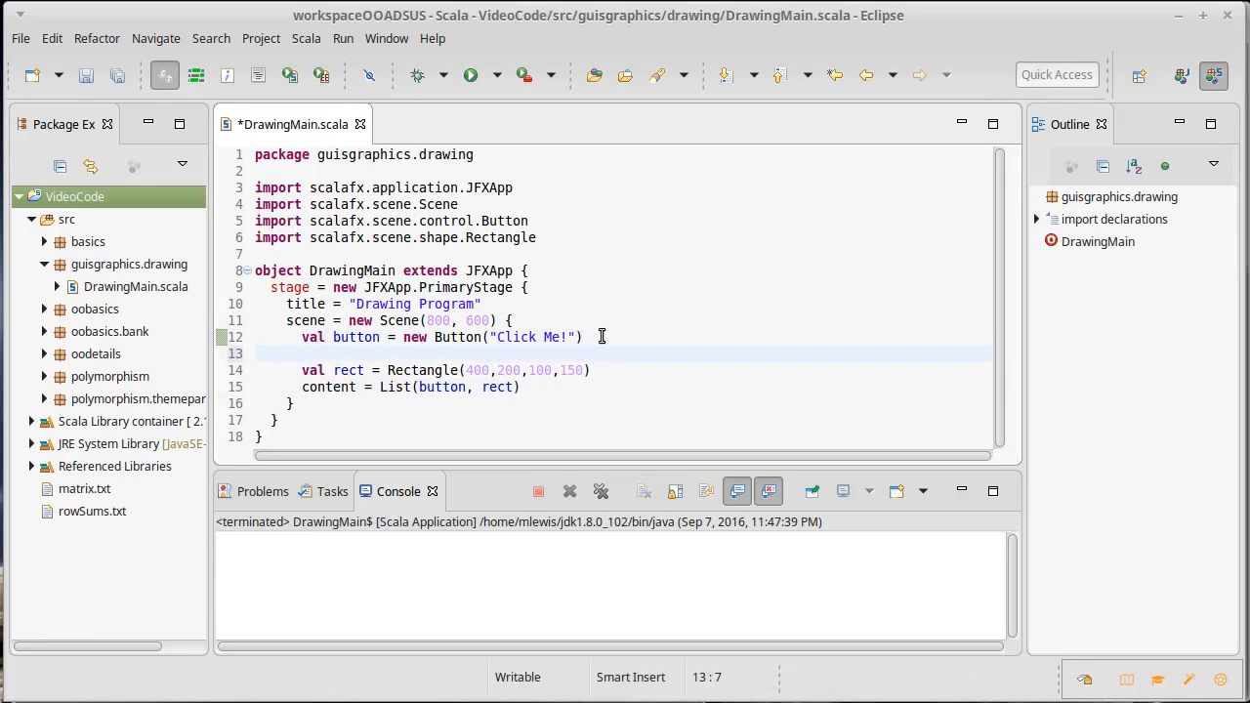
pyautogui.write('button.l')
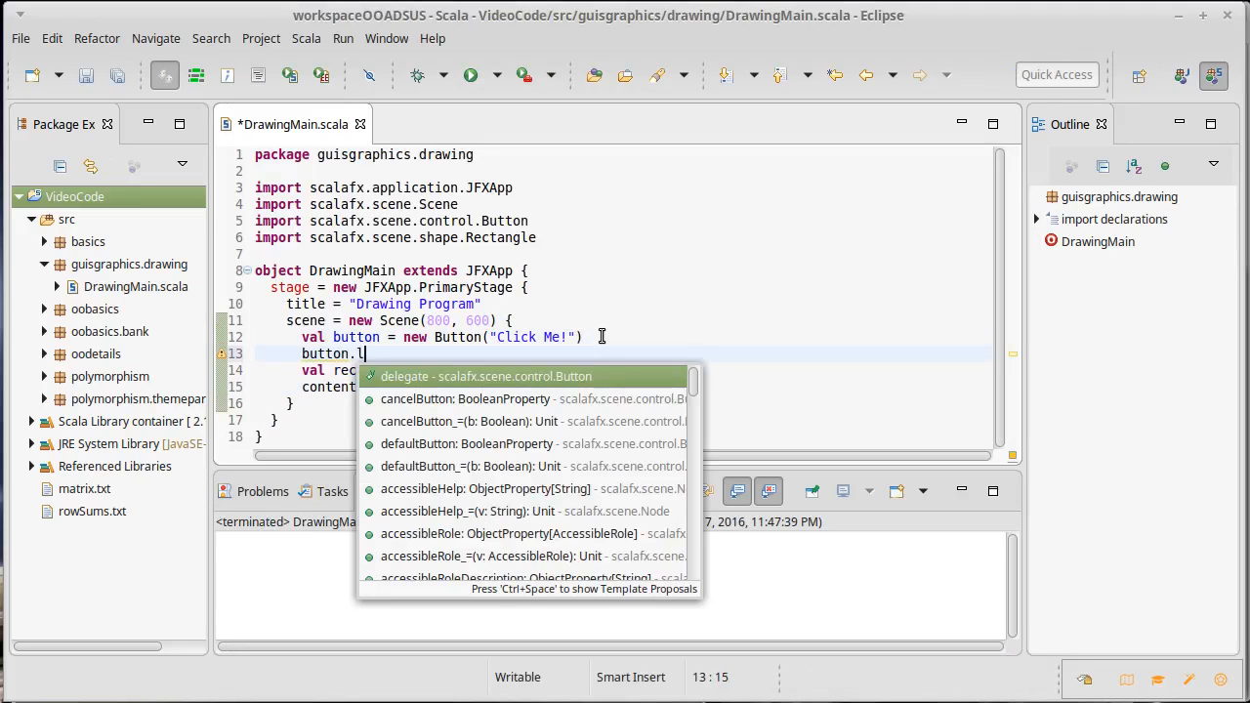
pyautogui.write('ayoutX = 100')
pyautogui.write('button')
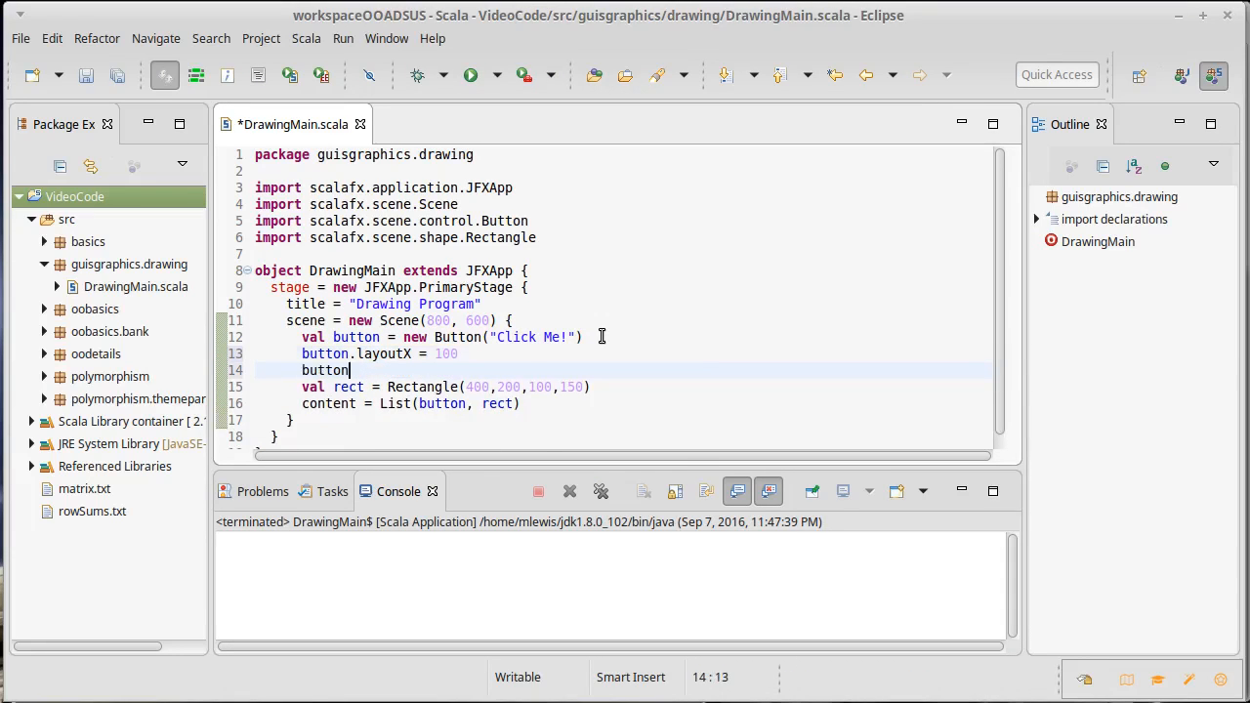
pyautogui.write('.layO')
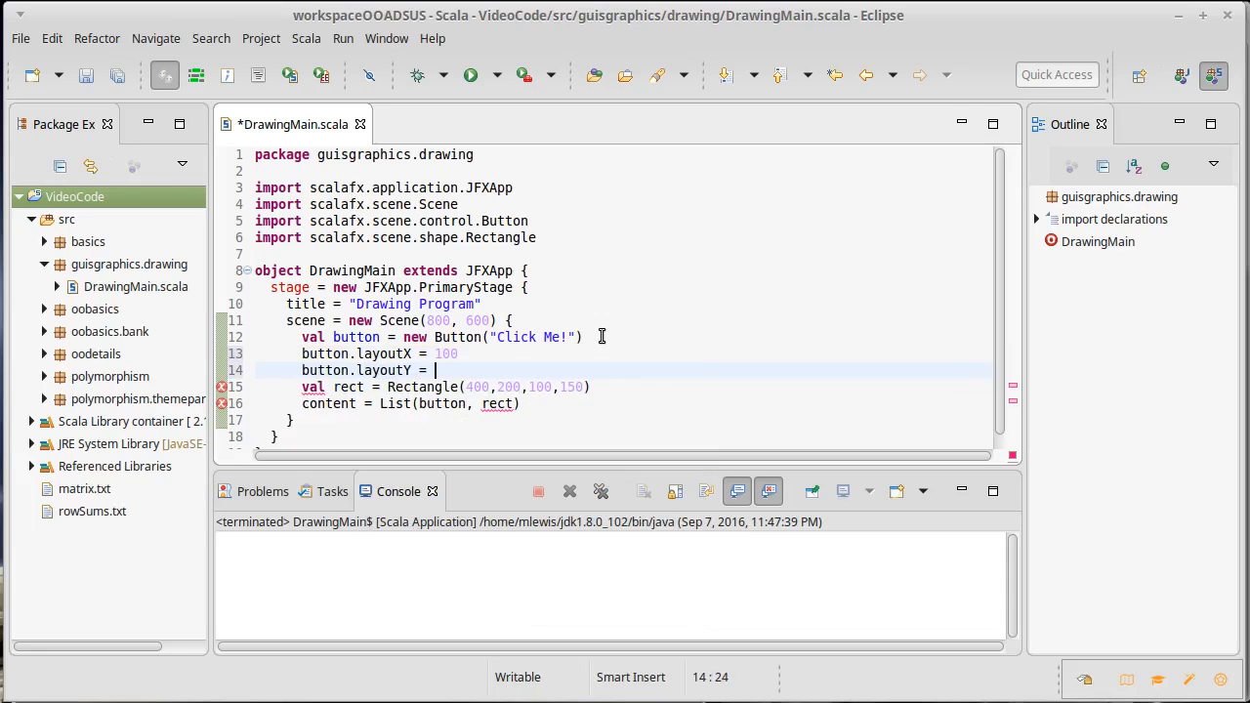
pyautogui.write('100')
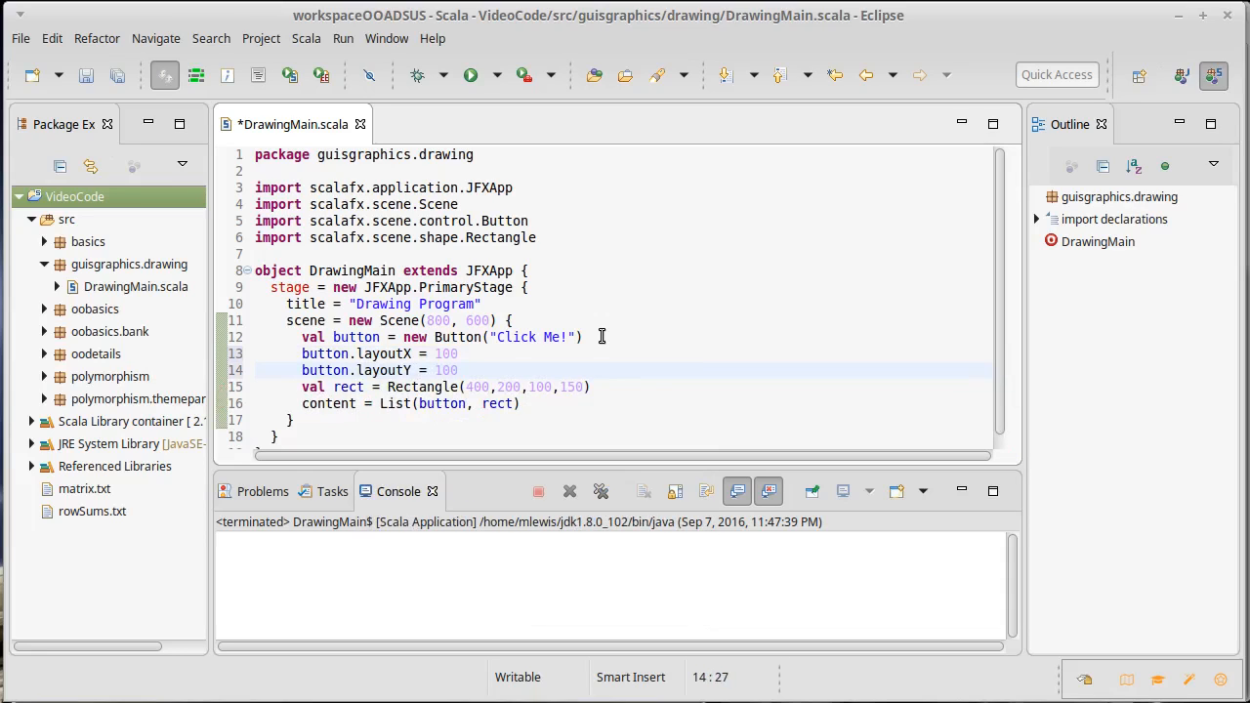
pyautogui.click(457, 371)
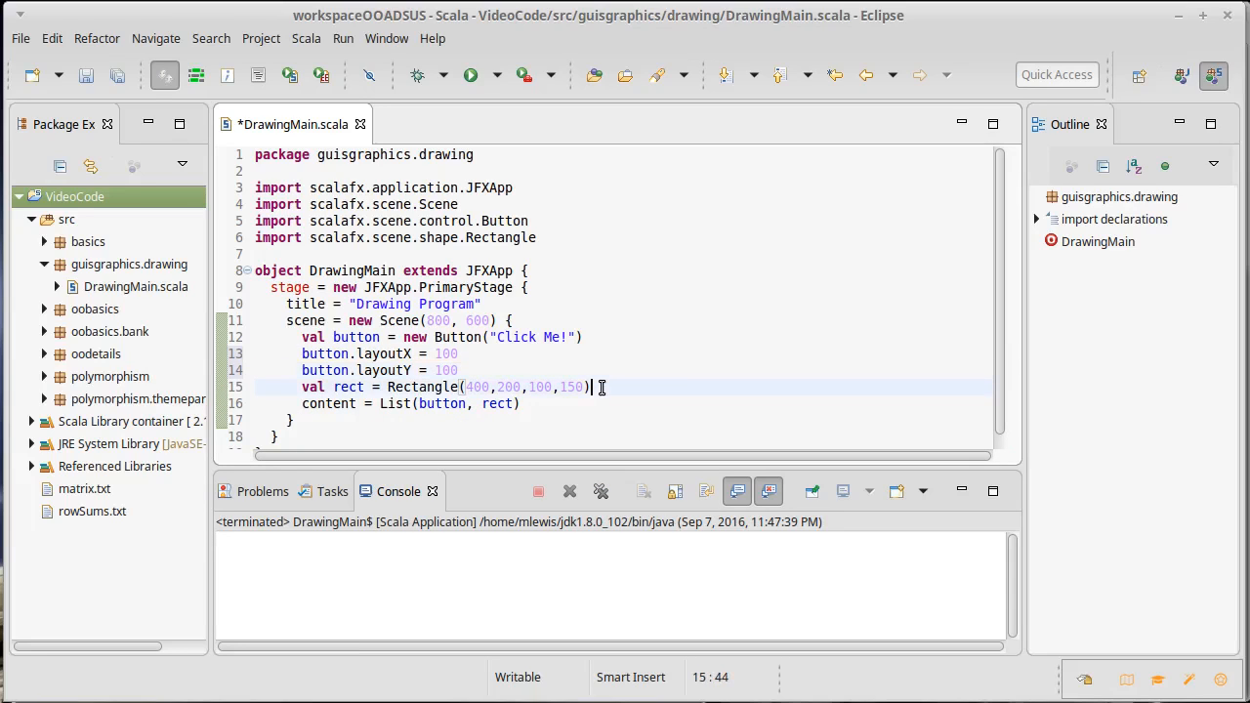
# Add rect.fill = Color.Azure, choosing the scalafx.scene.paint Color class for the import
pyautogui.press('Return')
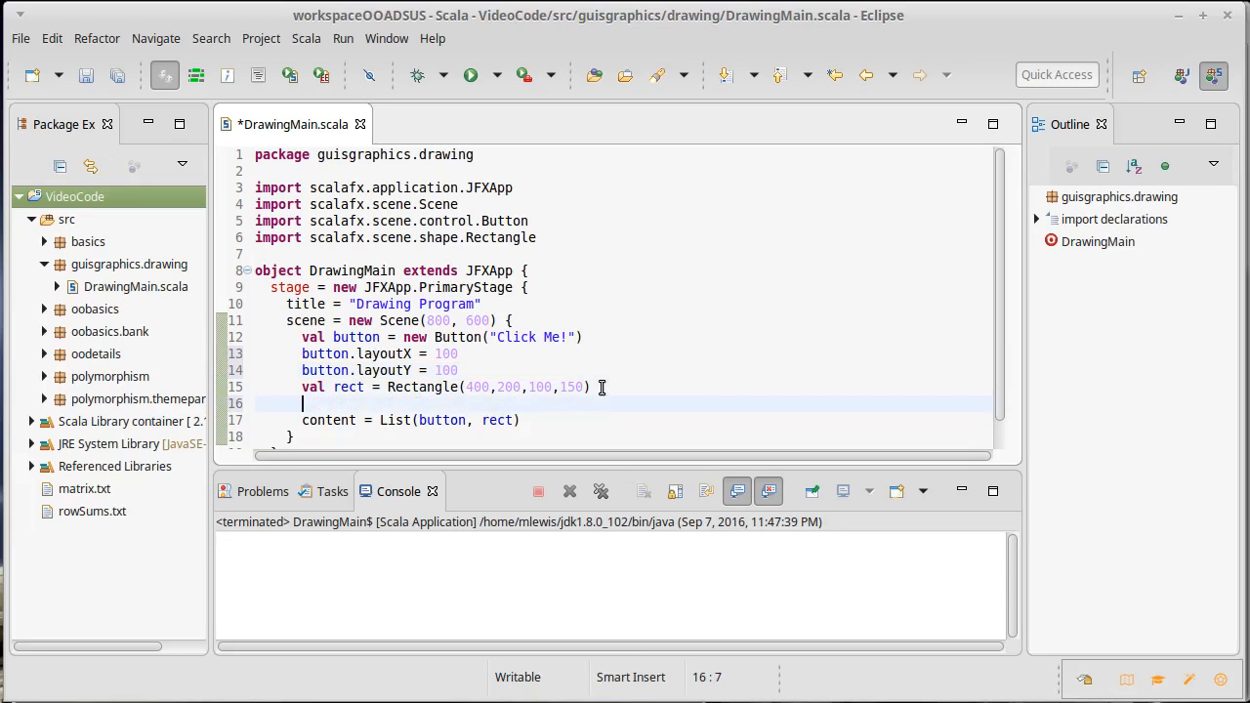
pyautogui.write('rect')
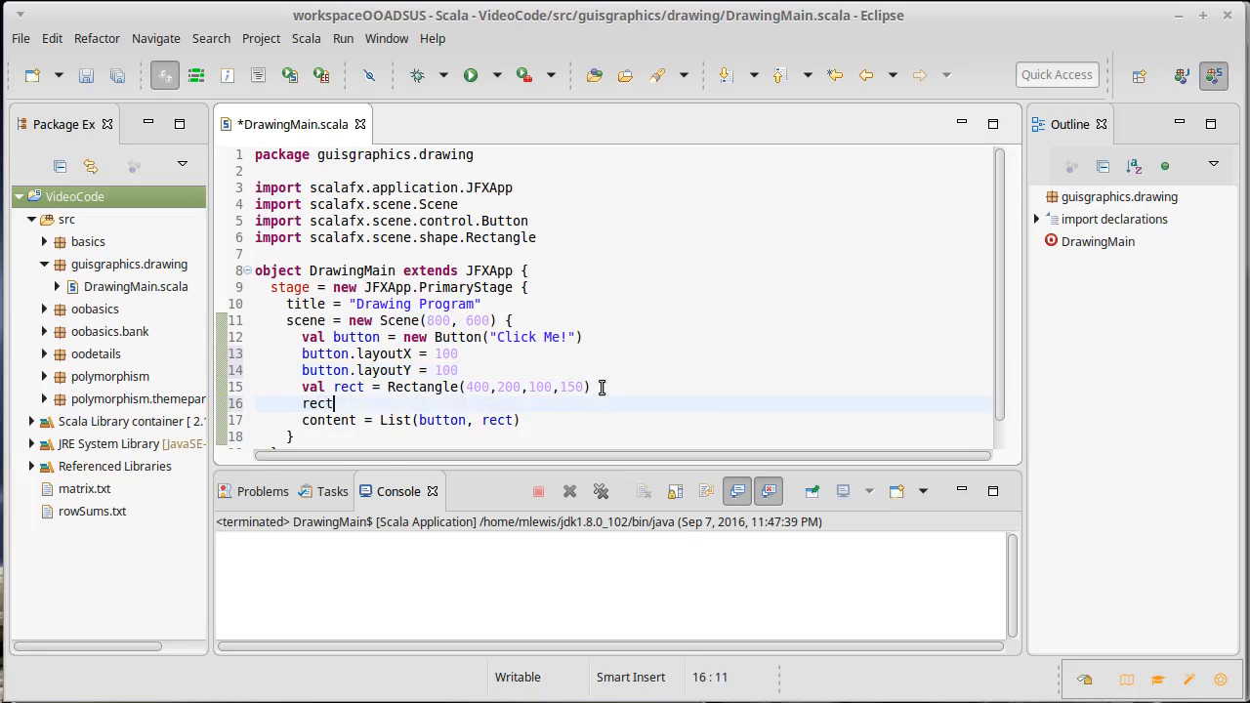
pyautogui.write('.fill =')
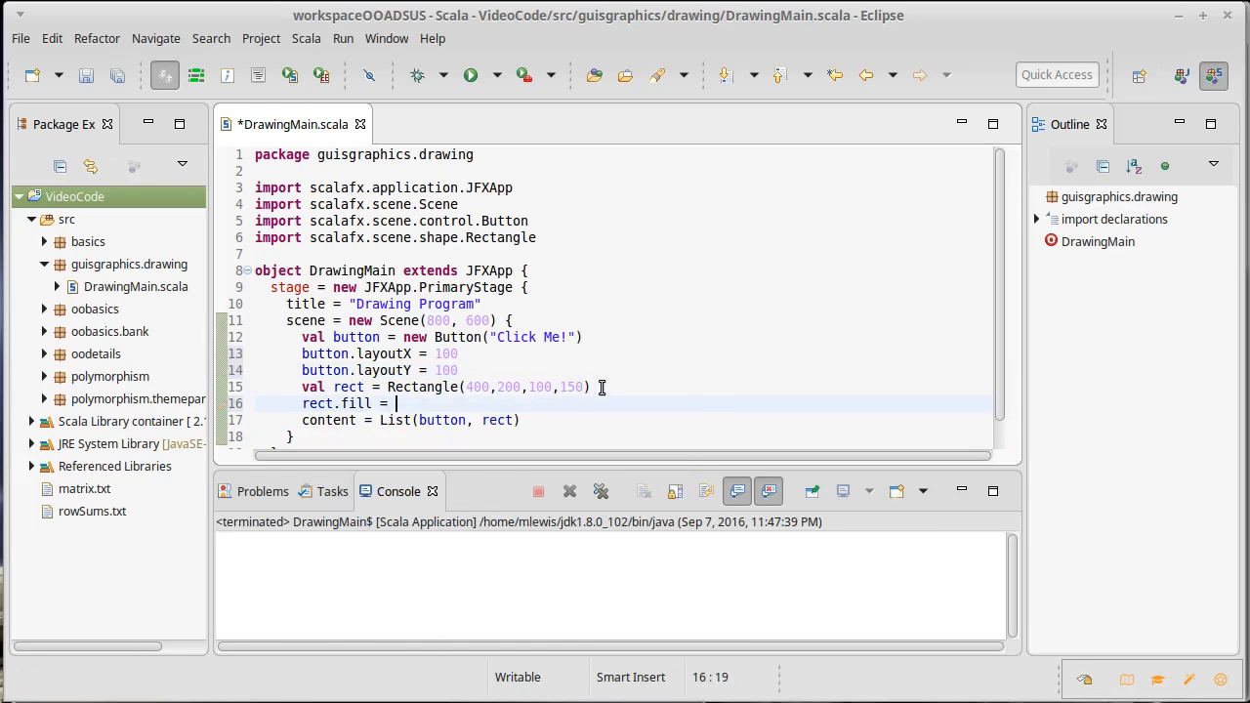
pyautogui.write('Colore')
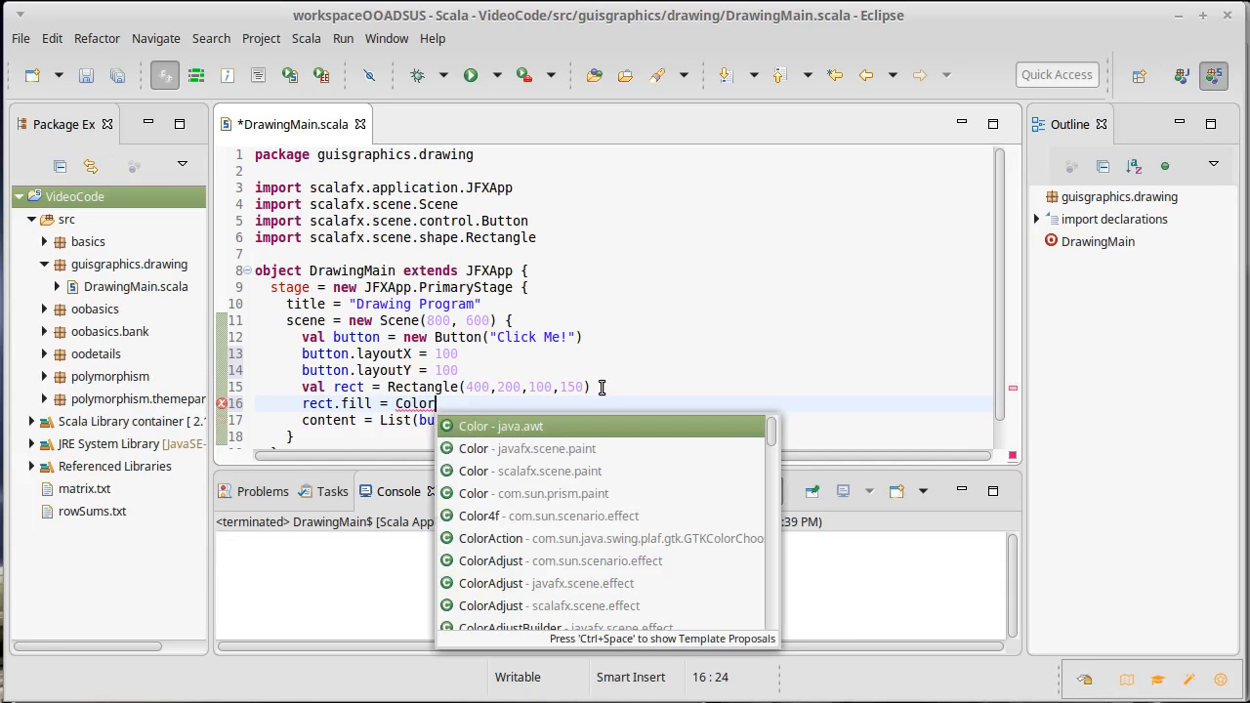
pyautogui.click(531, 470)
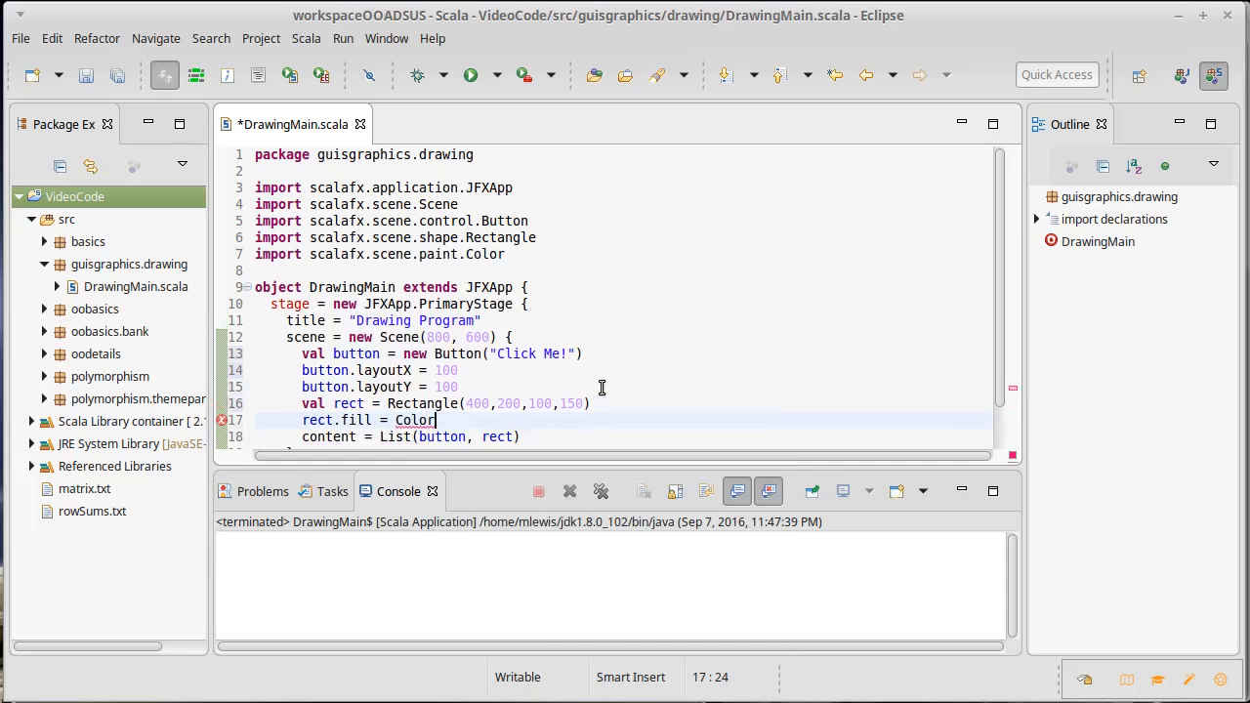
pyautogui.write('.Azure')
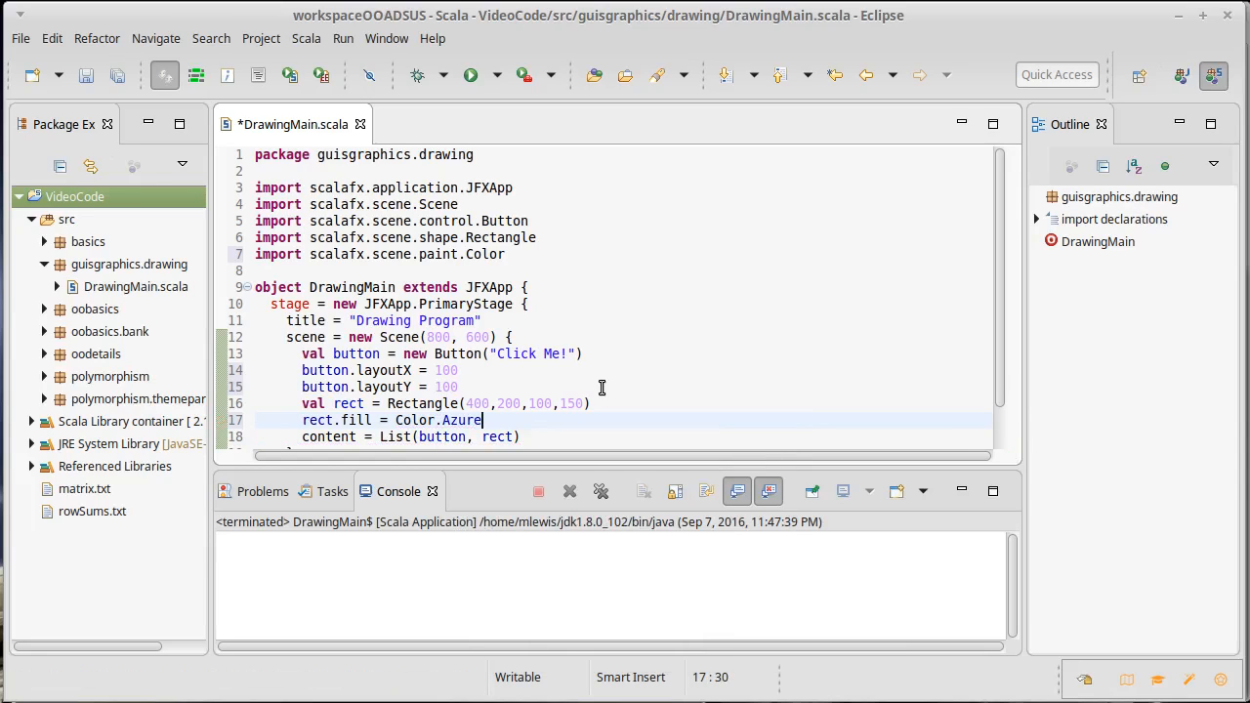
# Save DrawingMain.scala and run the program again
pyautogui.press('ctrl+s')
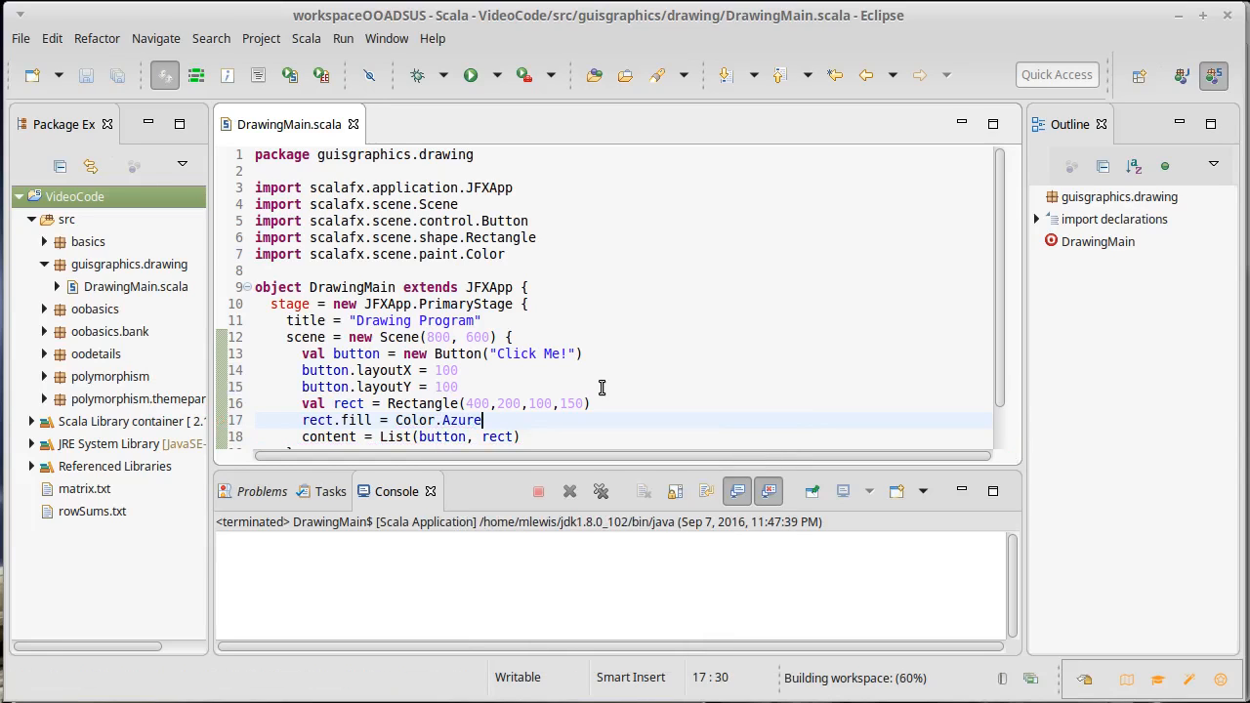
pyautogui.click(469, 74)
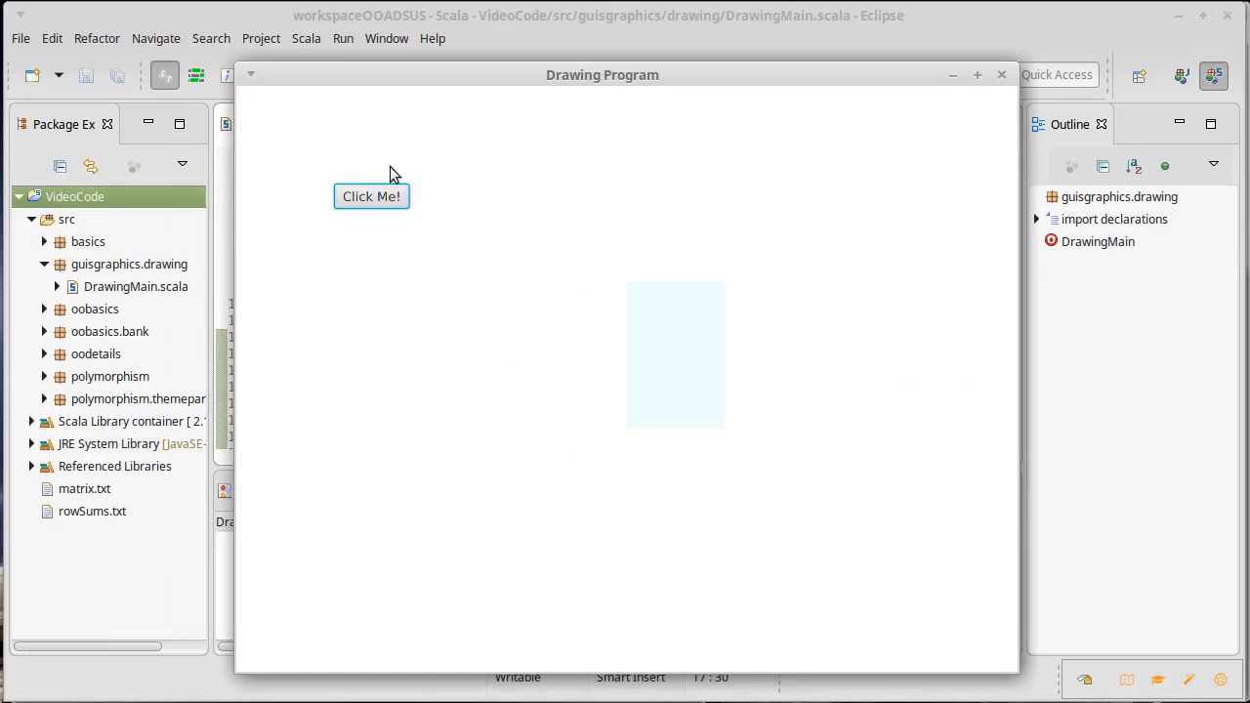
pyautogui.moveTo(308, 105)
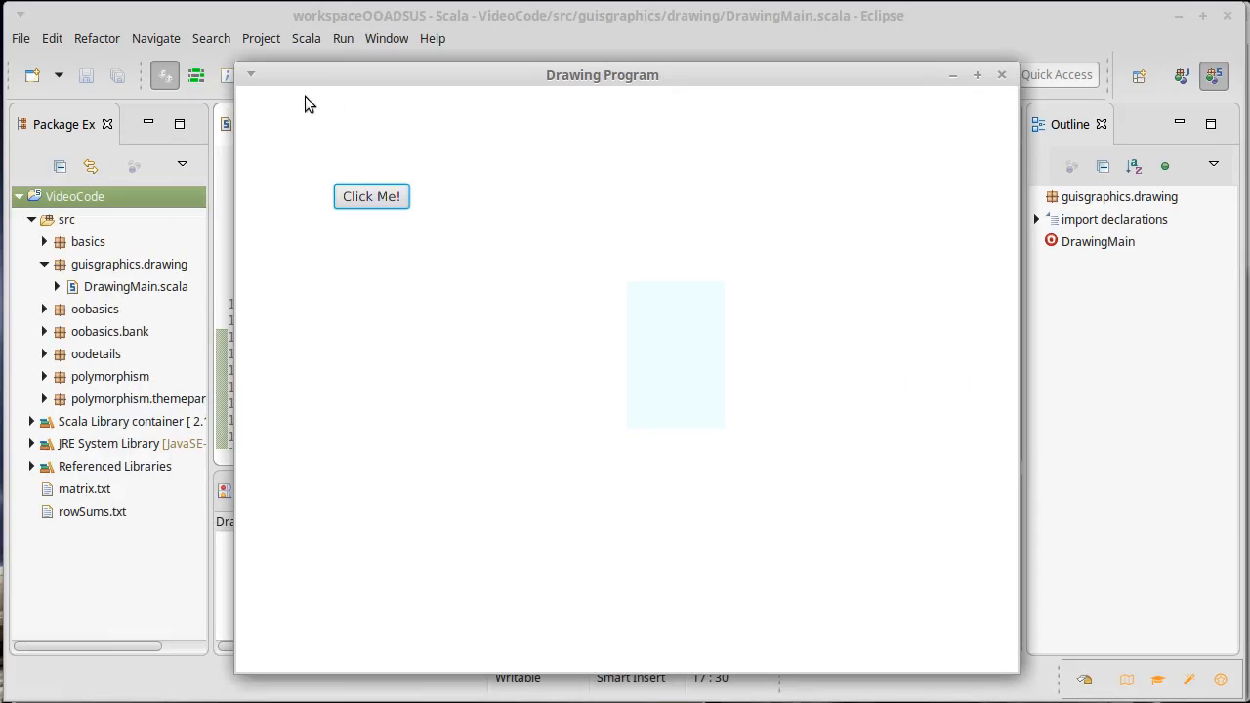
pyautogui.moveTo(250, 99)
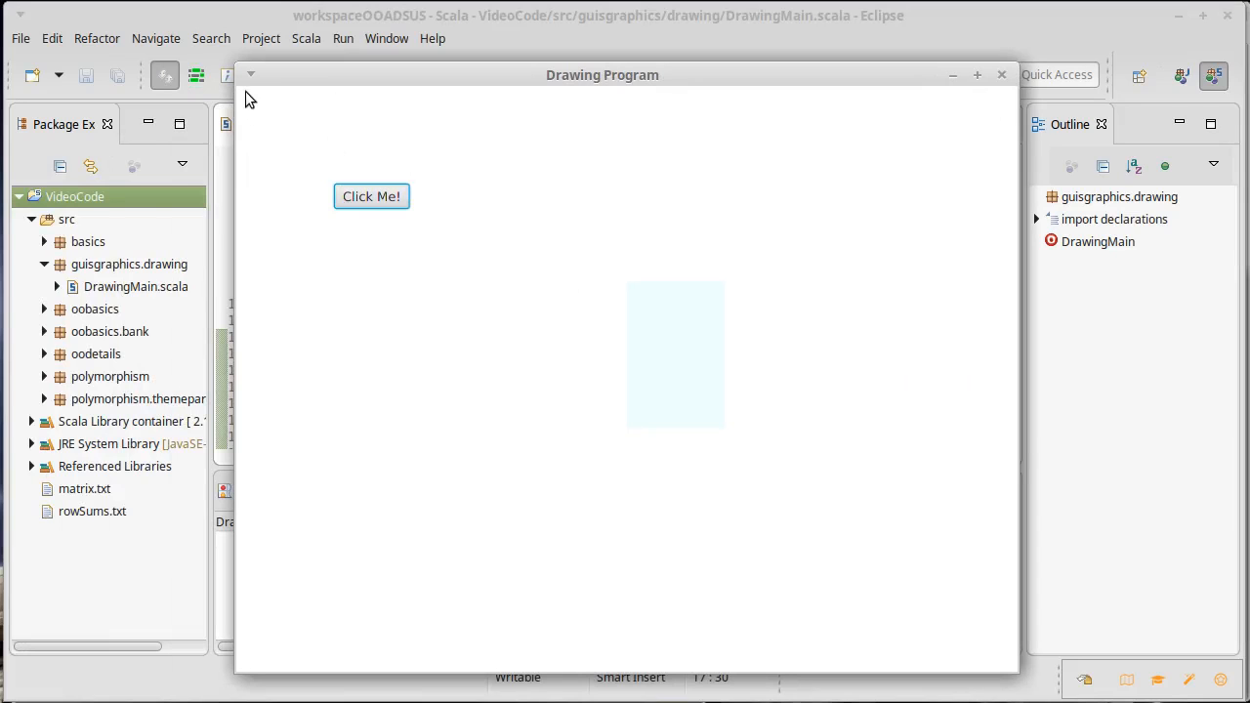
pyautogui.moveTo(639, 127)
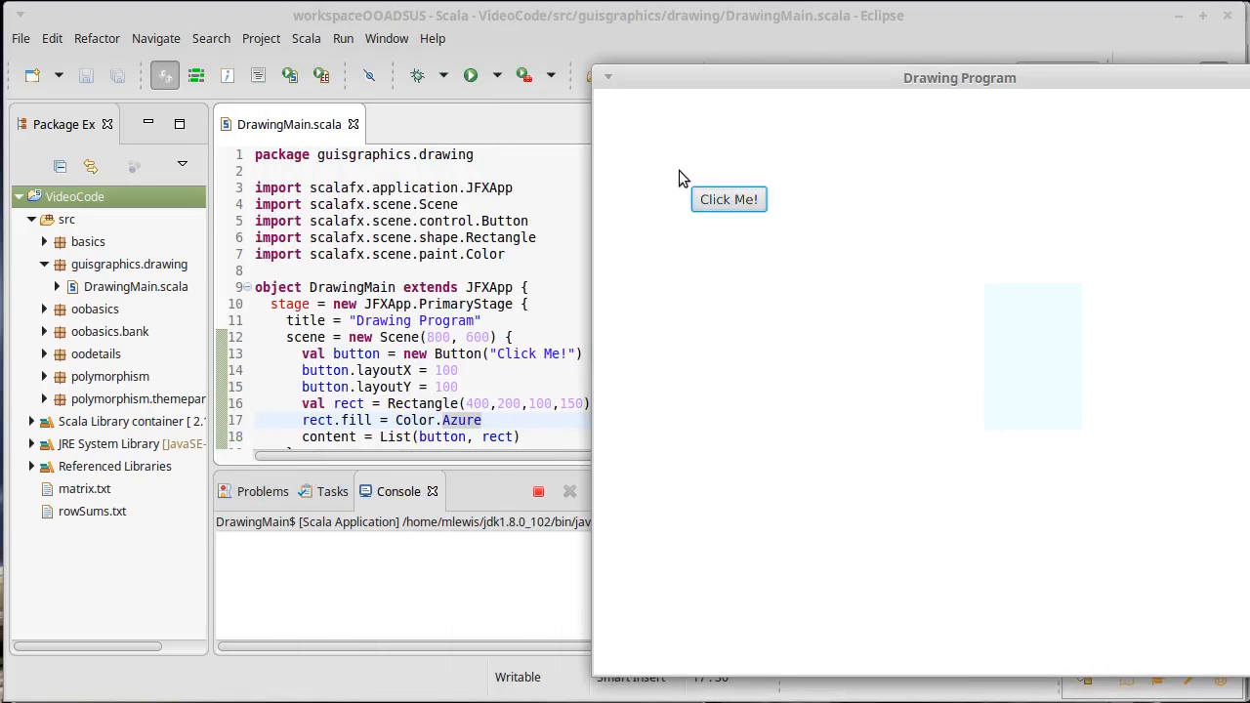
pyautogui.moveTo(682, 160)
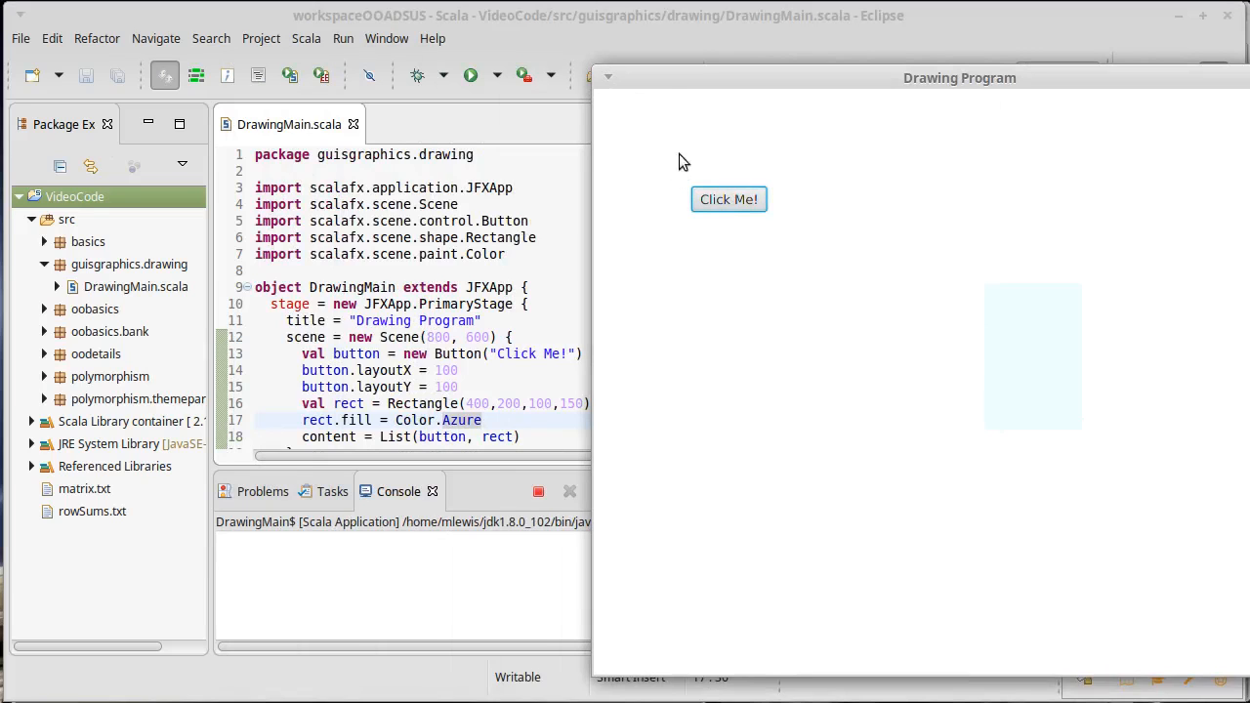
pyautogui.moveTo(863, 88)
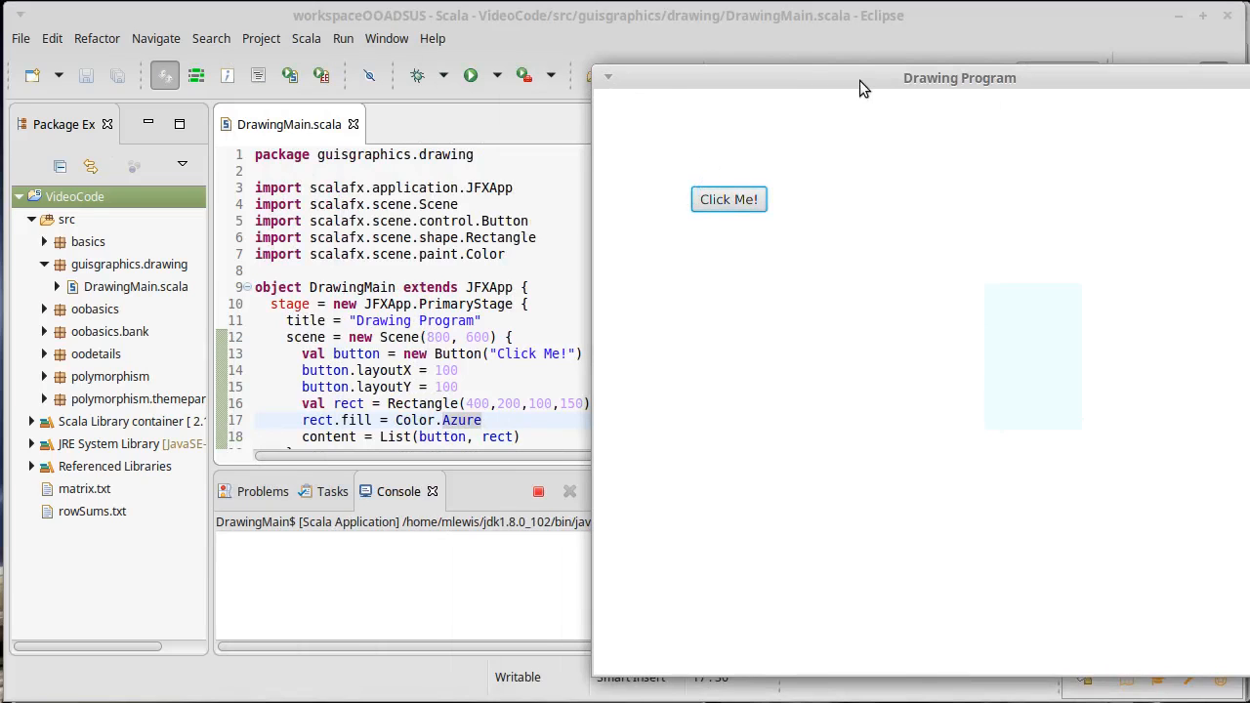
# Drag the running Drawing Program window to the left by its title bar
pyautogui.moveTo(959, 78); pyautogui.dragTo(809, 66)
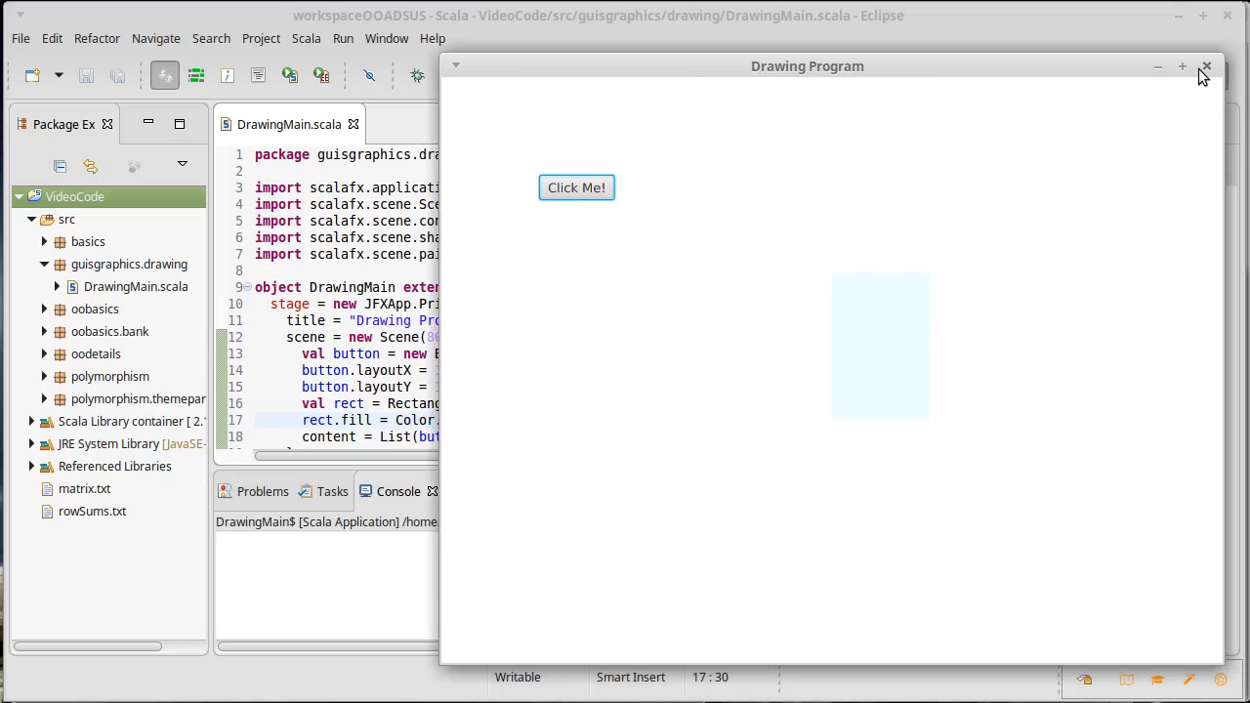
pyautogui.moveTo(754, 82)
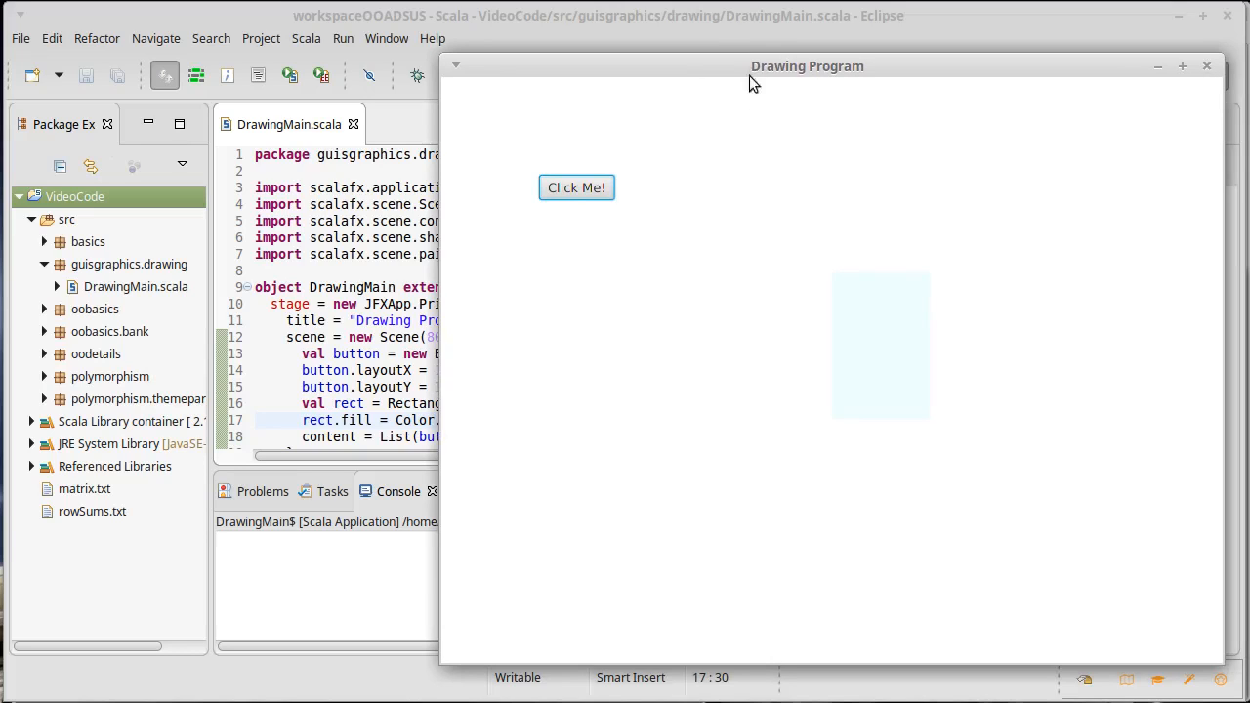
pyautogui.moveTo(447, 254)
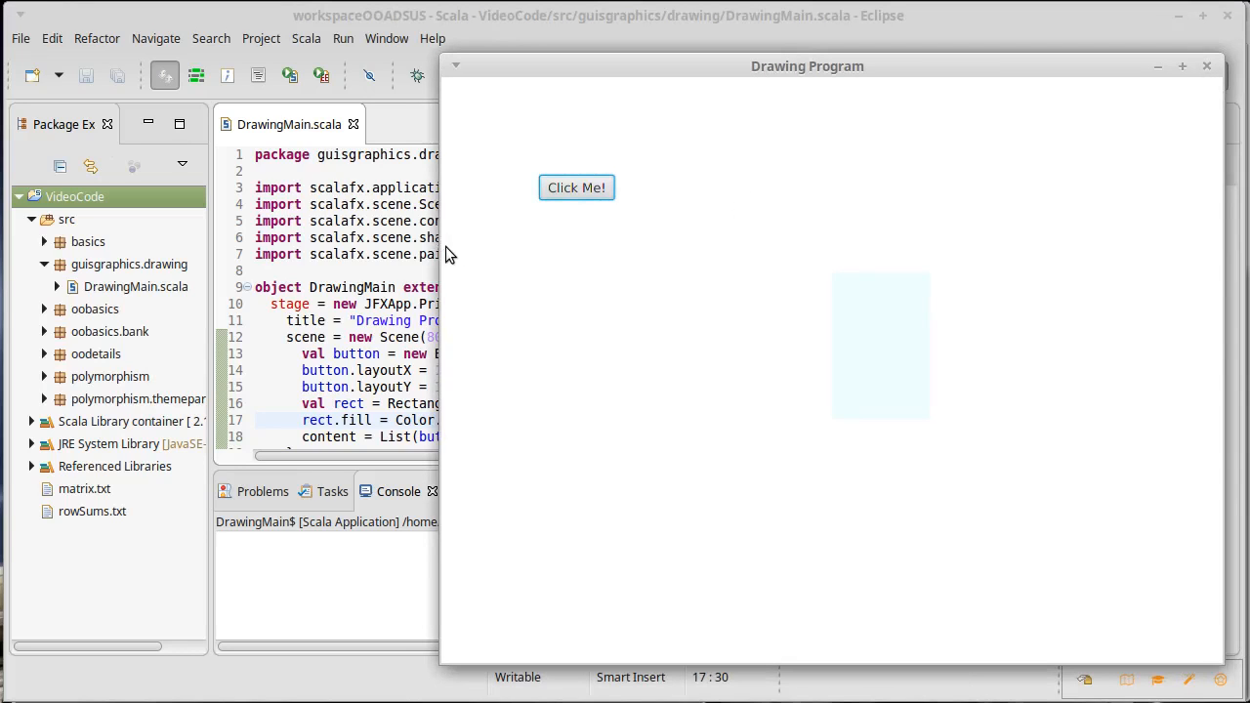
pyautogui.moveTo(1012, 231)
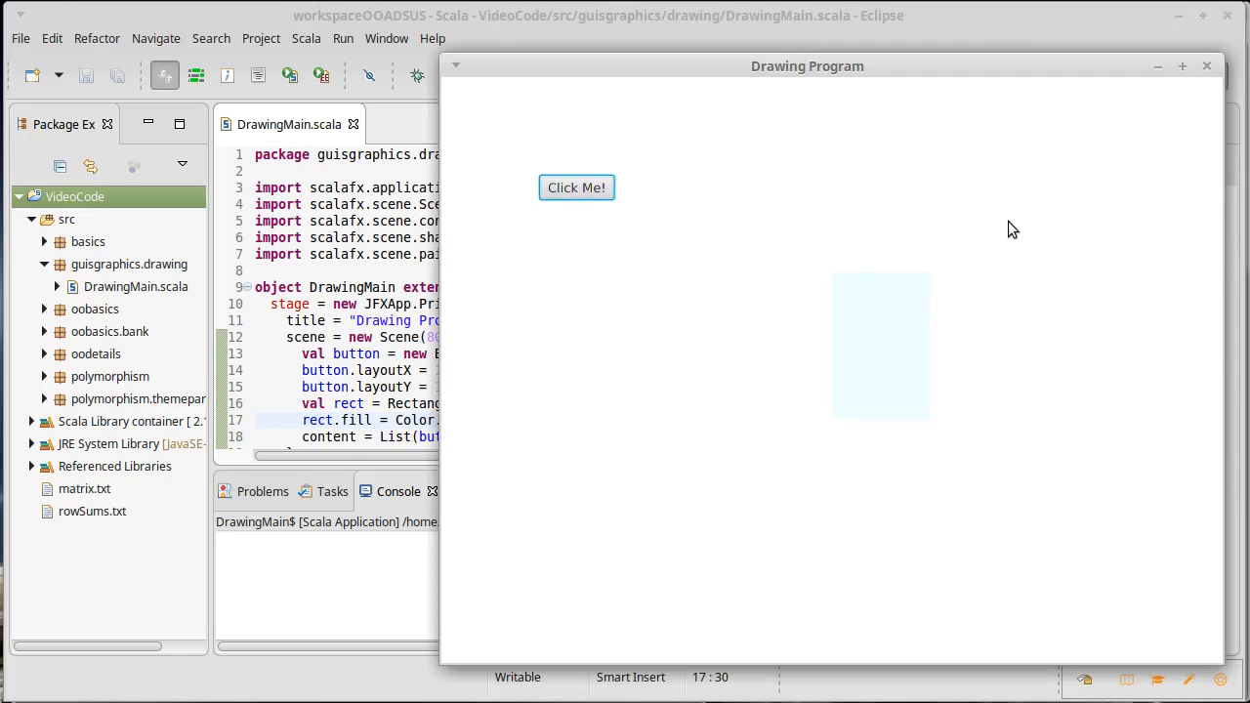
pyautogui.moveTo(808, 156)
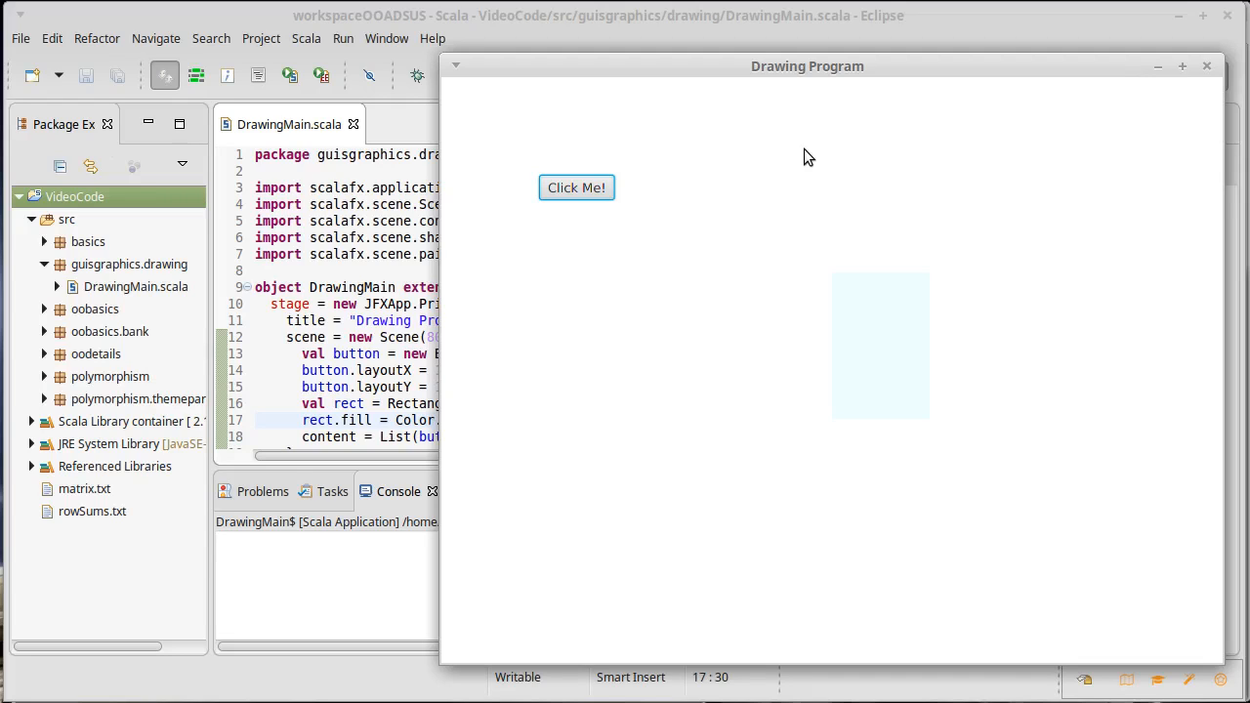
pyautogui.moveTo(520, 179)
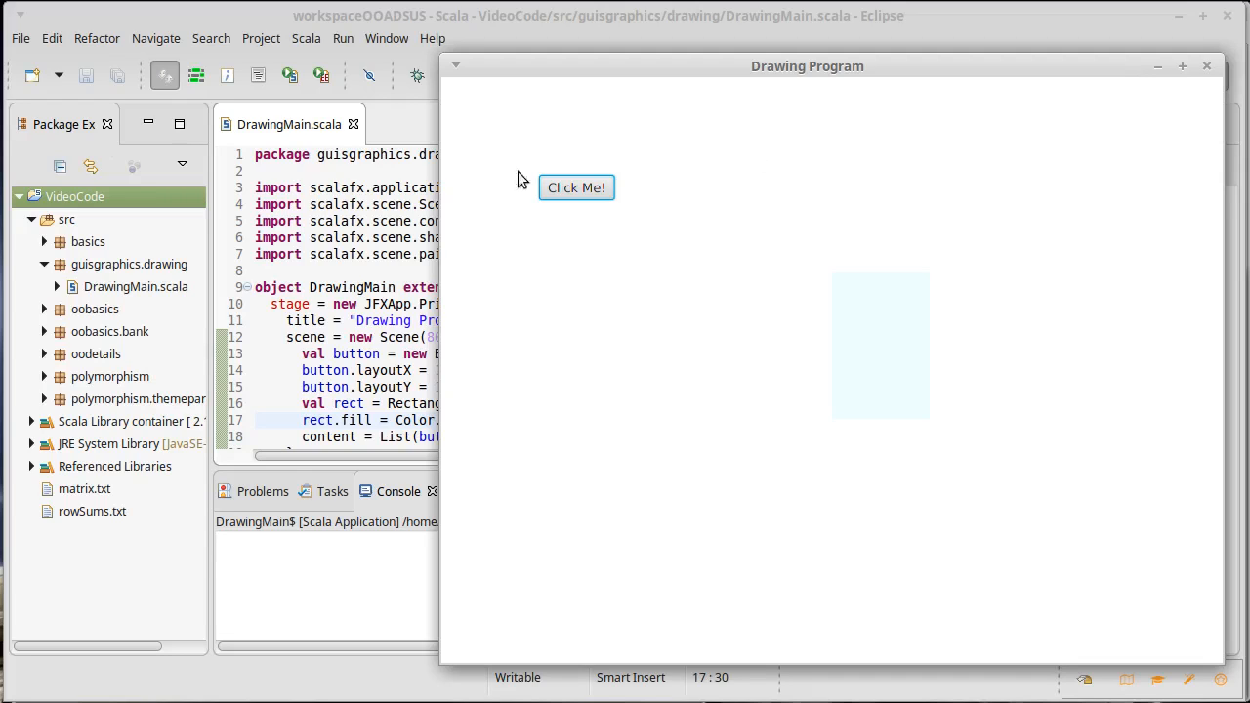
pyautogui.moveTo(543, 160)
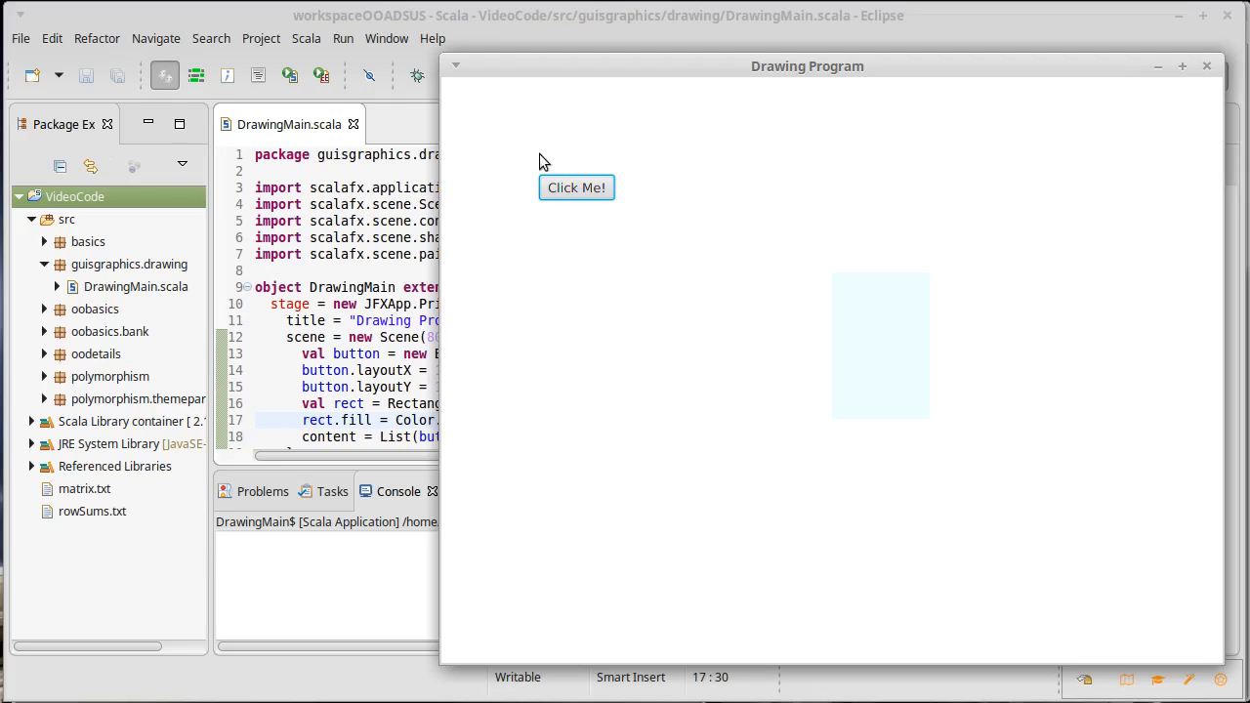
pyautogui.moveTo(446, 88)
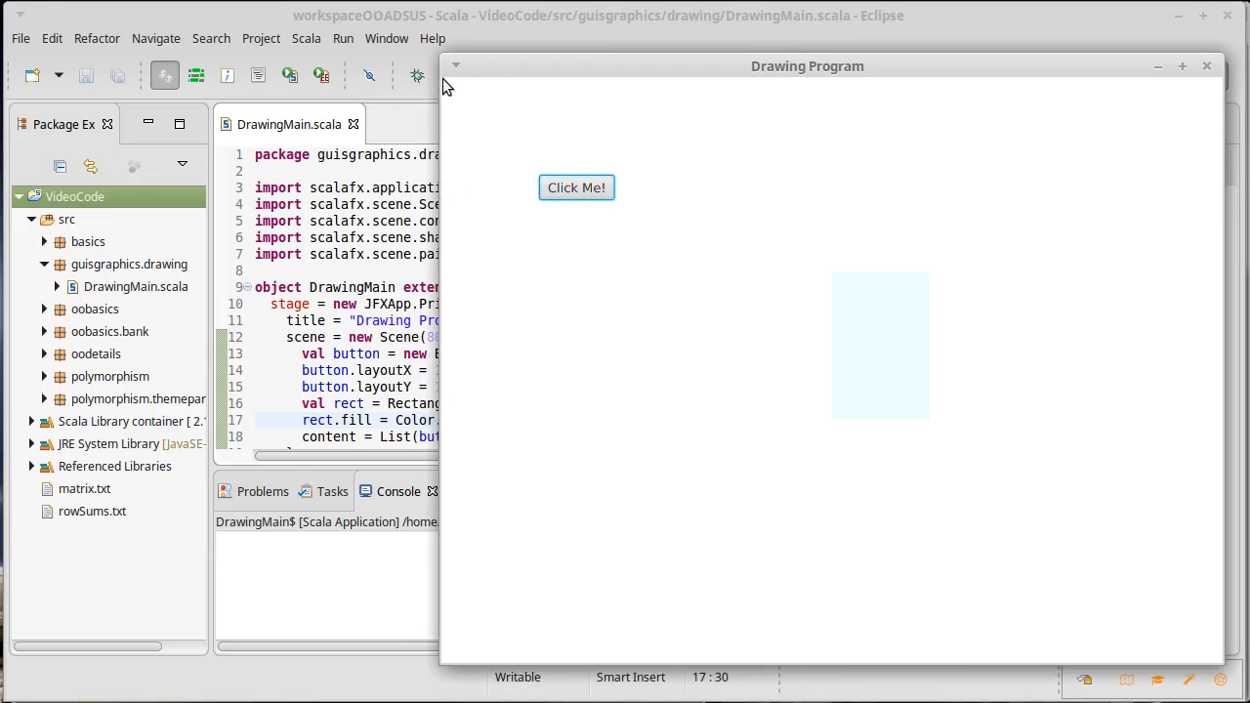
pyautogui.moveTo(484, 86)
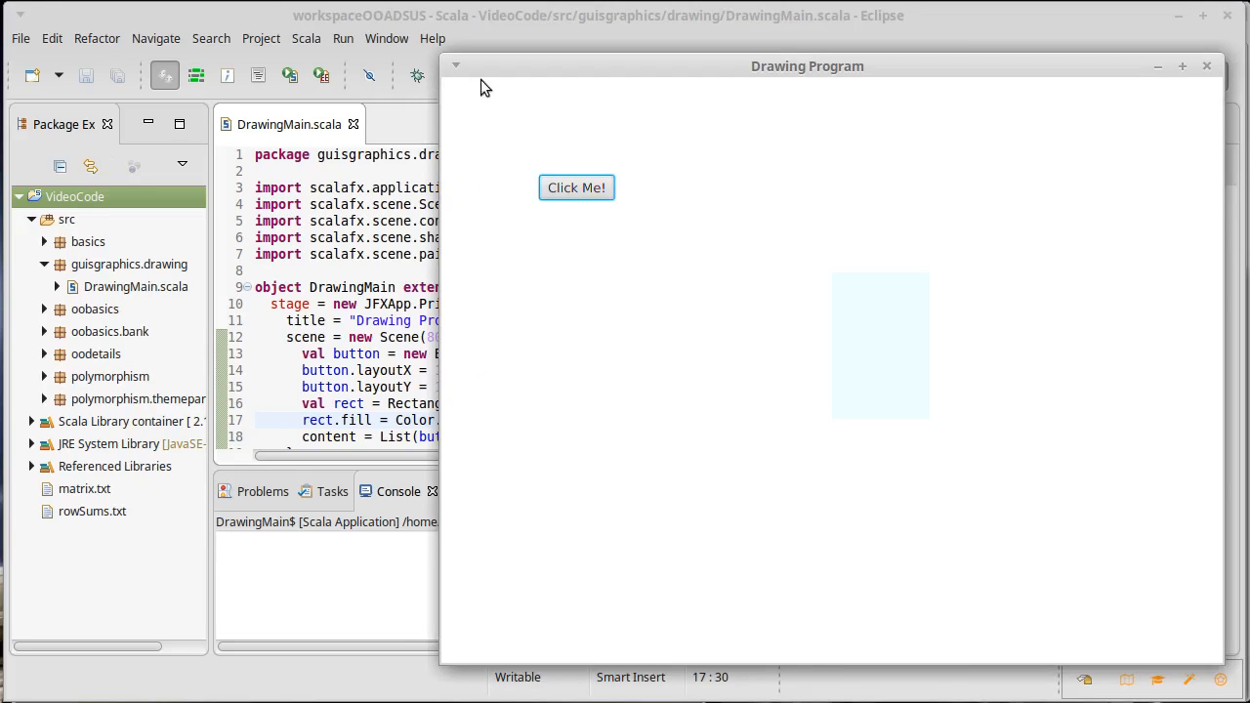
pyautogui.moveTo(789, 176)
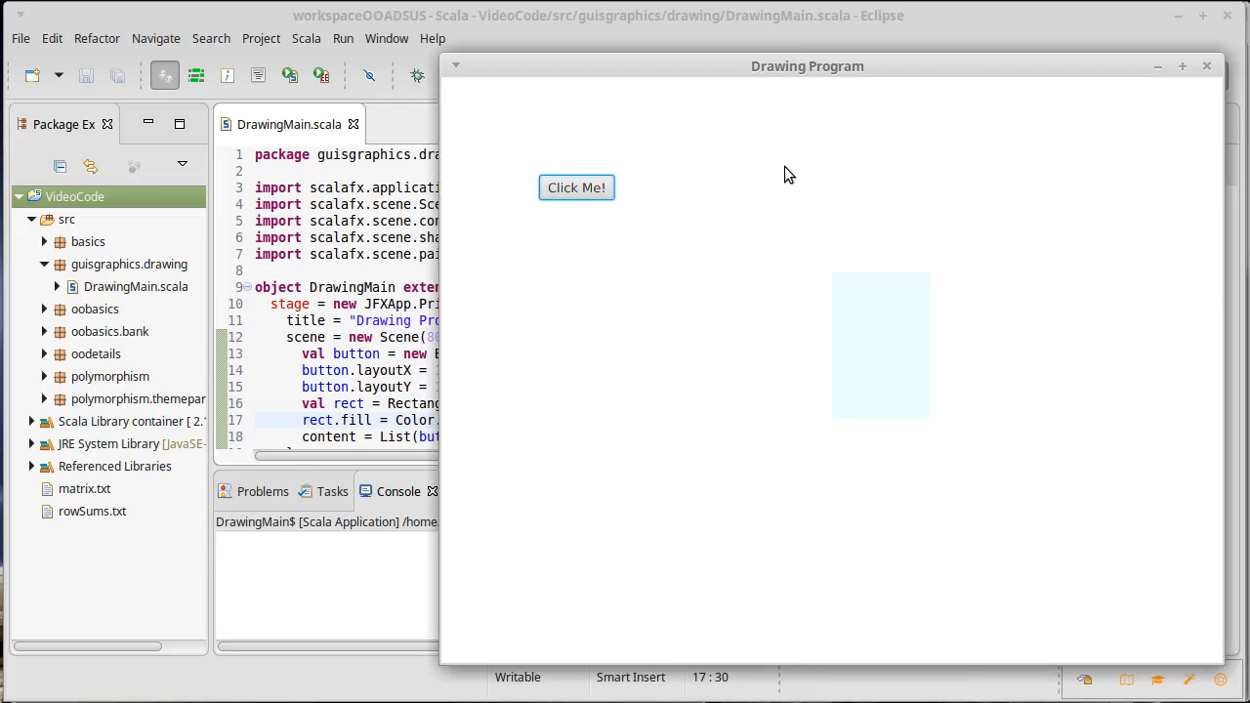
pyautogui.moveTo(750, 226)
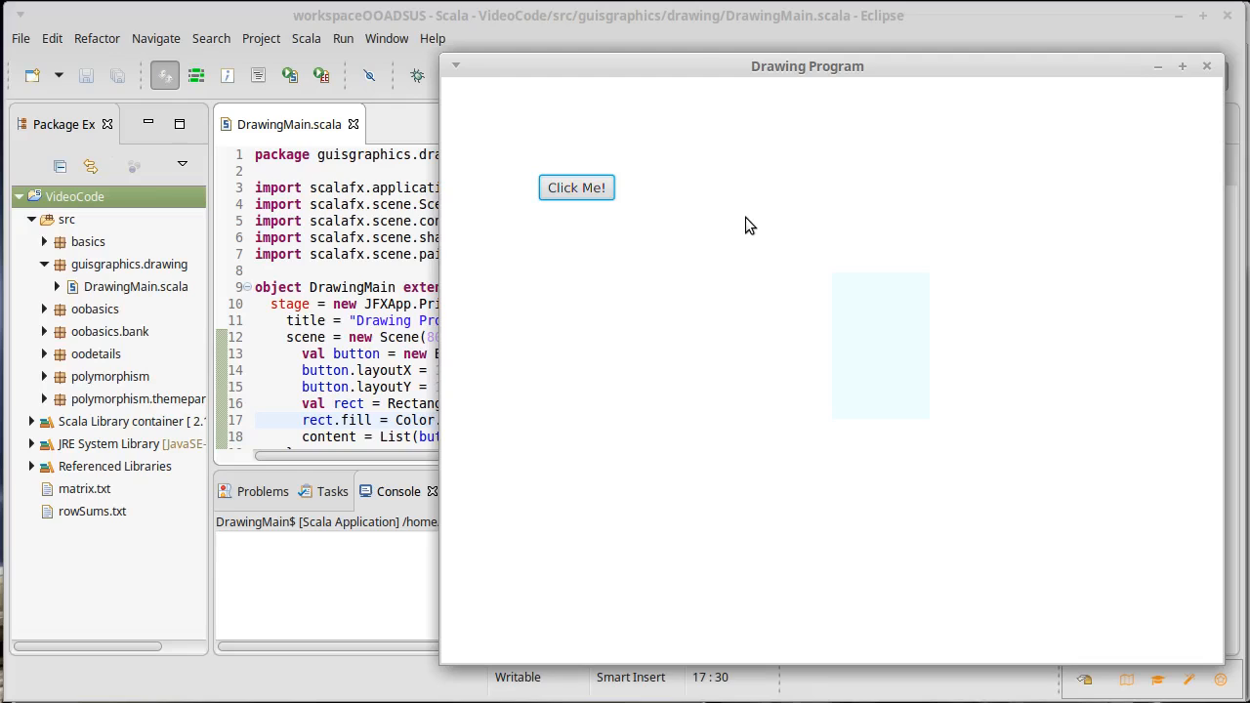
pyautogui.moveTo(1027, 293)
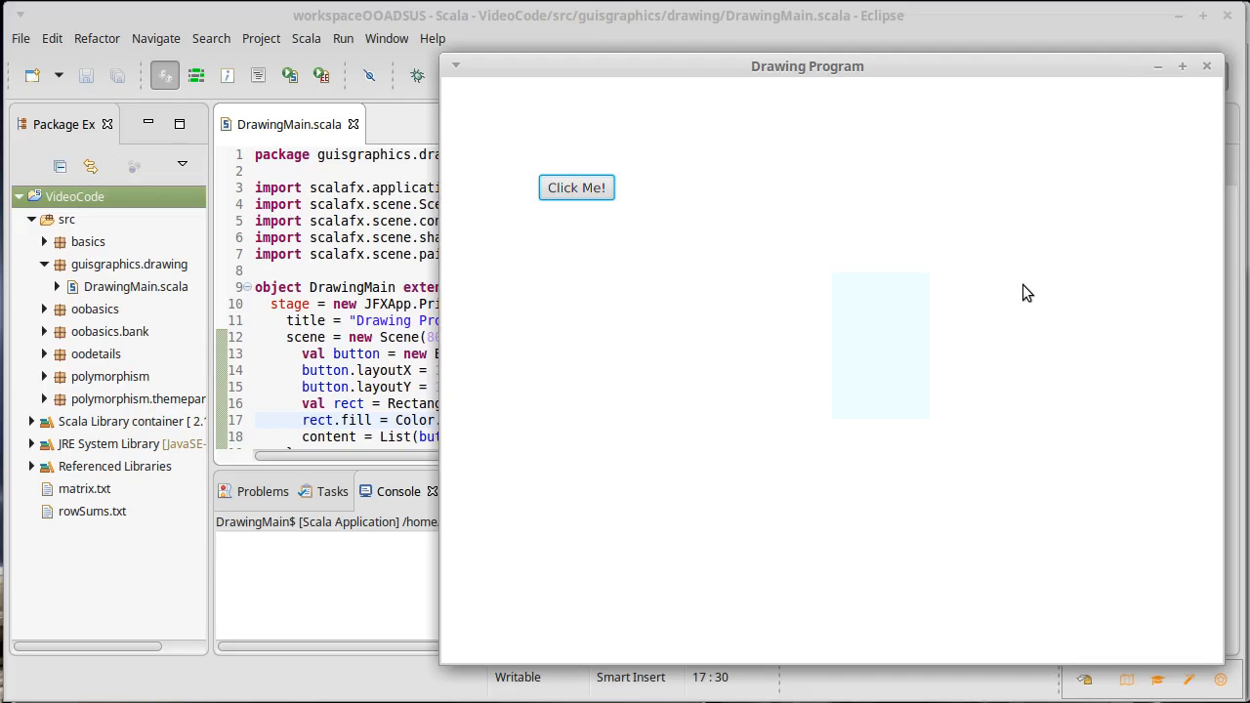
pyautogui.moveTo(992, 285)
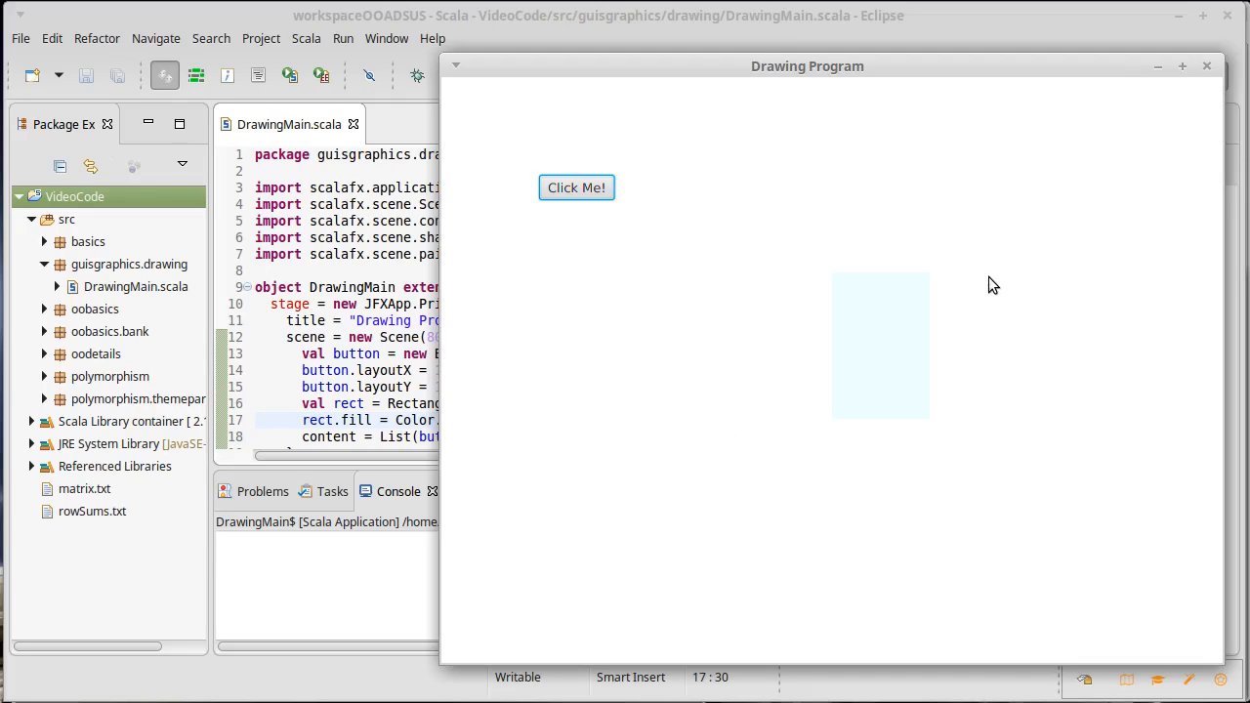
pyautogui.moveTo(559, 121)
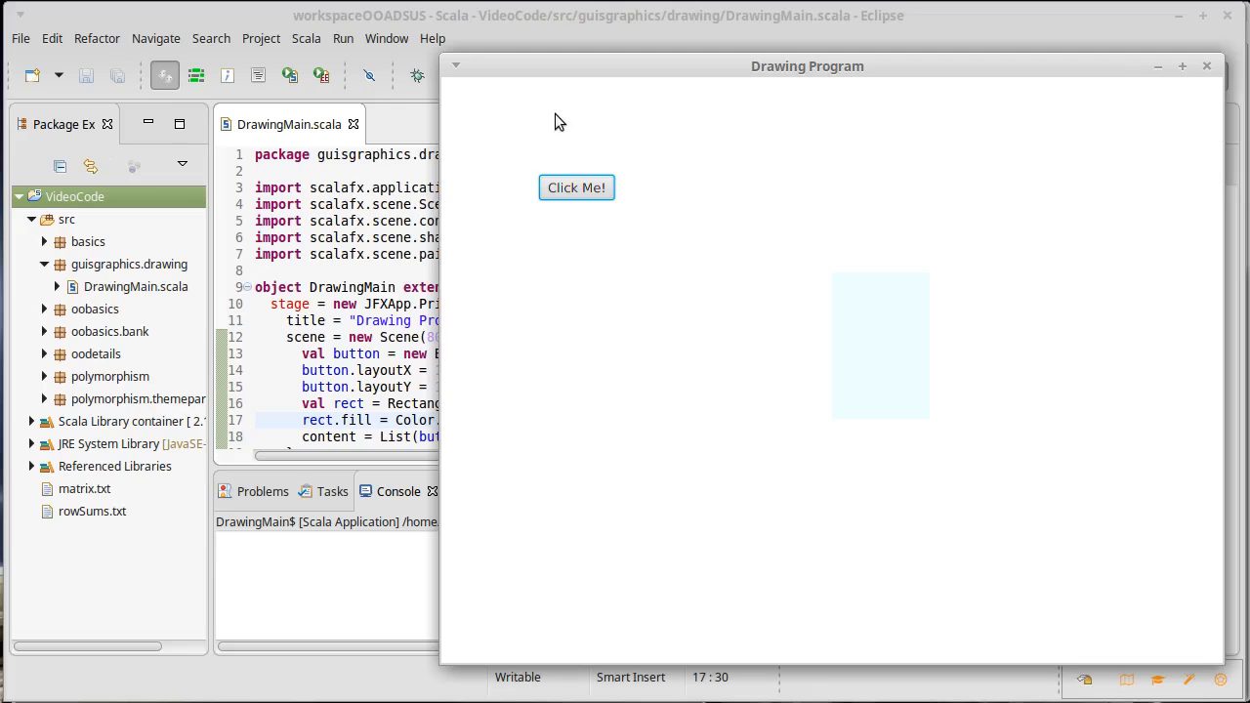
pyautogui.moveTo(762, 136)
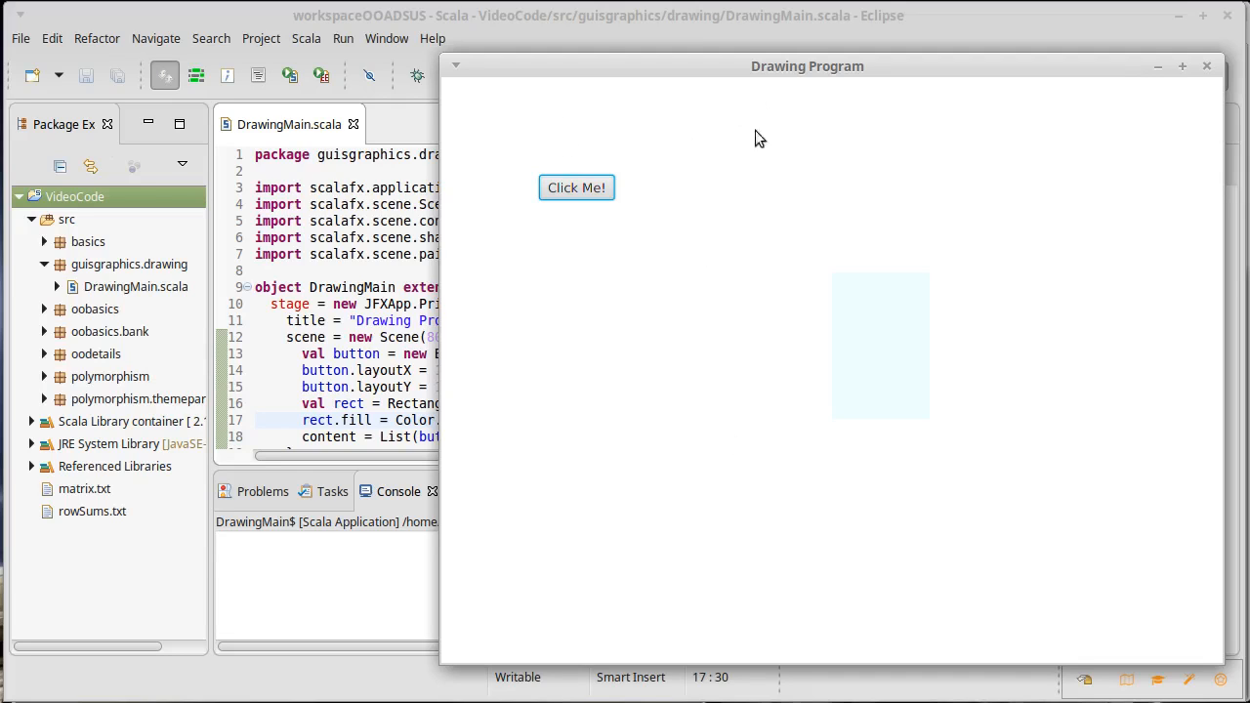
pyautogui.moveTo(691, 113)
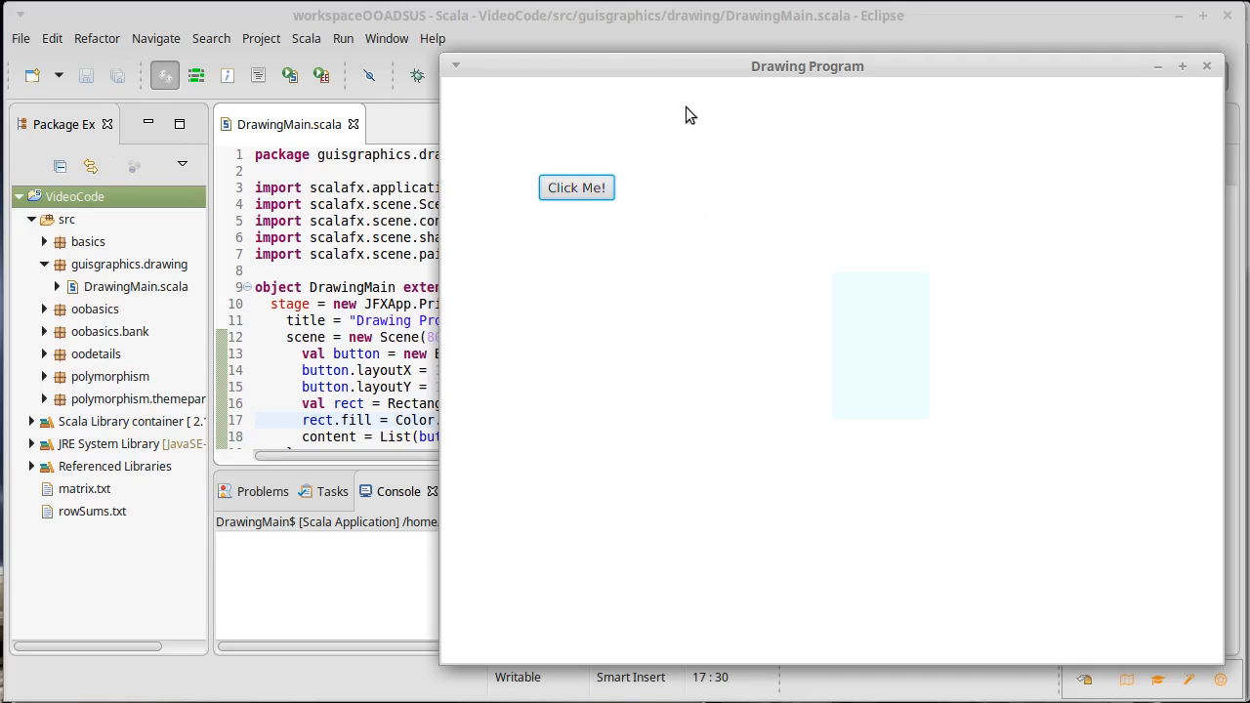
pyautogui.moveTo(680, 395)
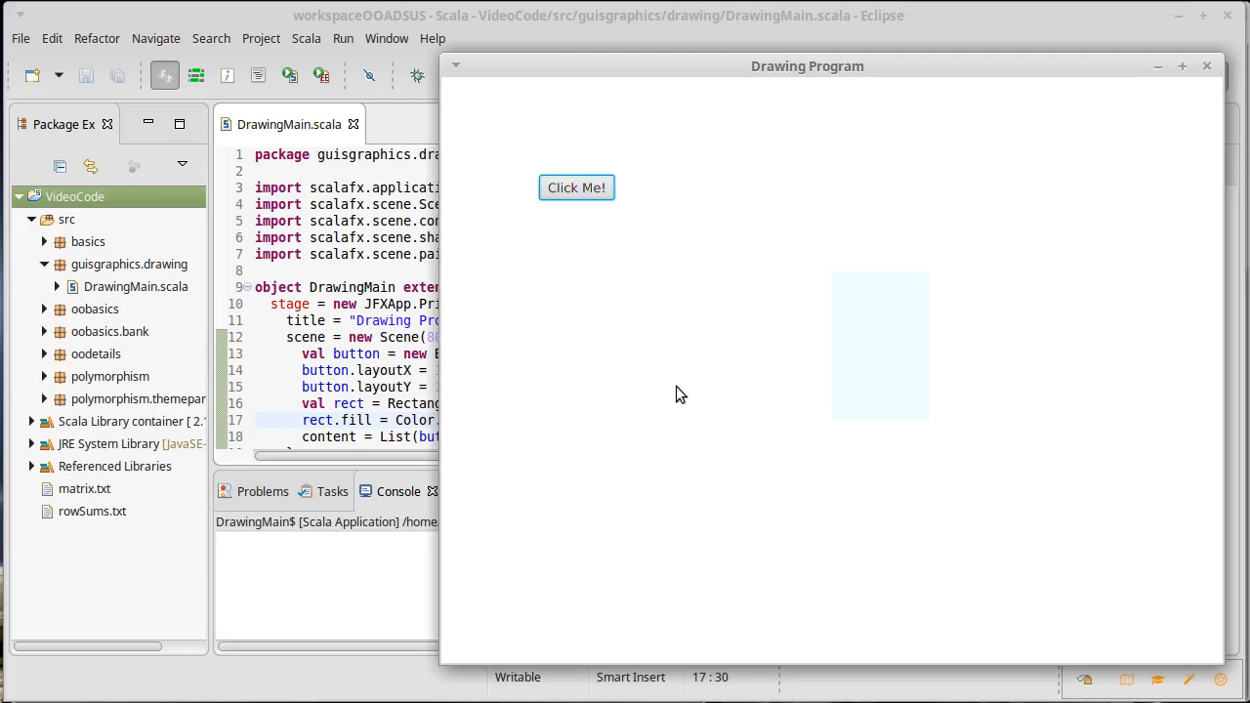
pyautogui.moveTo(700, 408)
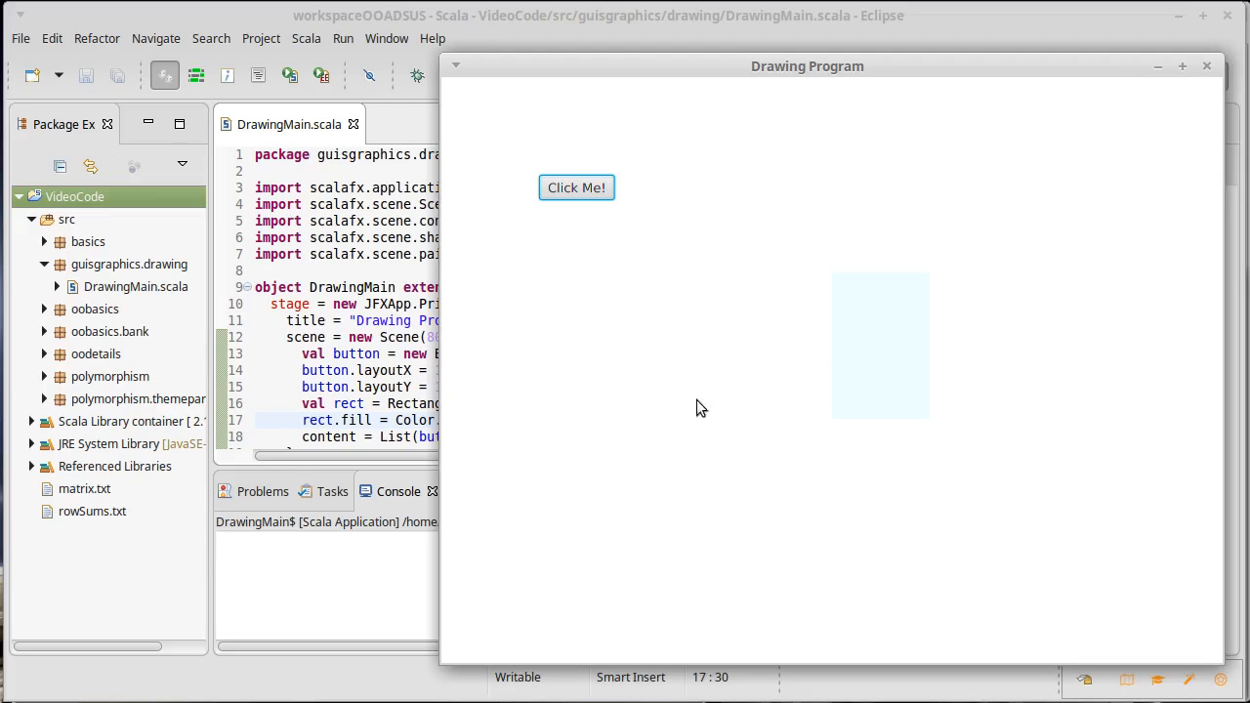
pyautogui.moveTo(543, 252)
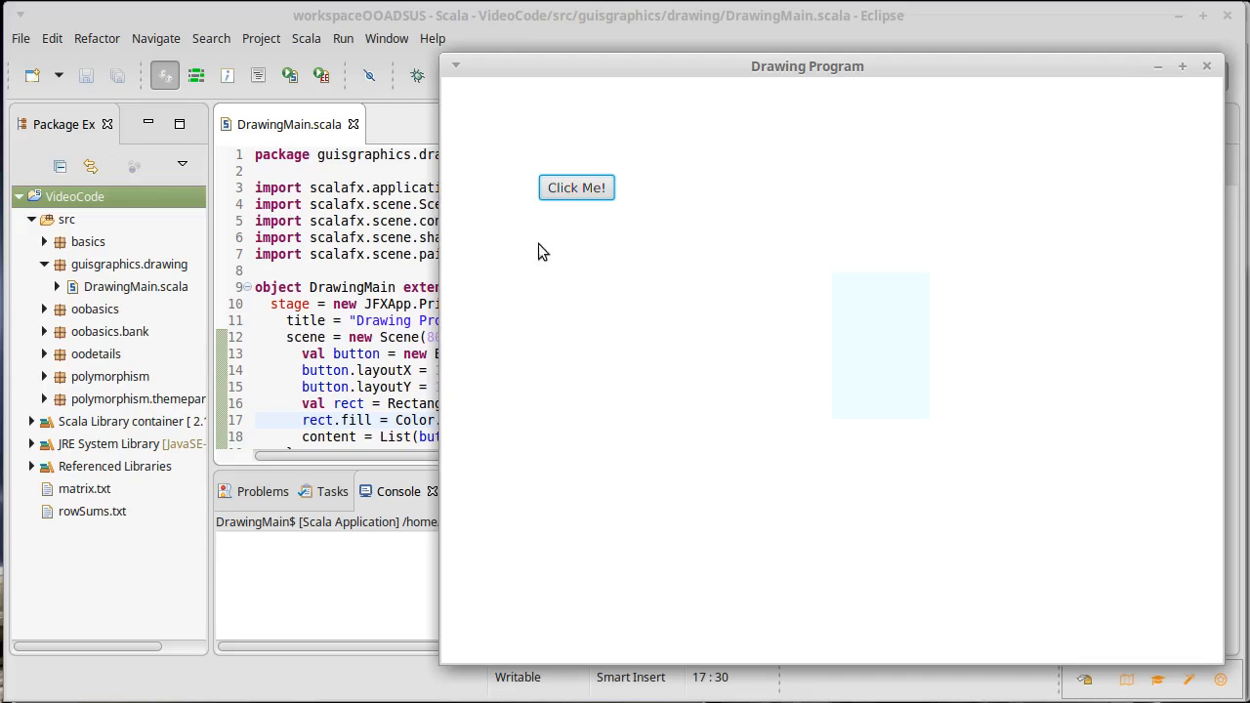
pyautogui.moveTo(522, 278)
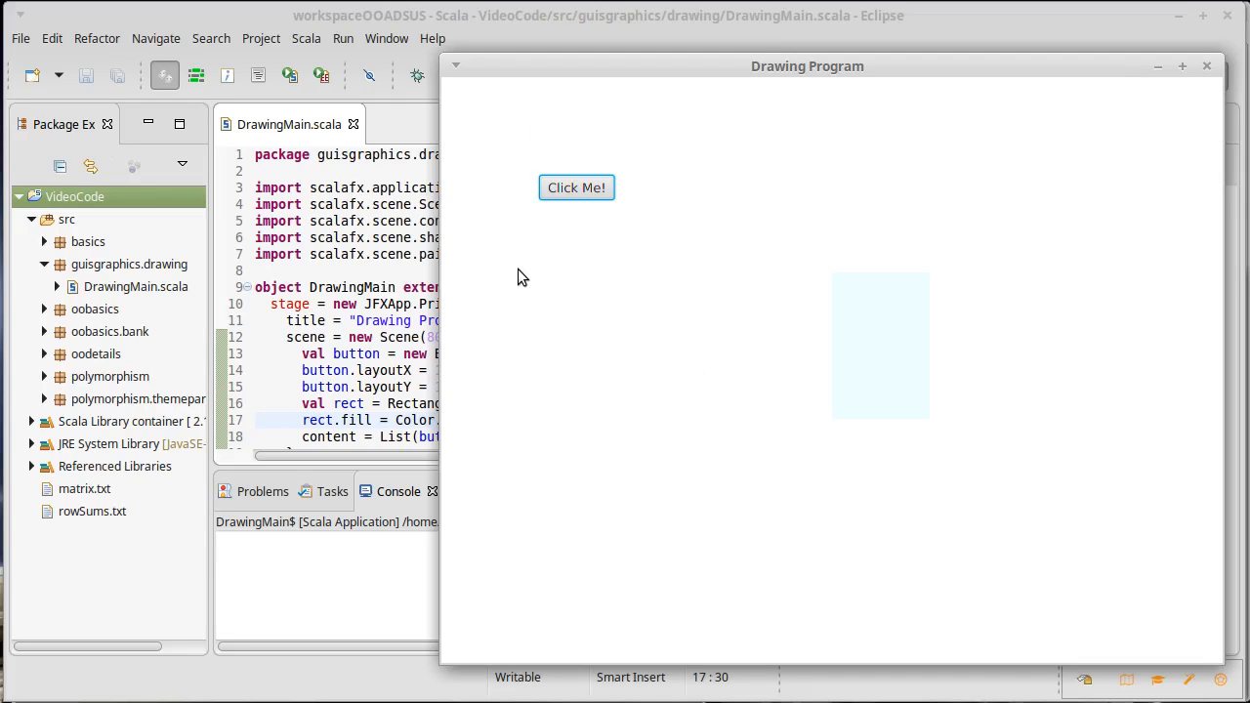
pyautogui.moveTo(623, 271)
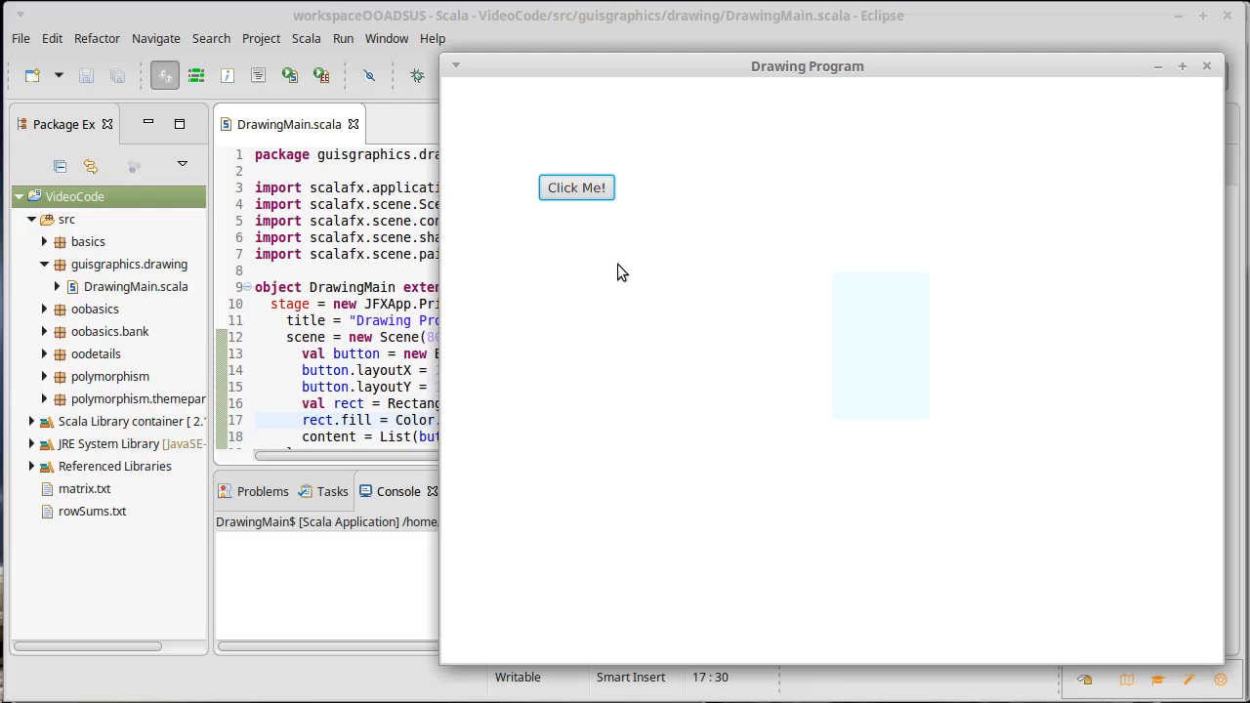
pyautogui.moveTo(1066, 205)
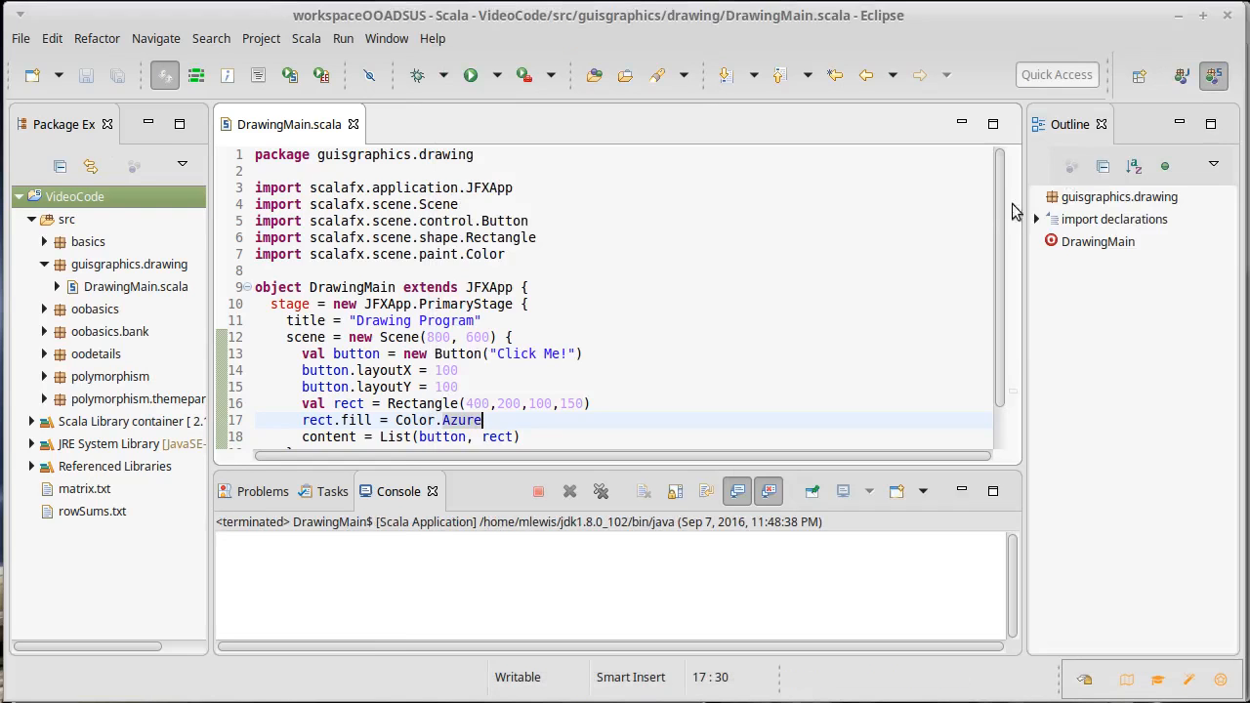
pyautogui.scroll(-3)
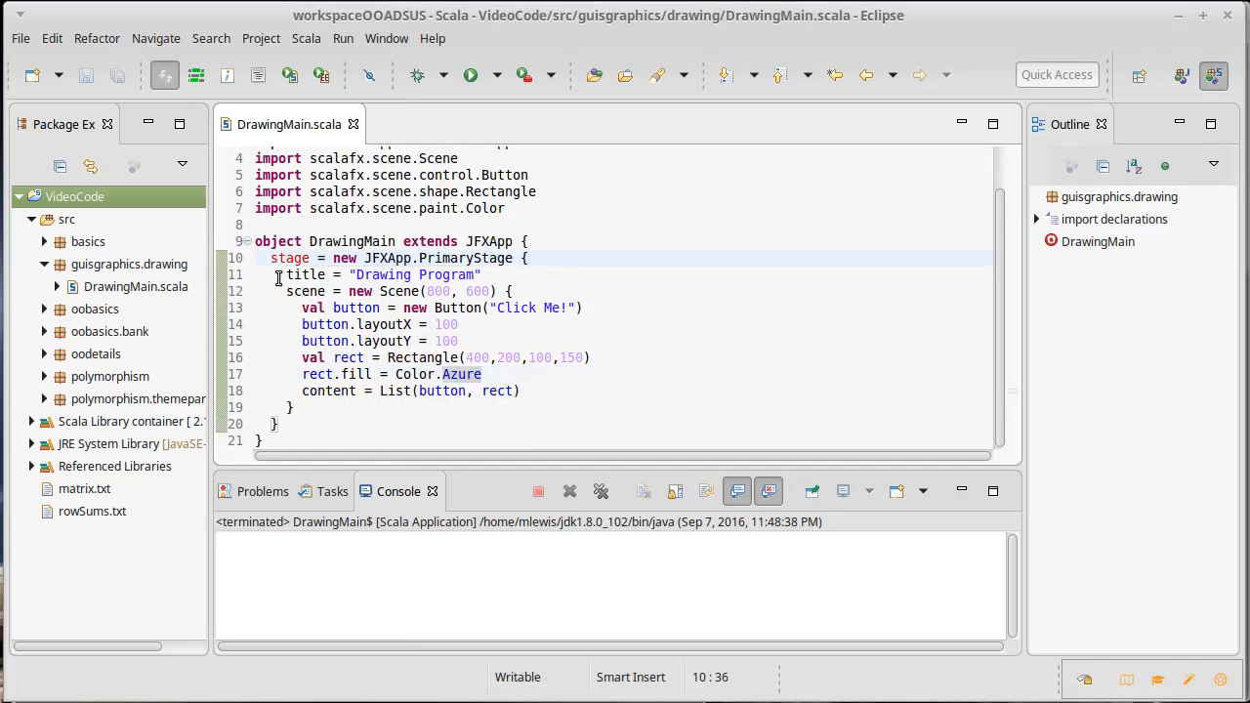
pyautogui.click(449, 274)
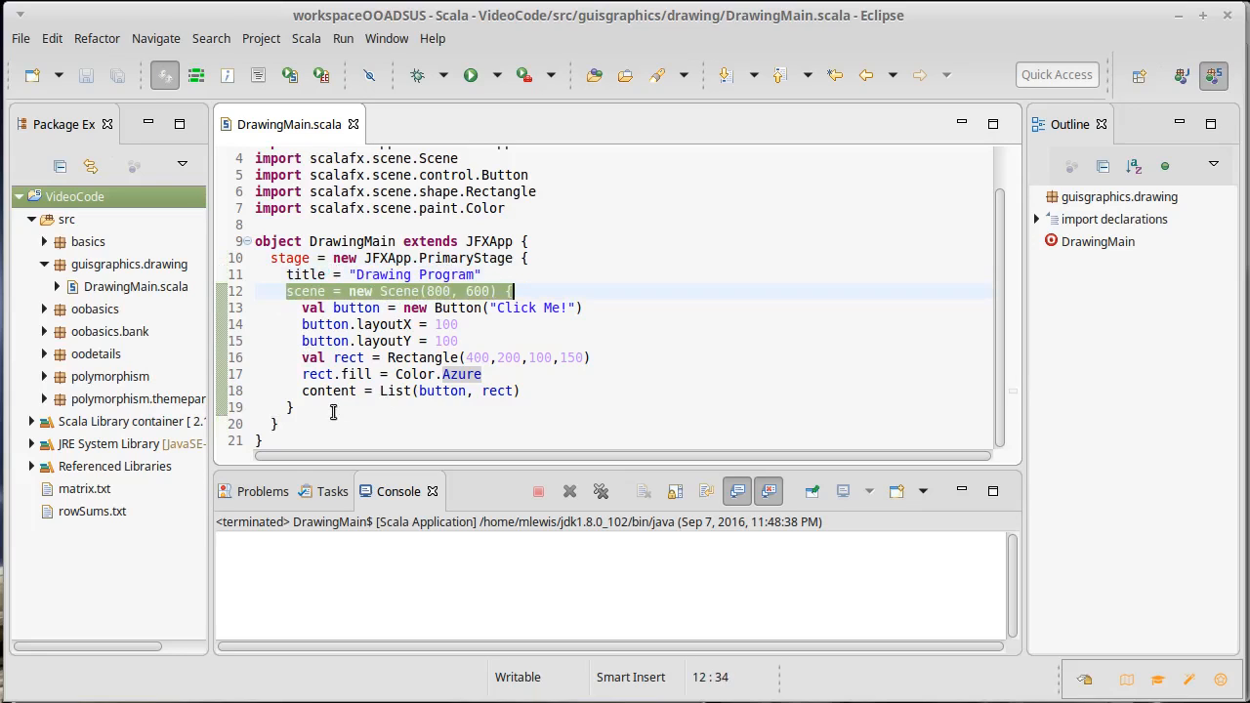
pyautogui.click(410, 391)
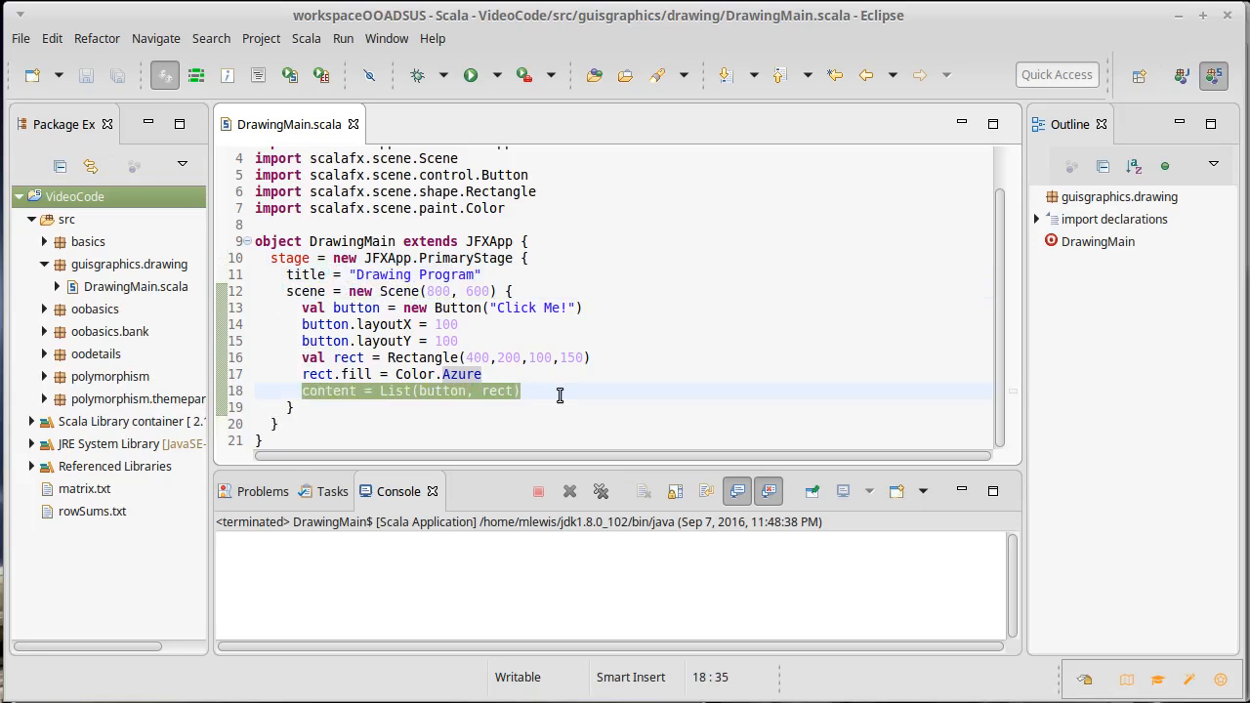
pyautogui.moveTo(330, 390)
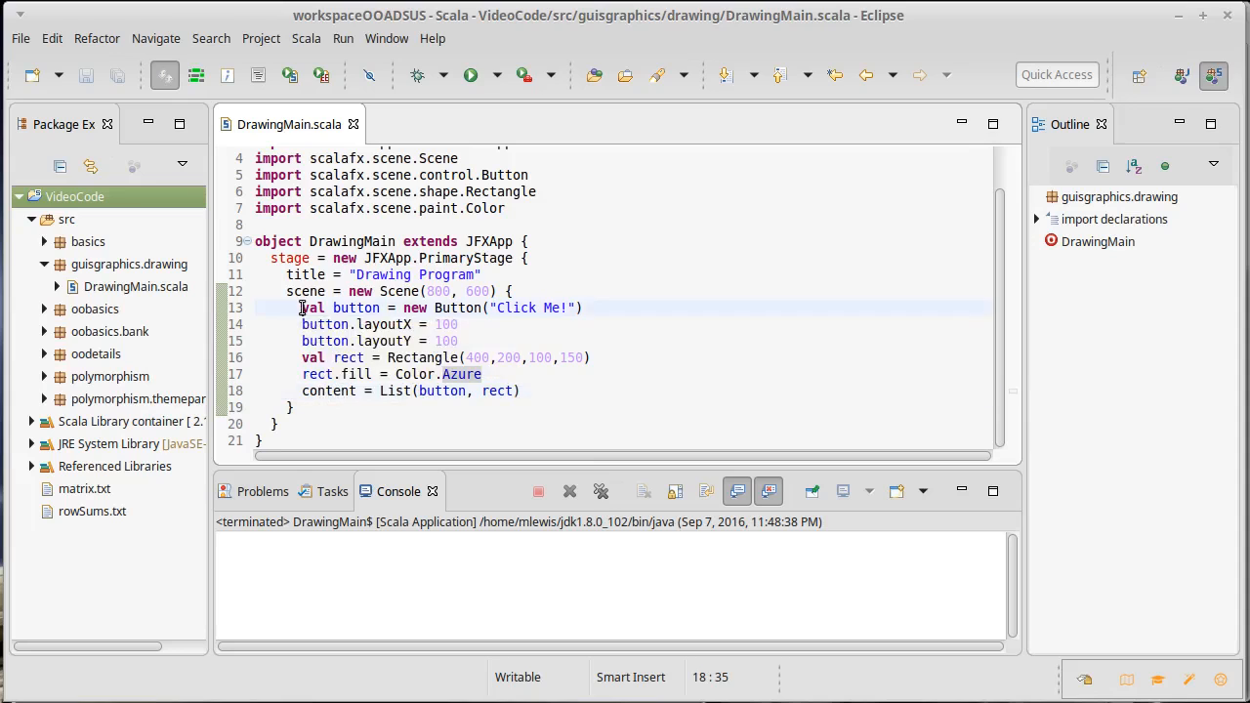
pyautogui.click(480, 375)
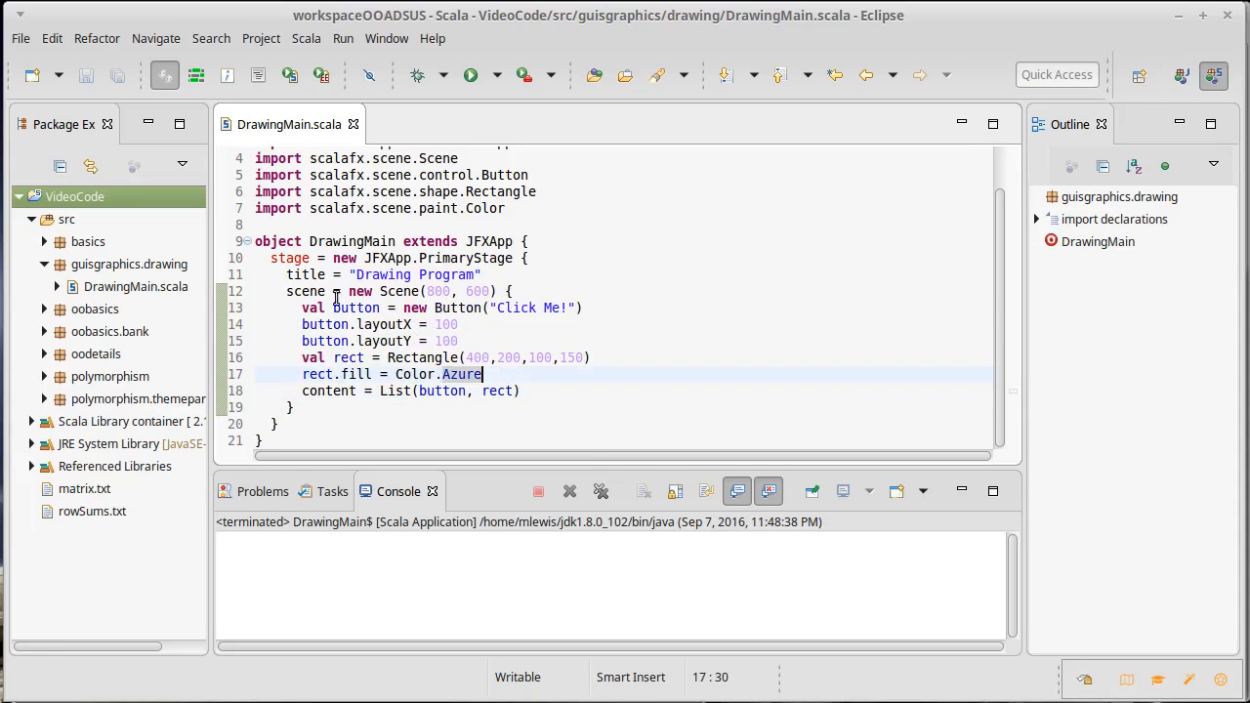
pyautogui.moveTo(459, 308)
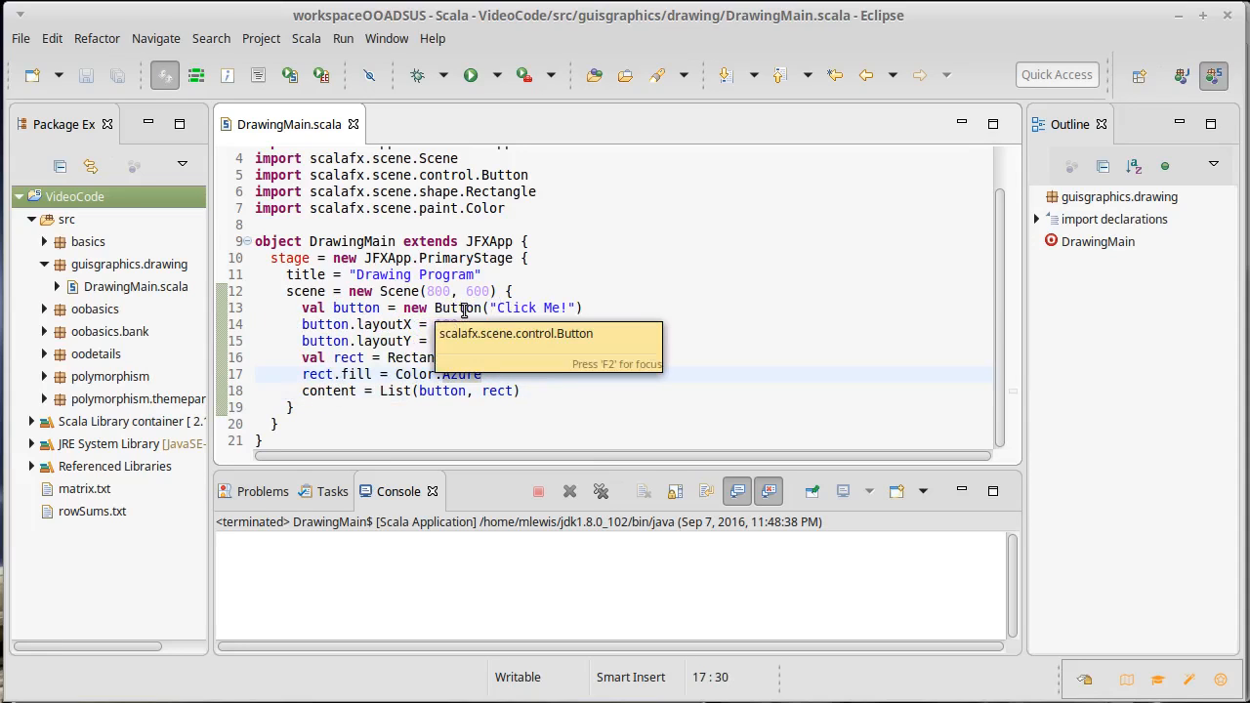